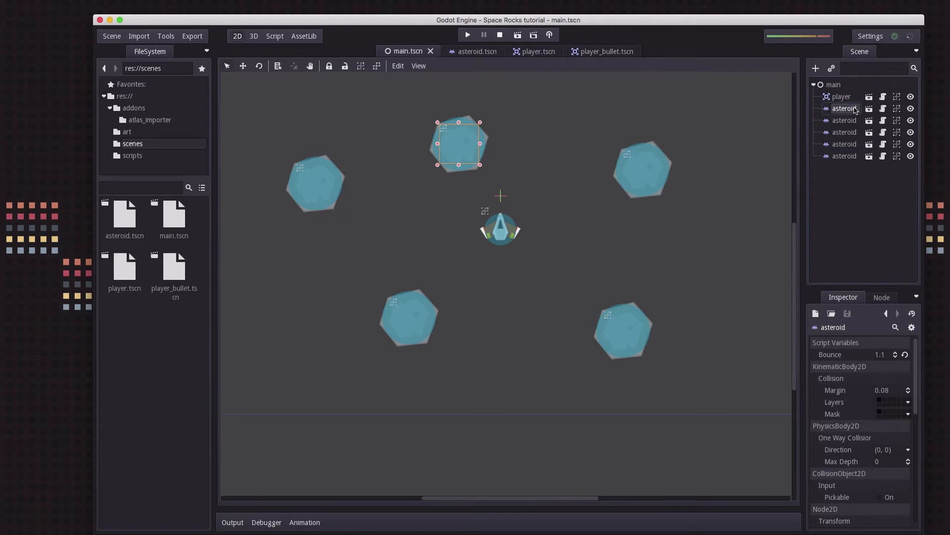
mouse_move(845, 124)
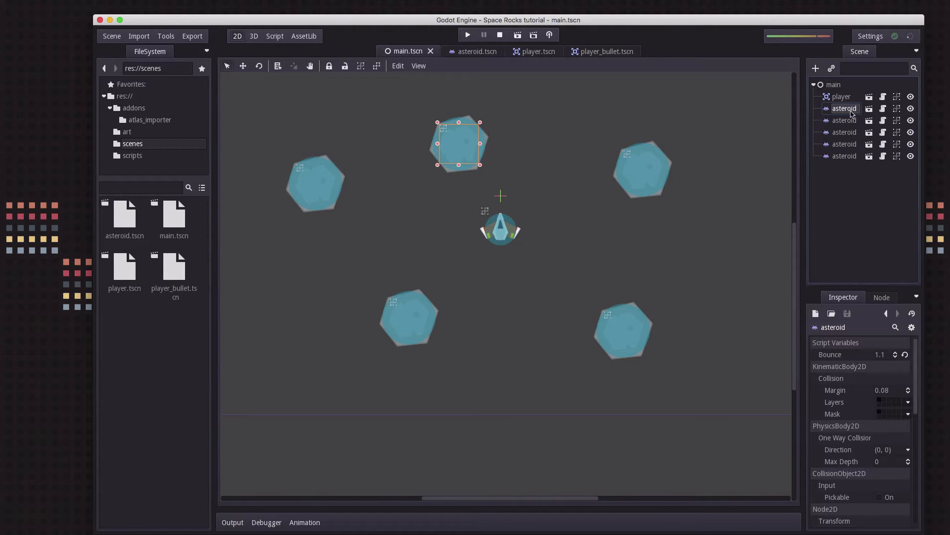
mouse_move(837, 140)
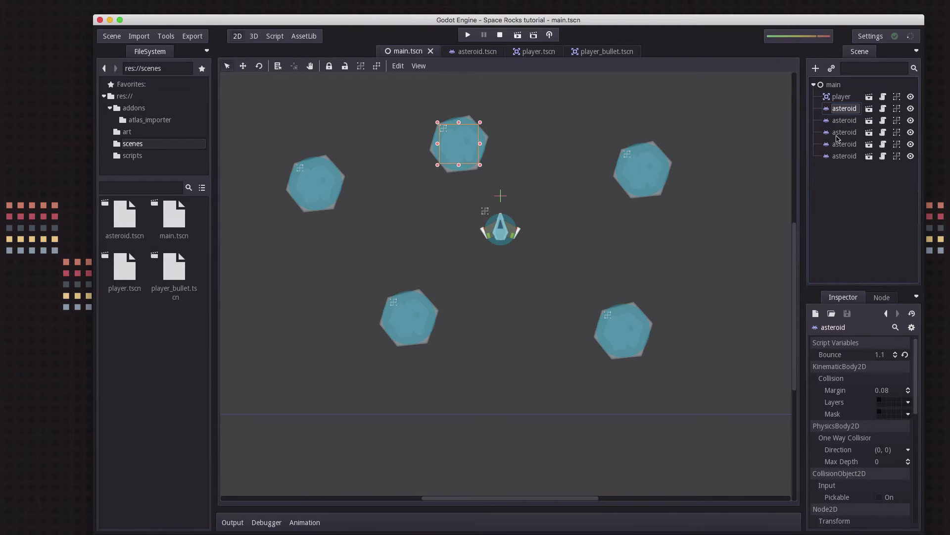
mouse_move(444, 135)
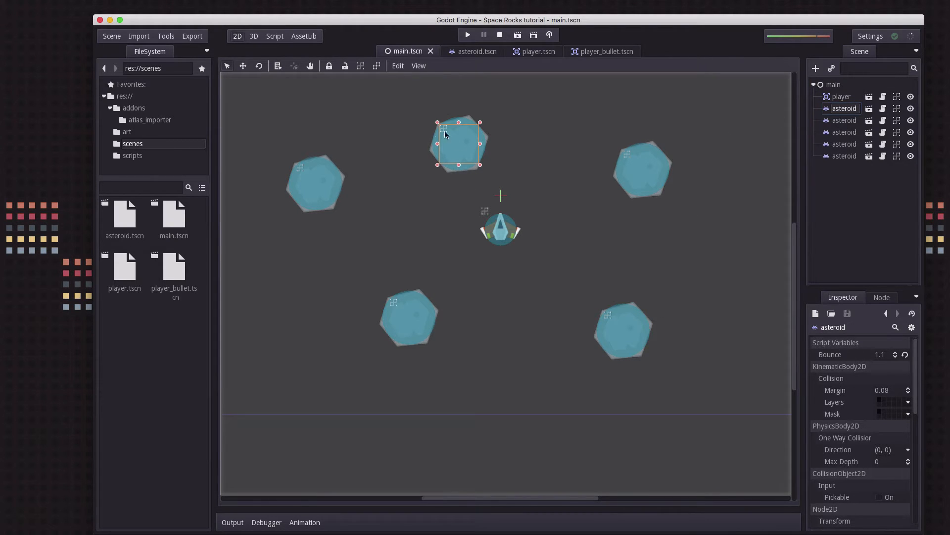
mouse_move(467, 224)
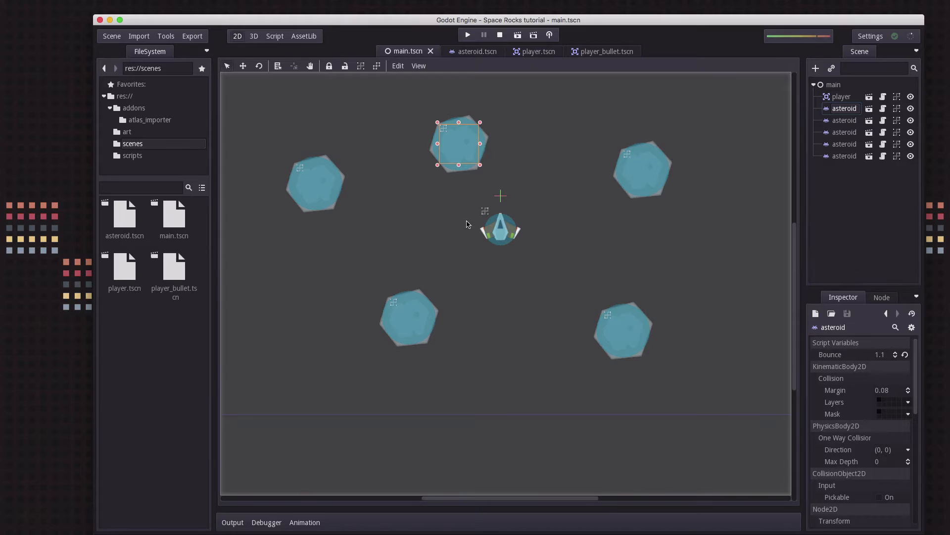
mouse_move(410, 330)
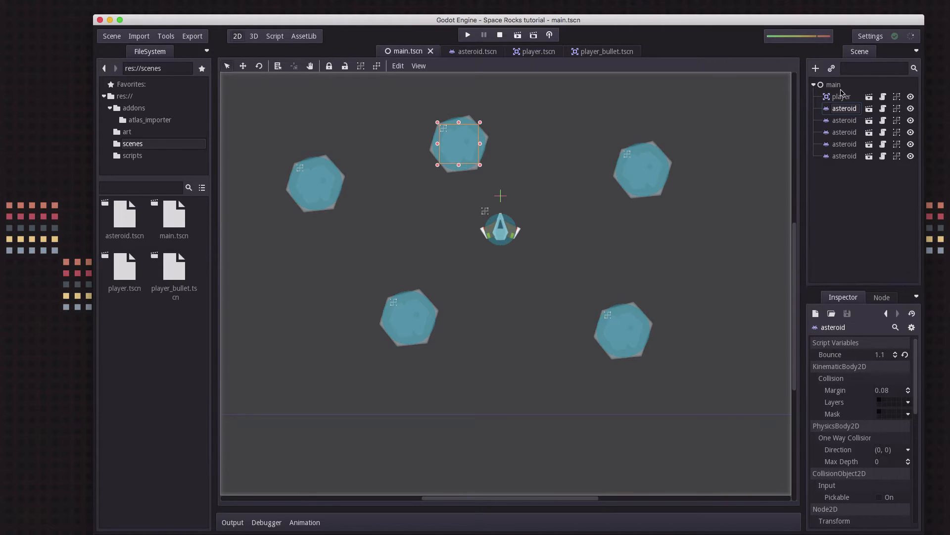
mouse_move(842, 95)
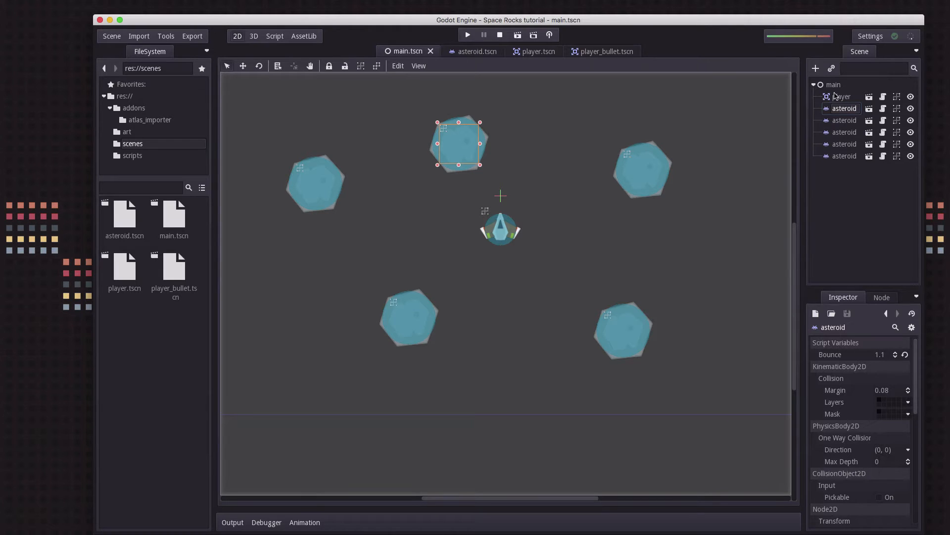
Step: Delete the five selected asteroid nodes from the main scene and confirm the removal
right_click(844, 144)
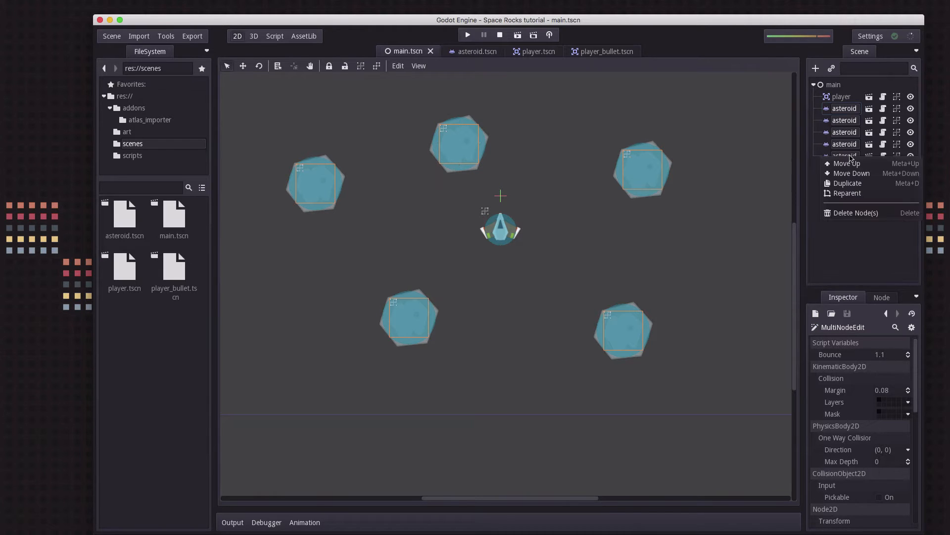
click(856, 213)
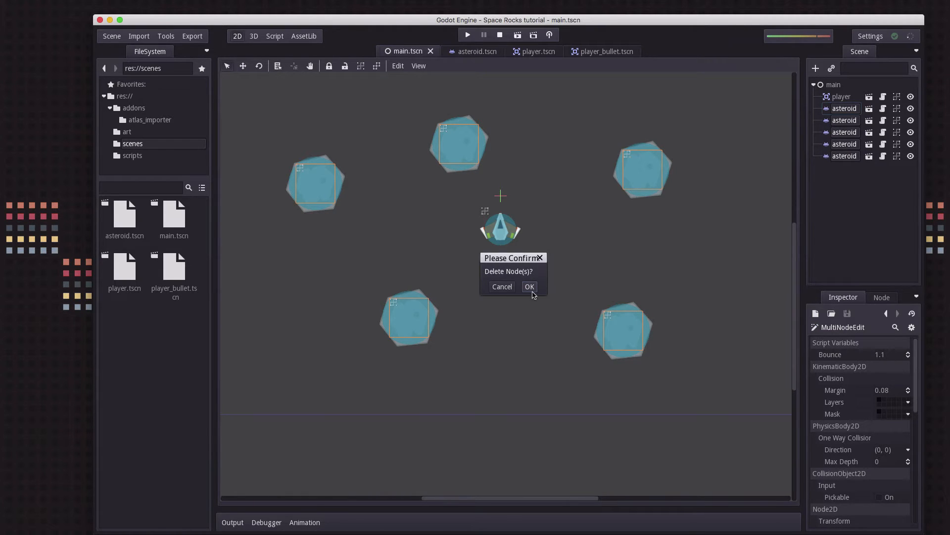
click(529, 286)
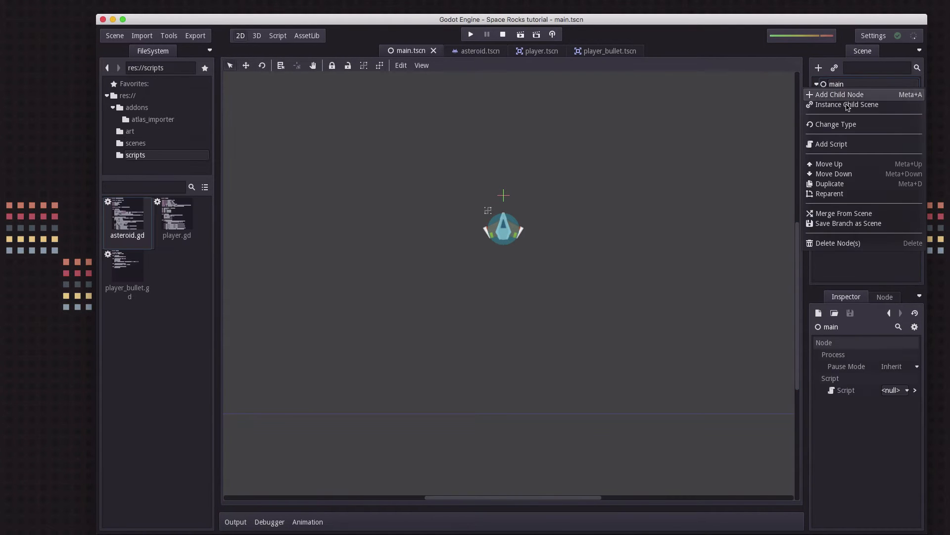
Step: Attach a new main.gd script to the main node, saved under res://scripts
click(832, 144)
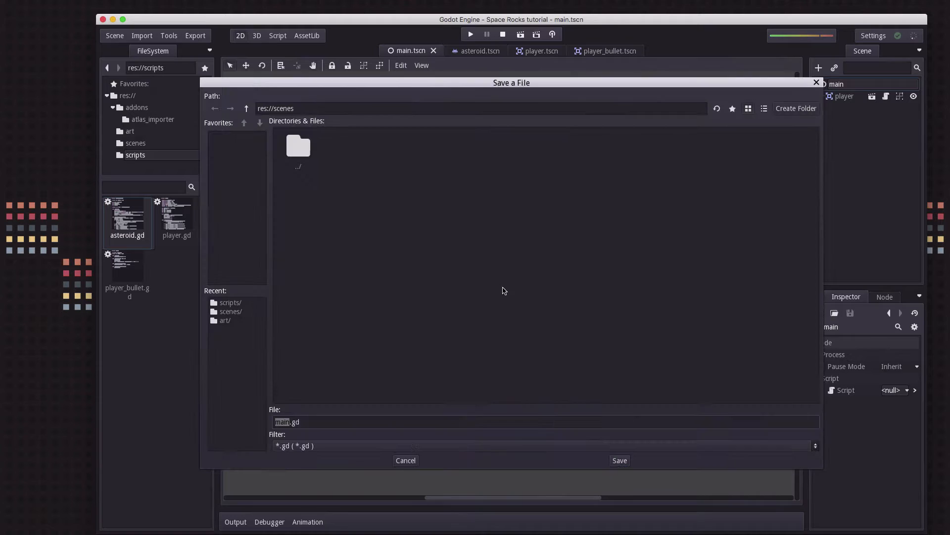
click(230, 301)
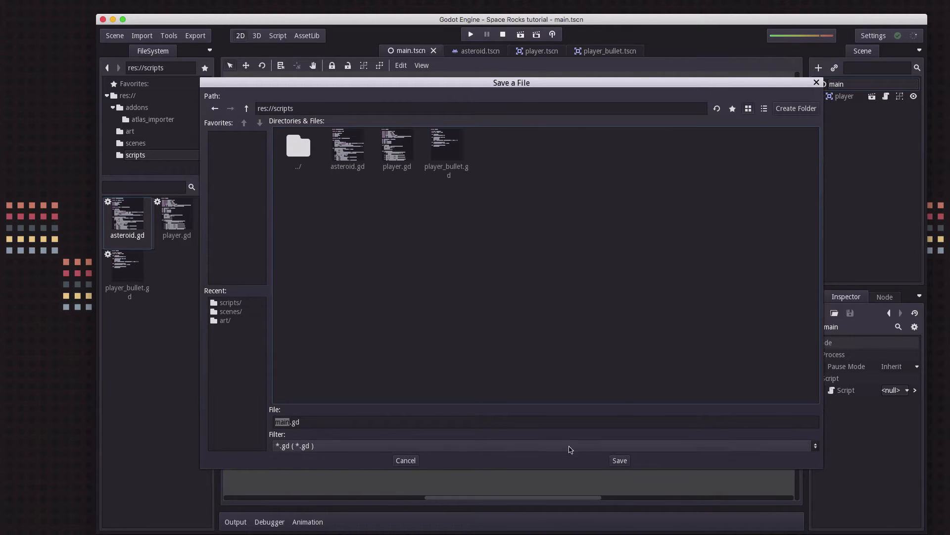
click(619, 460)
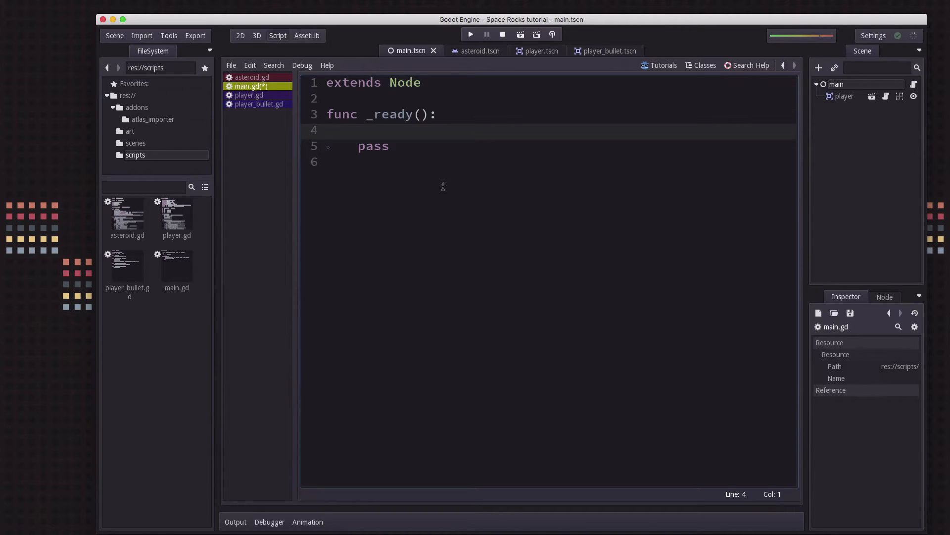
click(328, 129)
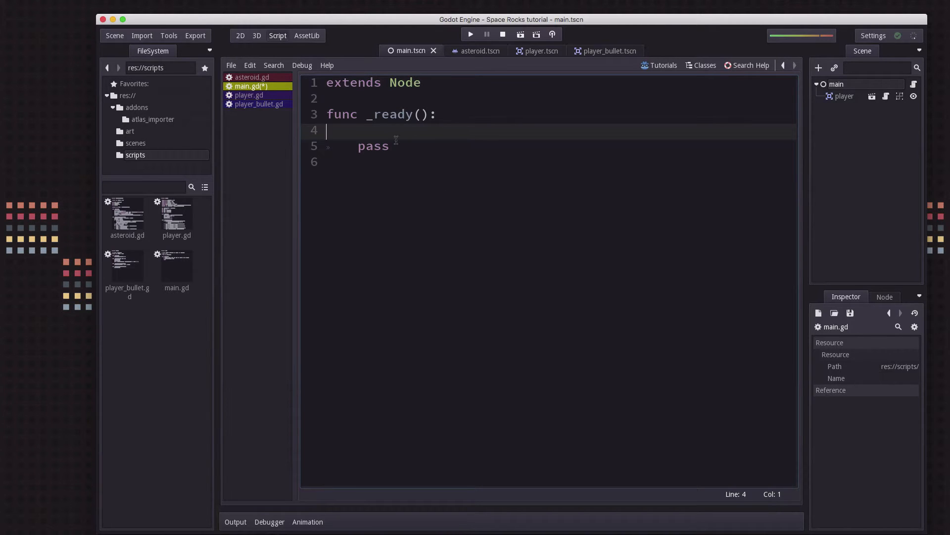
mouse_move(508, 192)
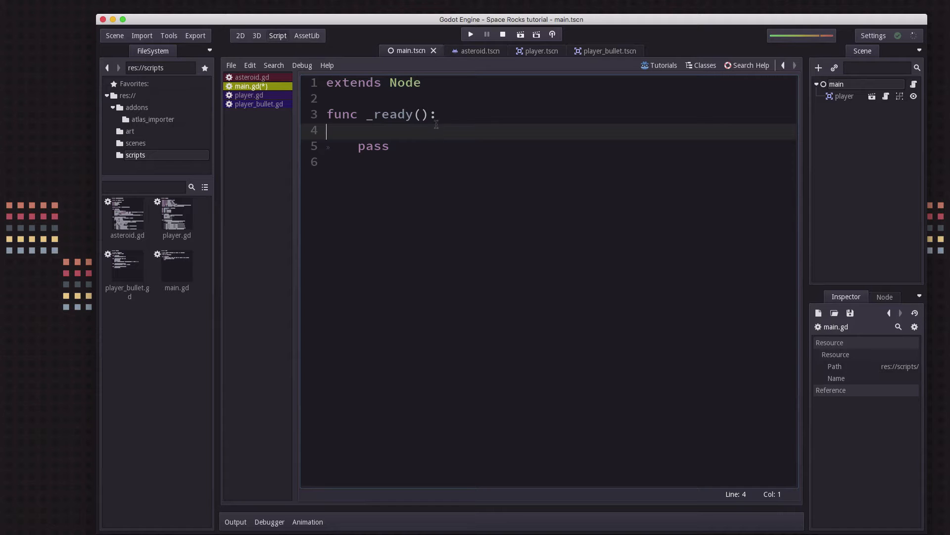
Step: Open the asteroid scene and browse the meteor textures in the art folder
click(476, 50)
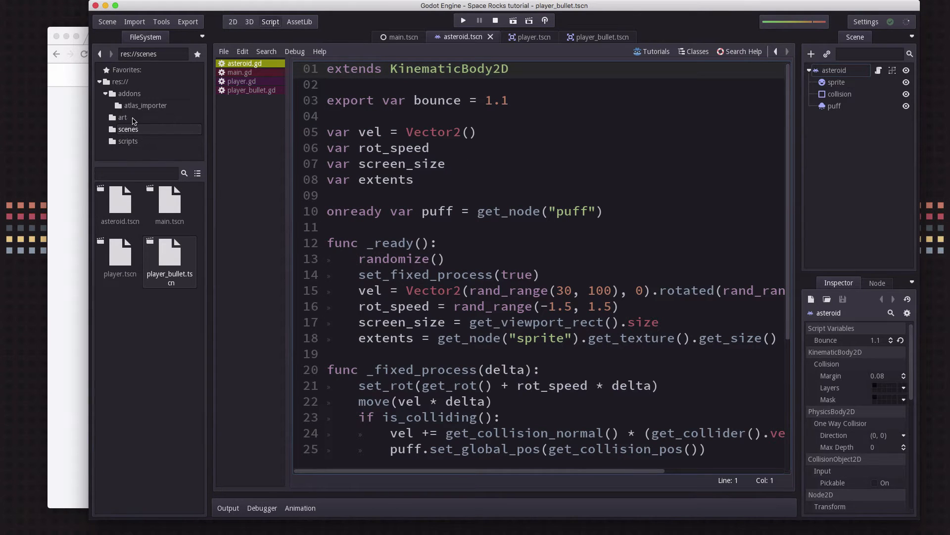
click(122, 117)
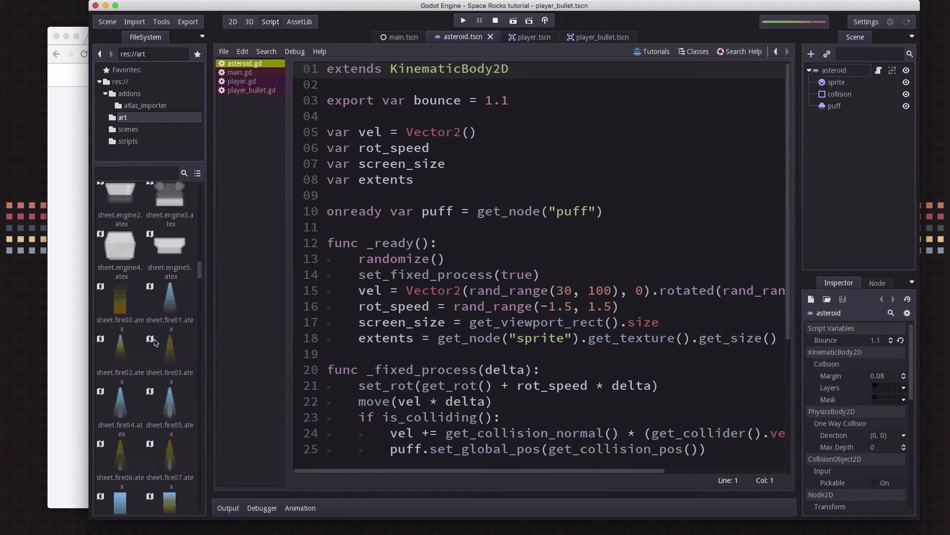
scroll(down, 3)
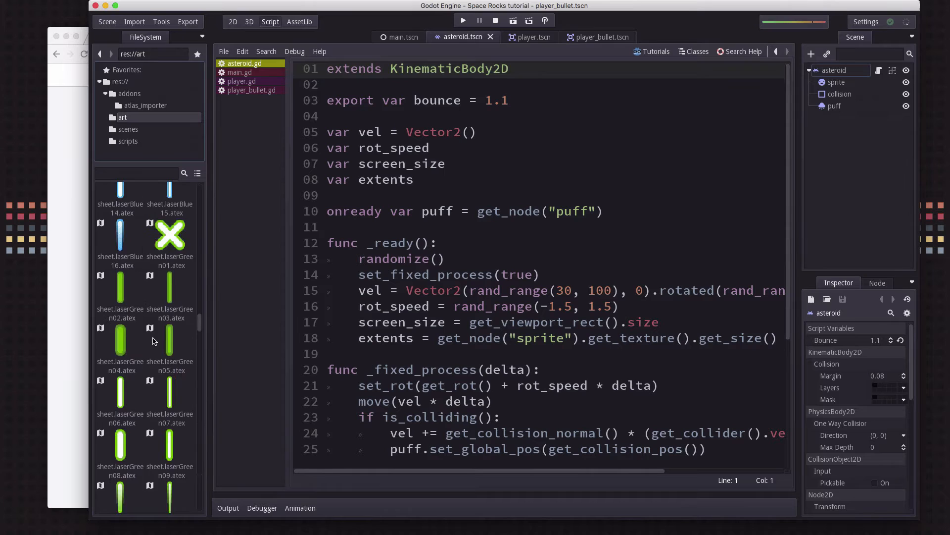
scroll(down, 3)
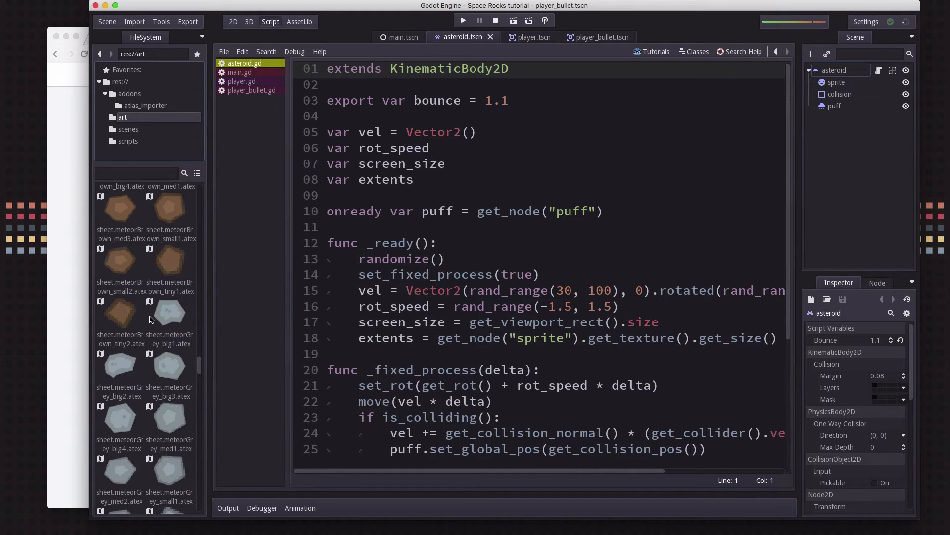
scroll(down, 3)
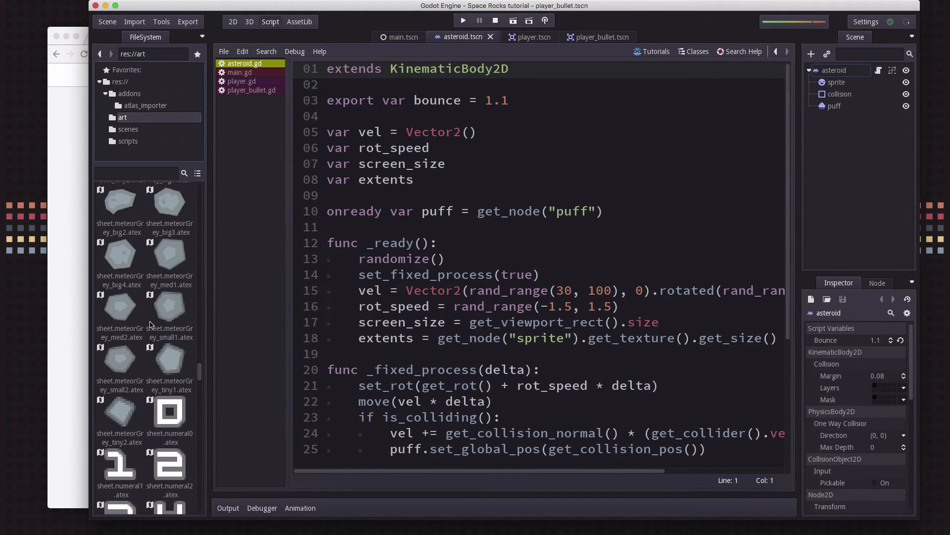
scroll(up, 3)
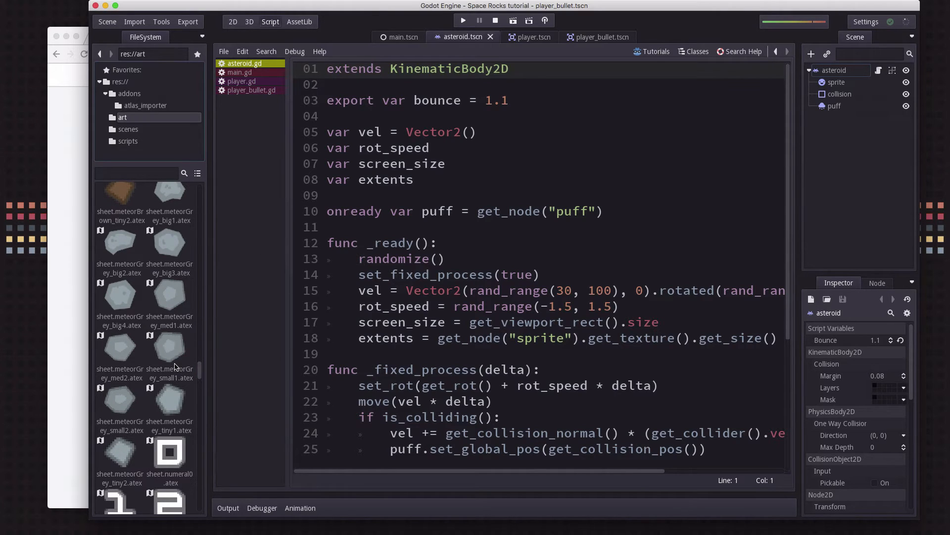
mouse_move(142, 376)
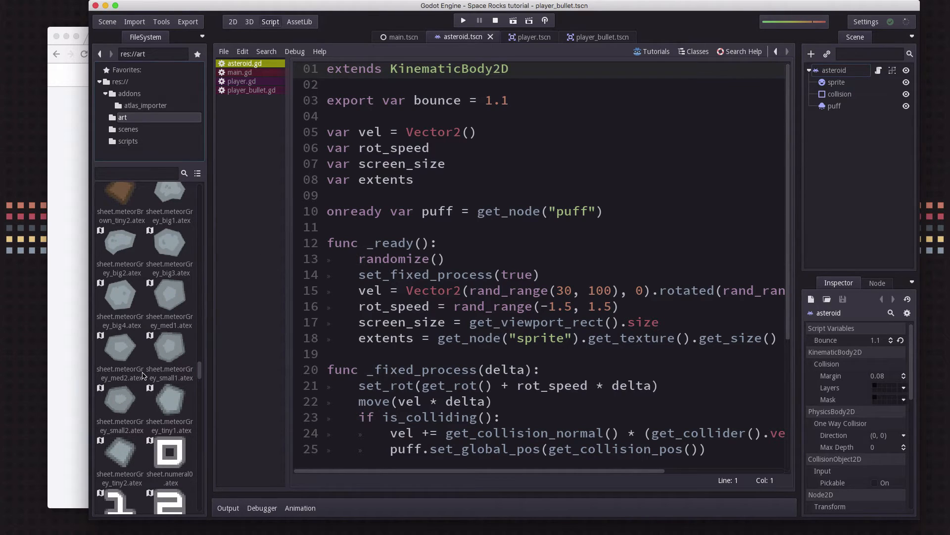
mouse_move(153, 270)
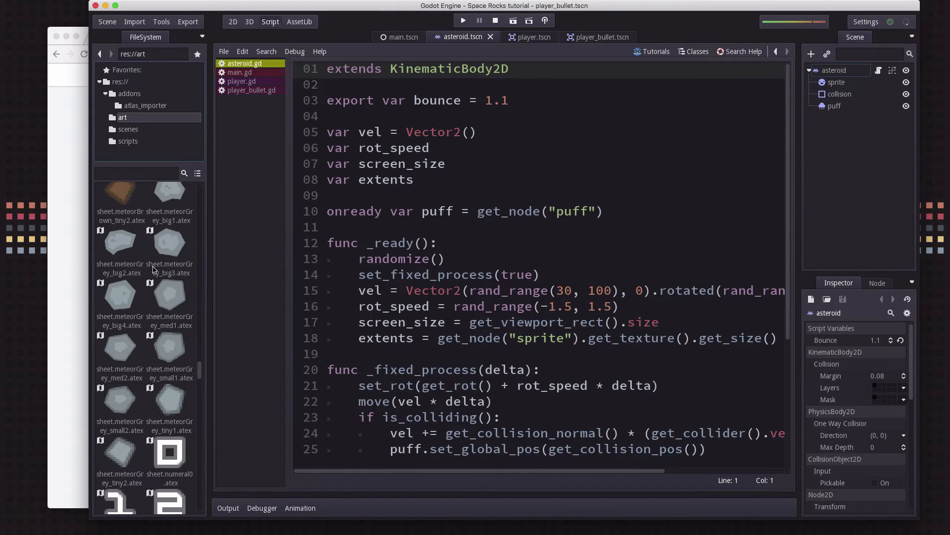
mouse_move(156, 302)
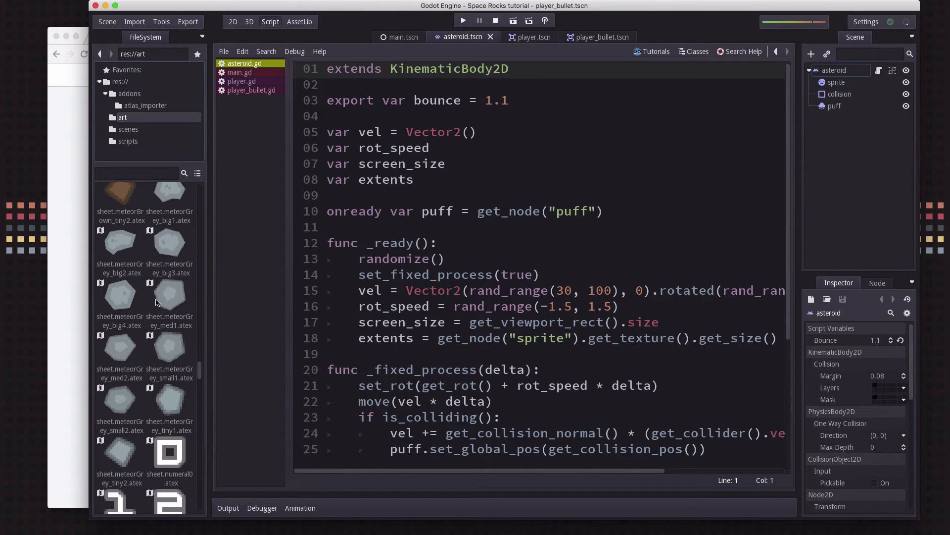
mouse_move(186, 240)
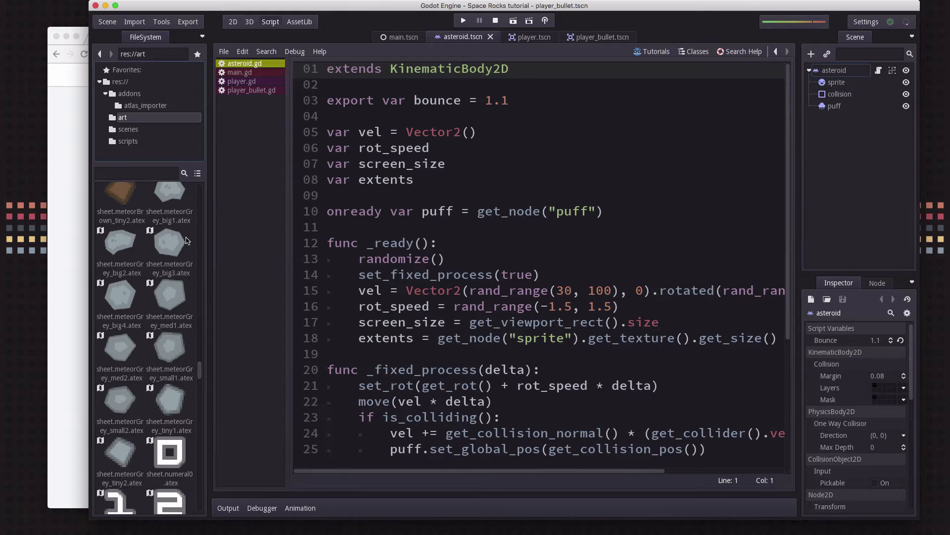
mouse_move(176, 298)
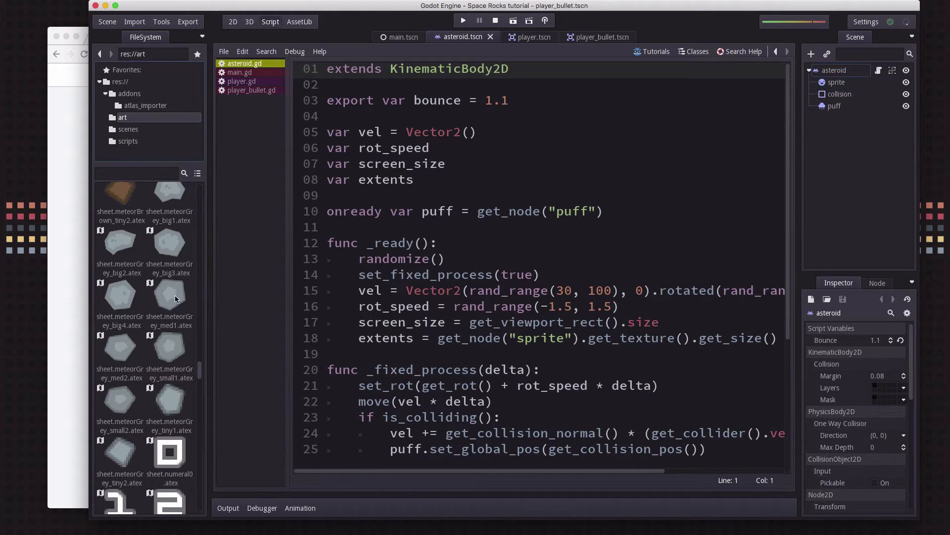
mouse_move(171, 295)
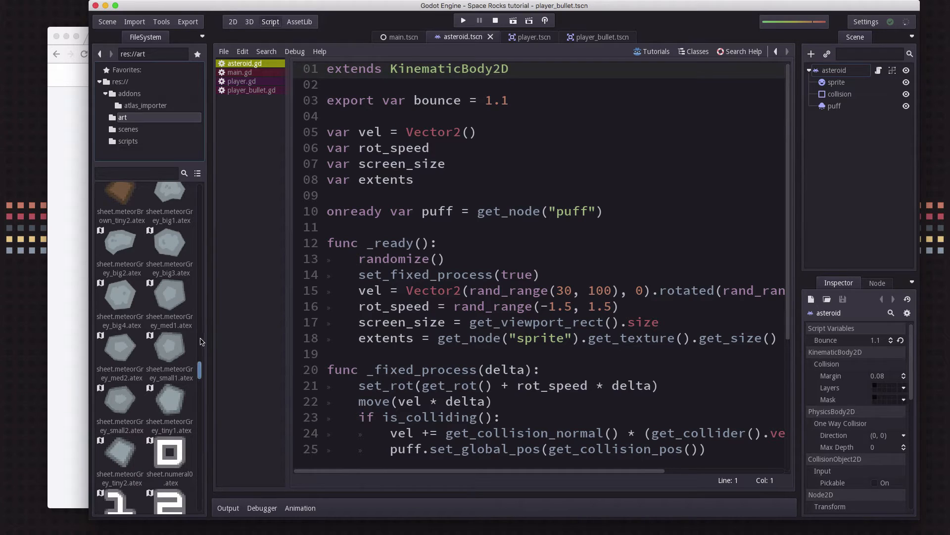
mouse_move(441, 200)
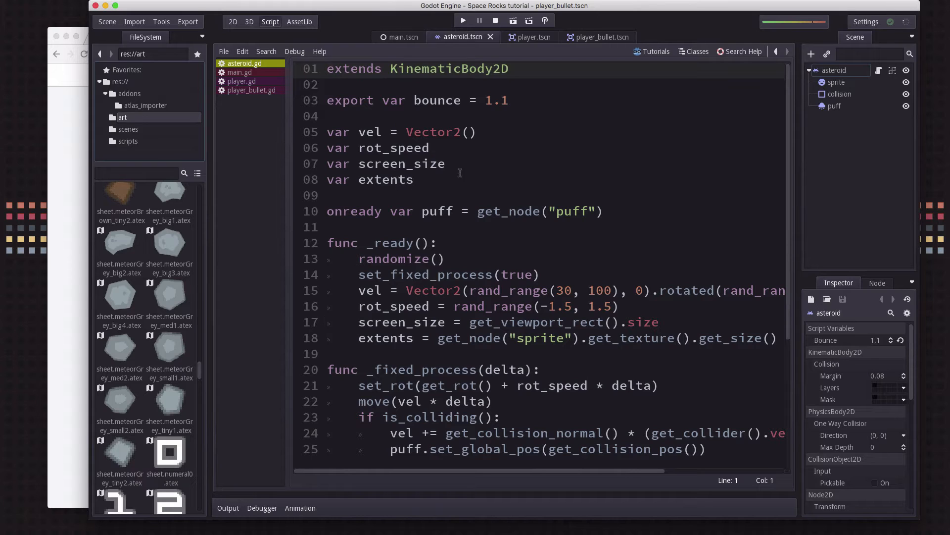
mouse_move(155, 278)
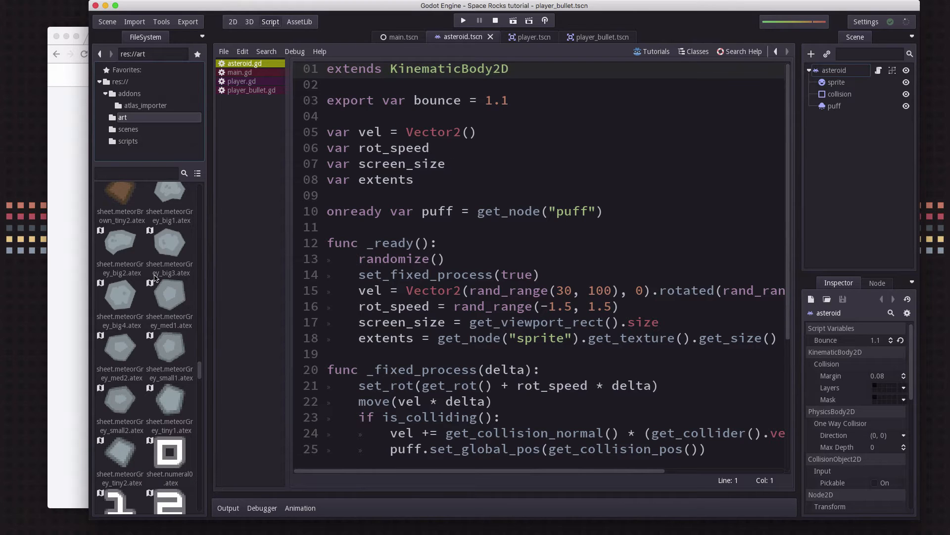
mouse_move(189, 291)
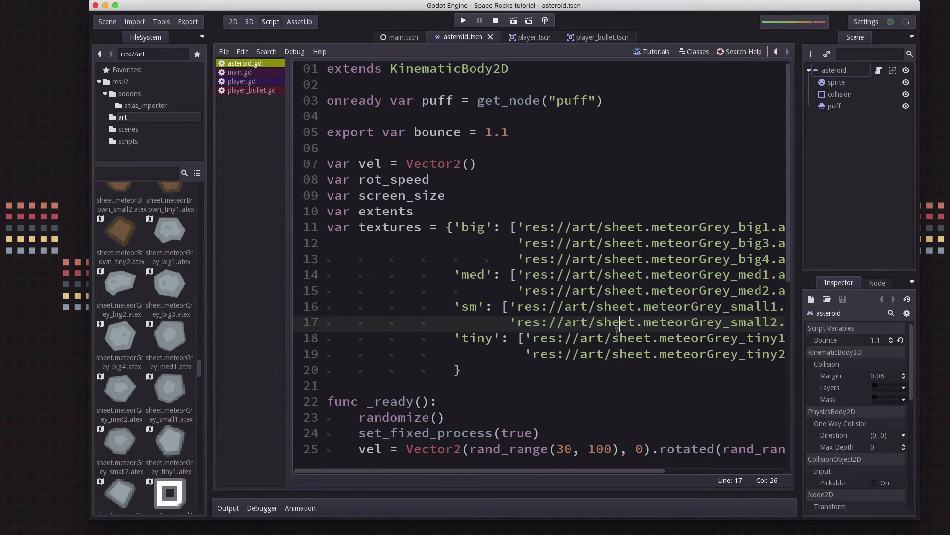
mouse_move(491, 260)
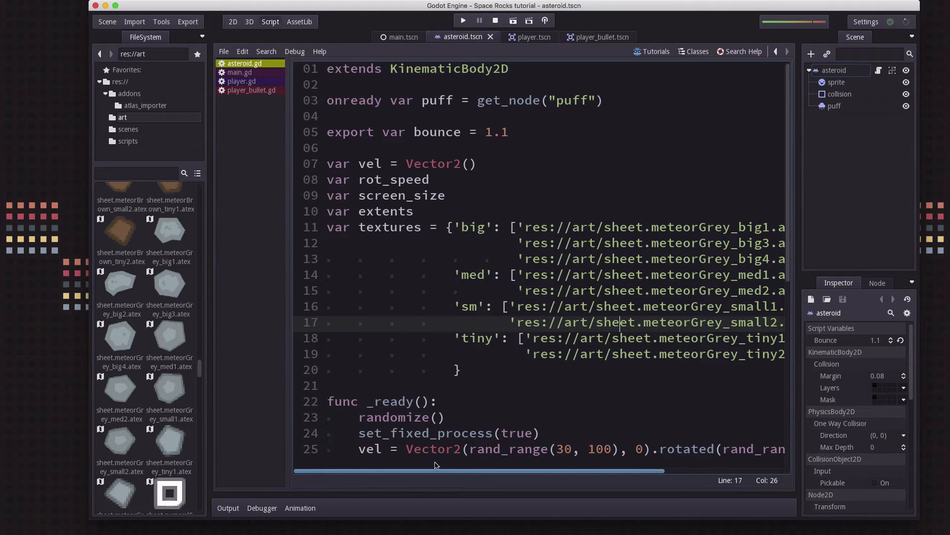
click(358, 227)
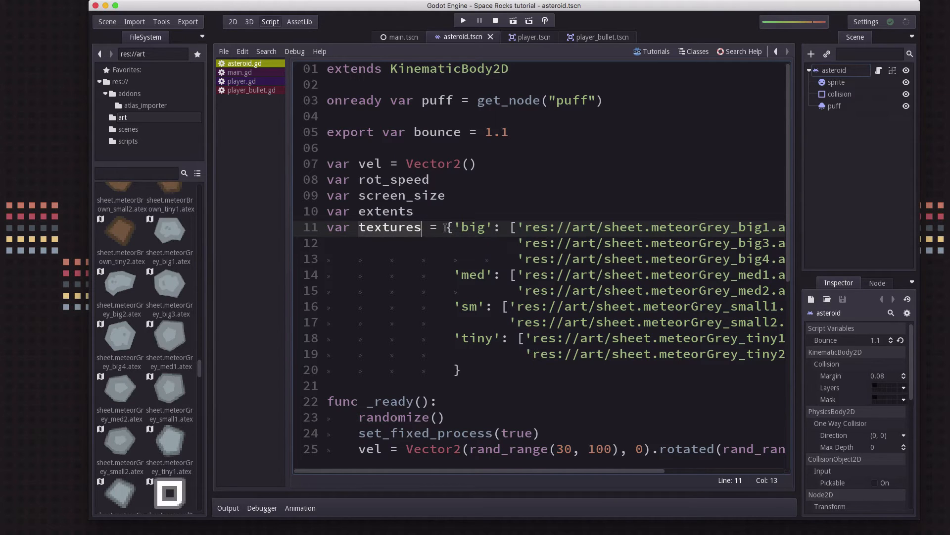
scroll(down, 3)
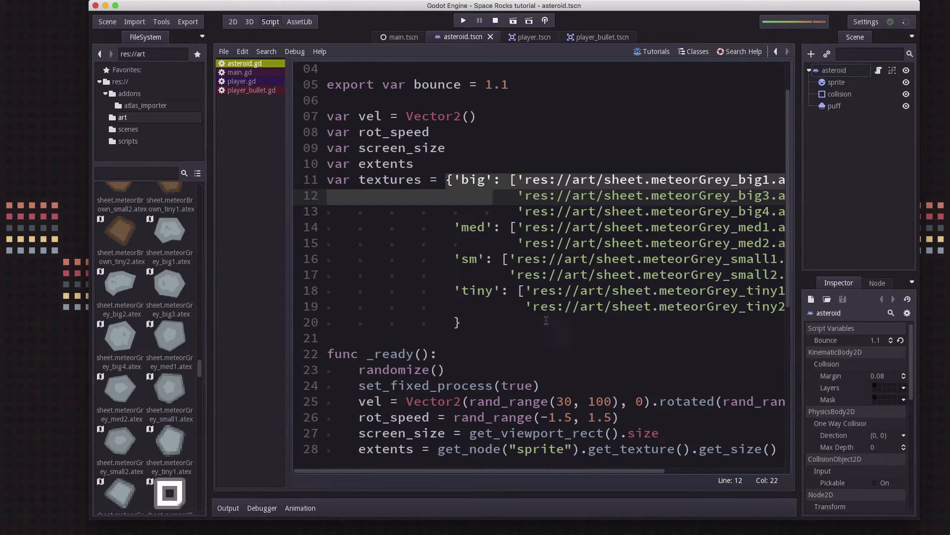
click(462, 227)
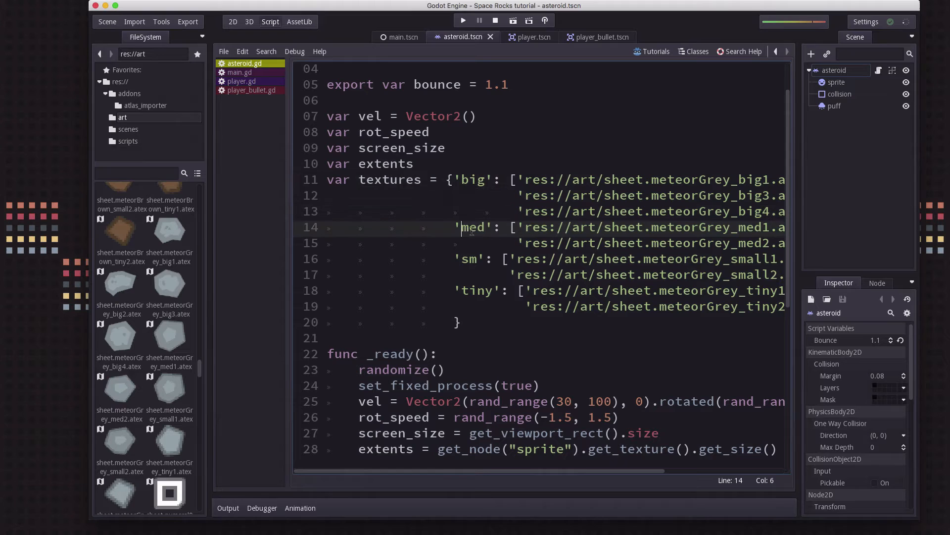
click(478, 291)
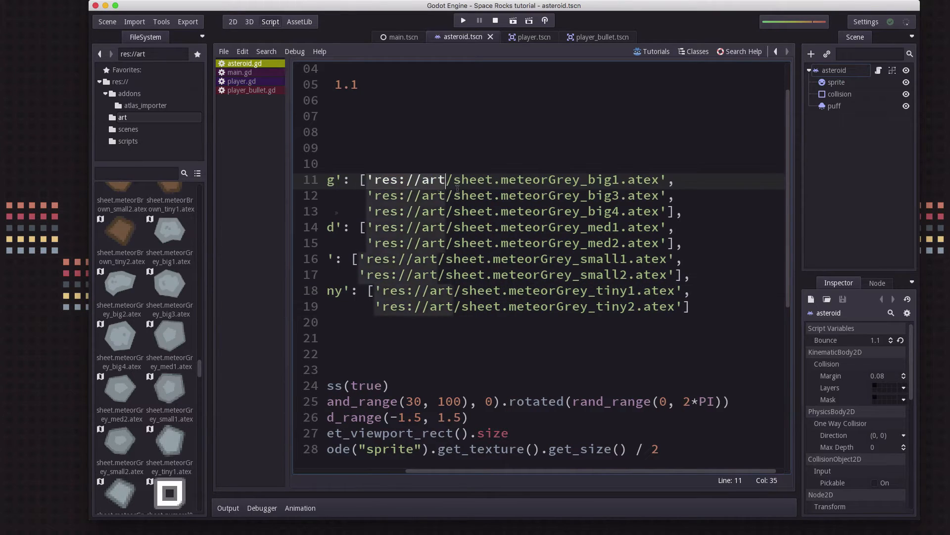
click(555, 210)
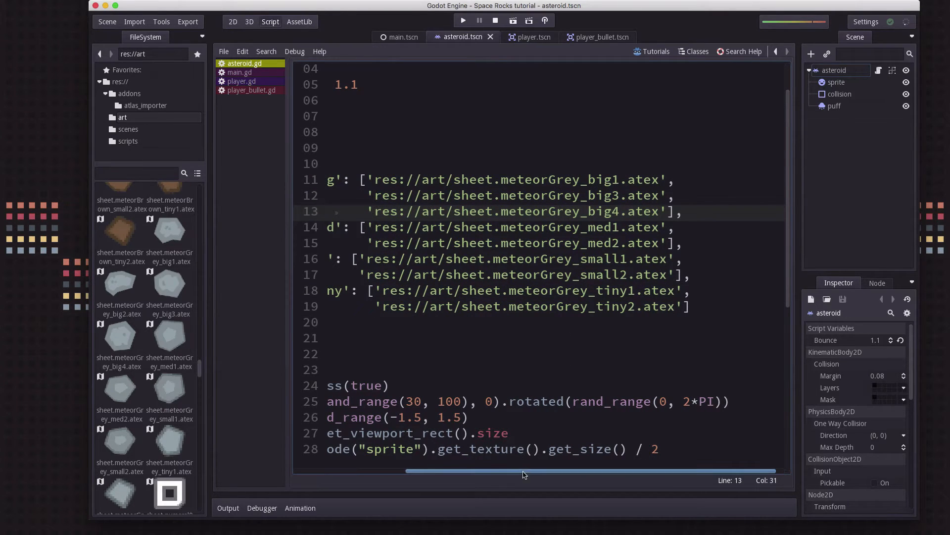
scroll(left, 3)
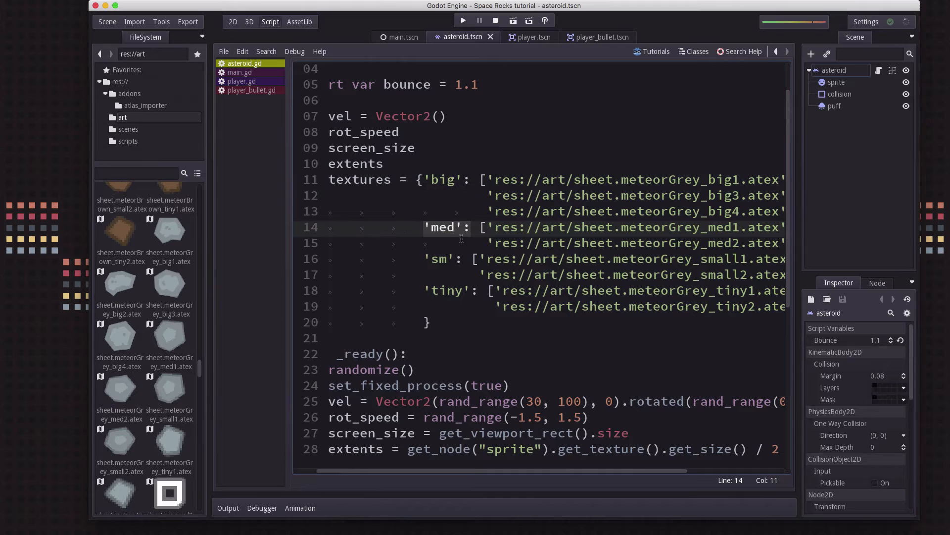
click(491, 227)
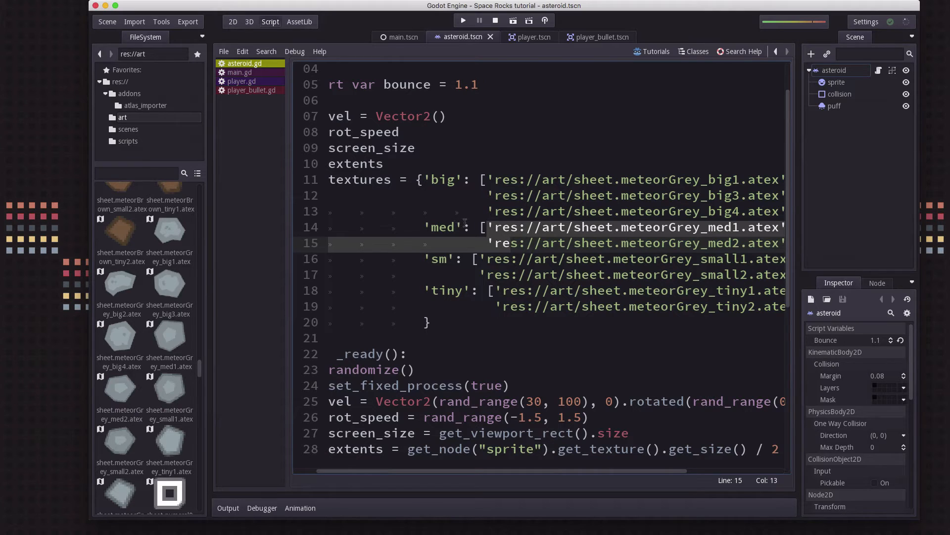
Step: Delete the extents = get_node("sprite") texture-size line from _ready
scroll(up, 3)
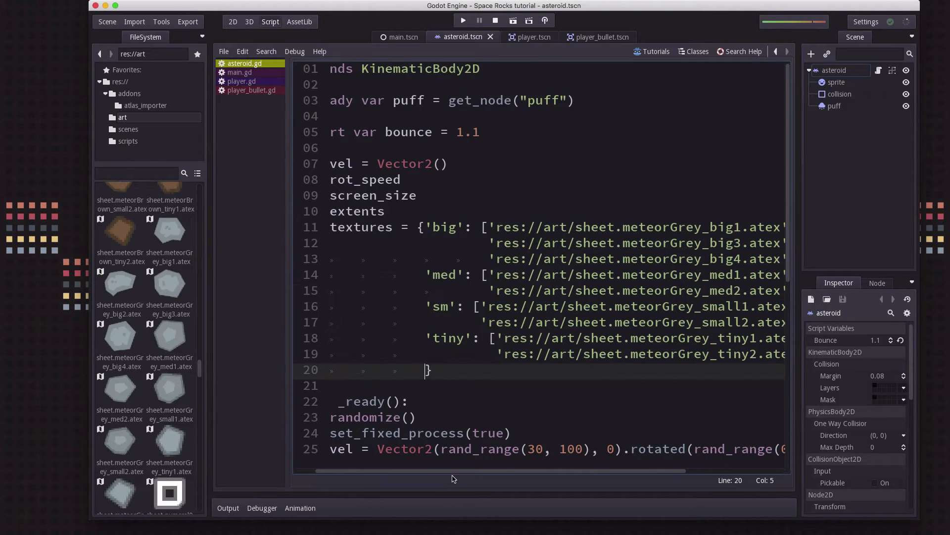
scroll(down, 3)
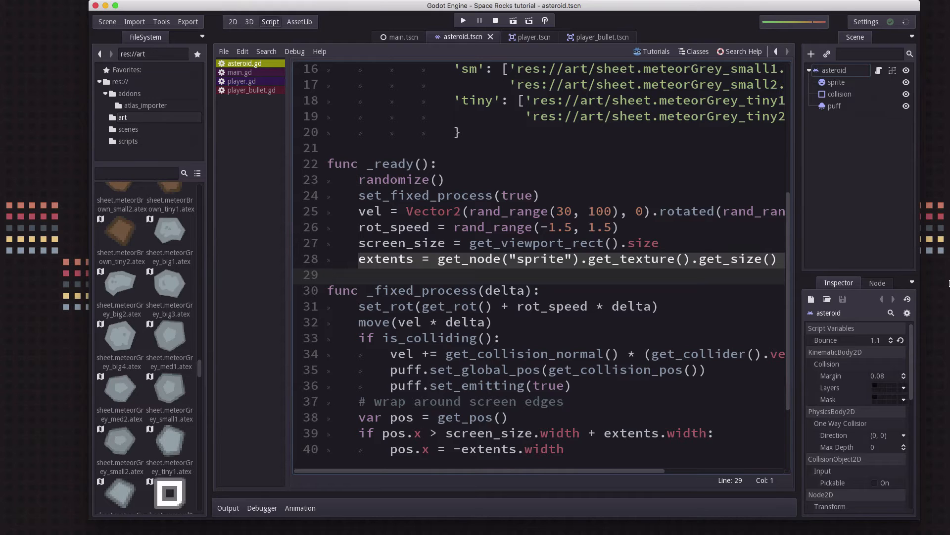
click(327, 275)
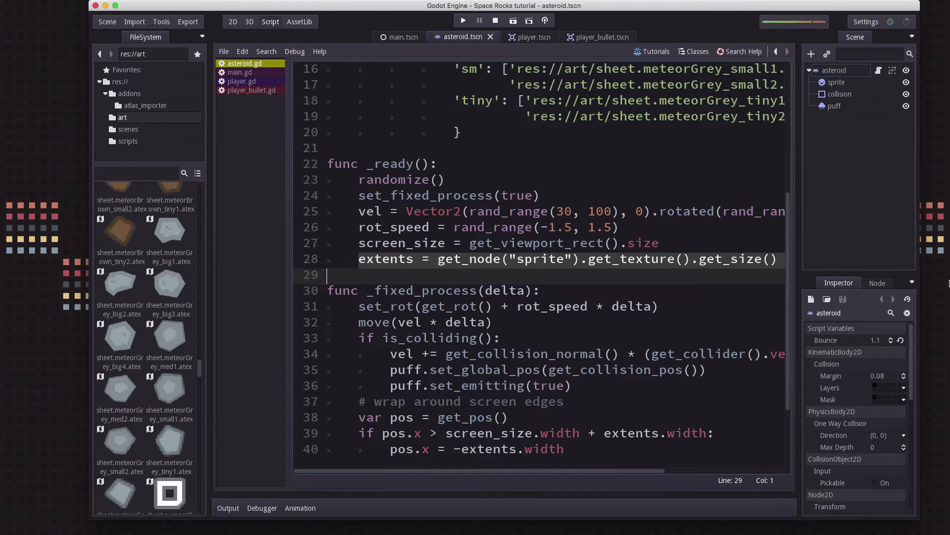
key(Backspace)
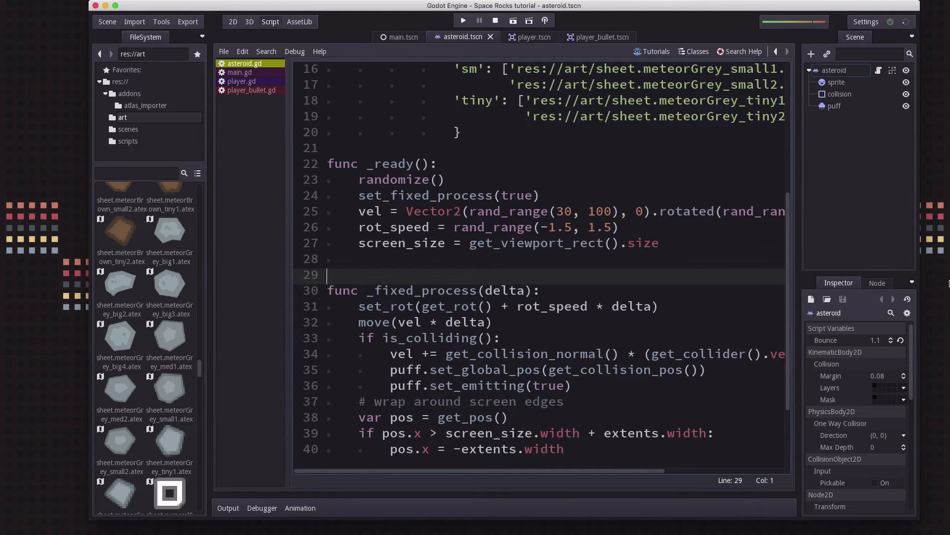
Step: Write the init(size, pos) function header and start its body
text(func init)
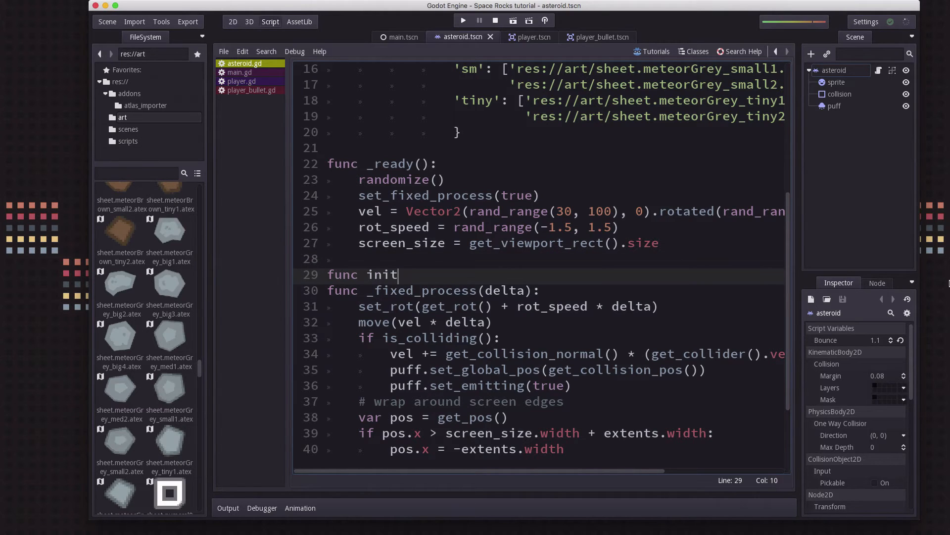
text(())
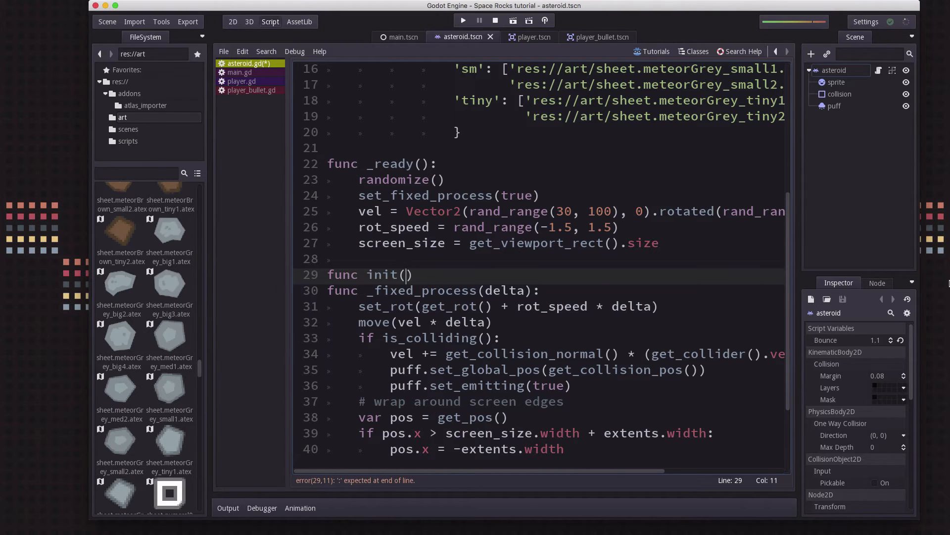
text(size,)
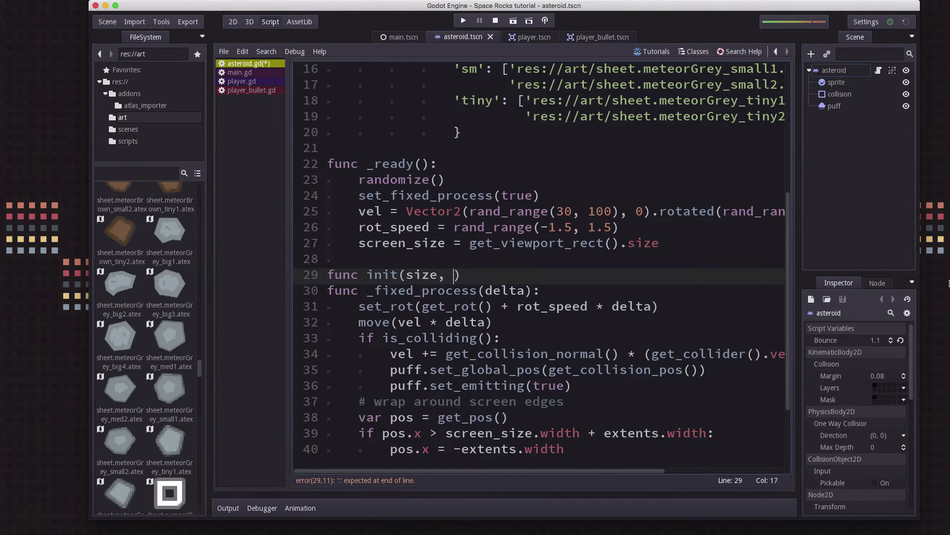
text(pos)
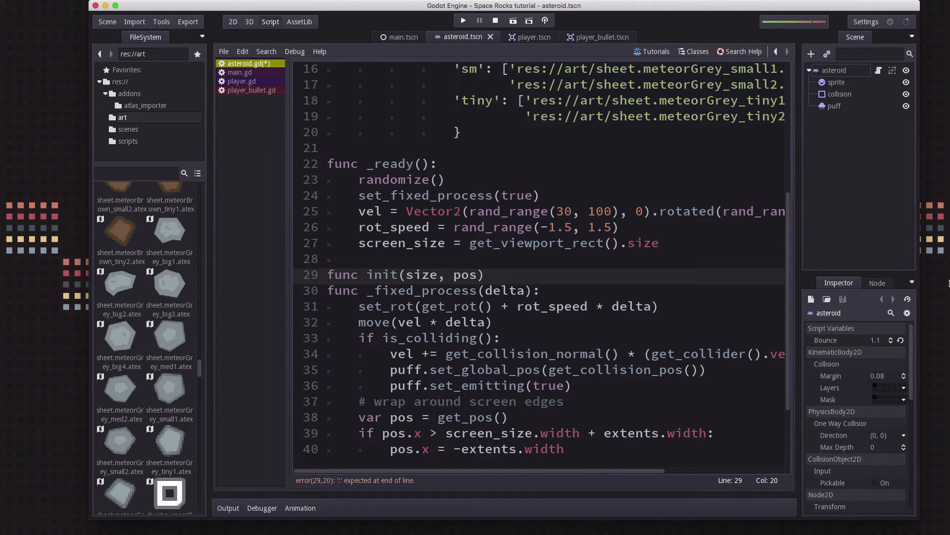
text(:)
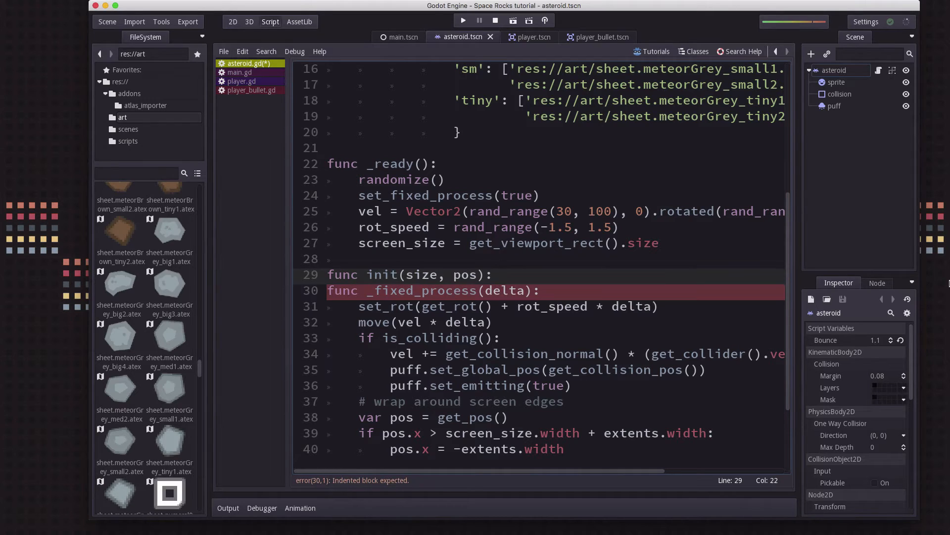
key(Return)
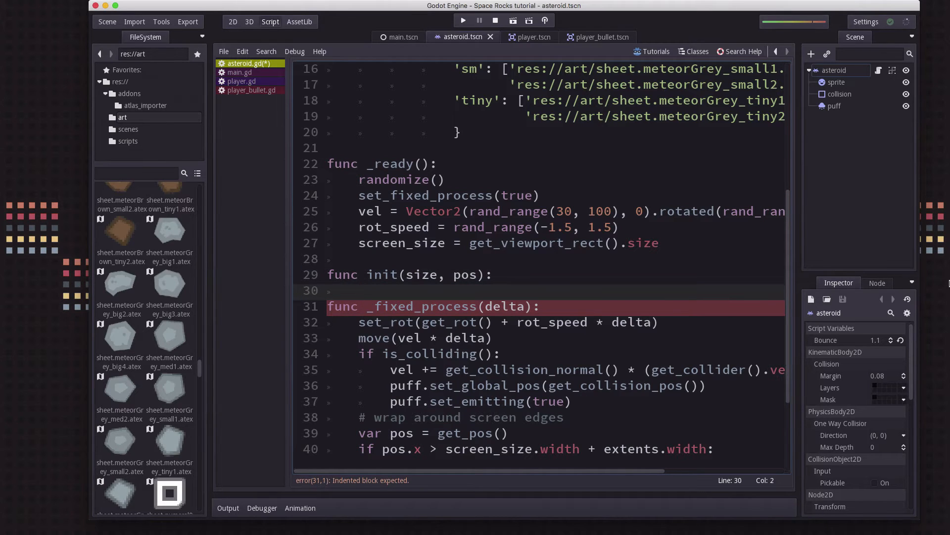
Step: Add var texture = load(textures[size][randi() % textures[size].size()]) inside init
text(var tex)
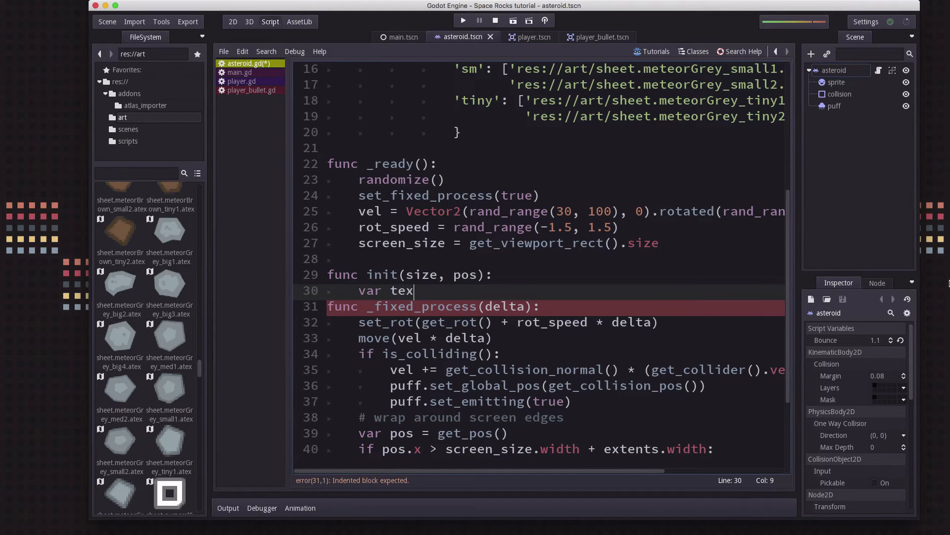
text(ture)
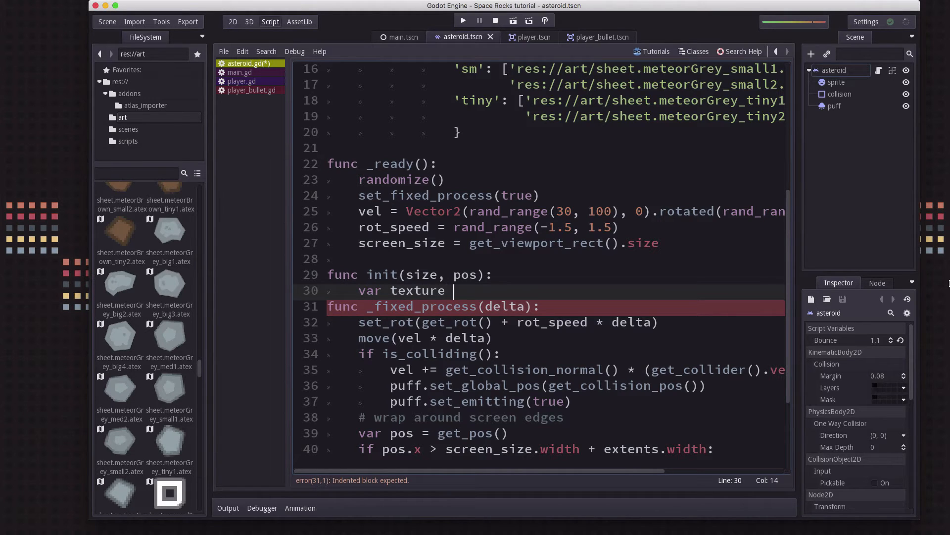
text(=)
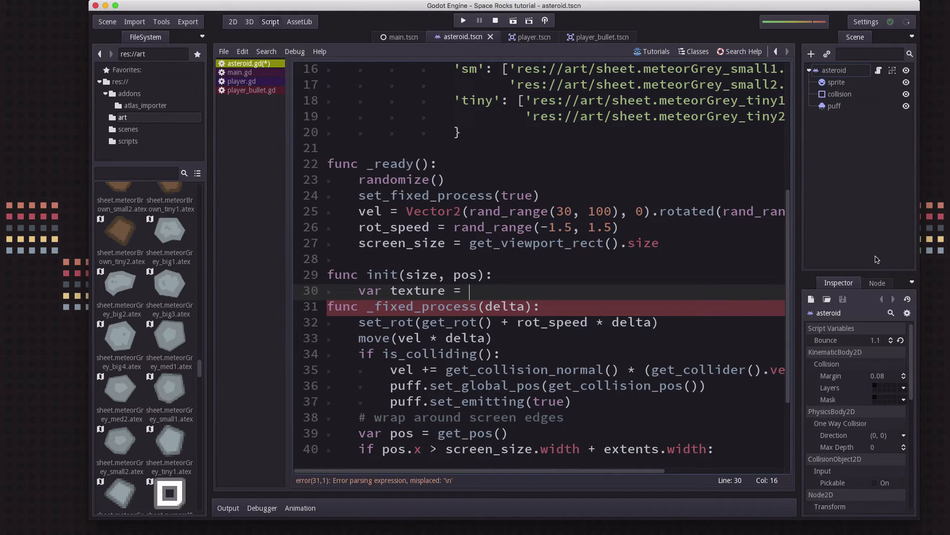
text(load(text)
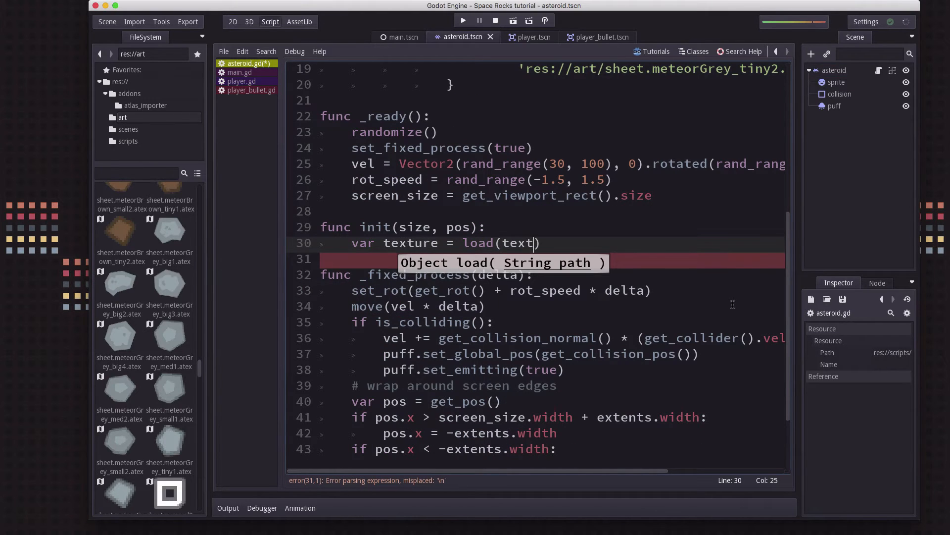
text(ures)
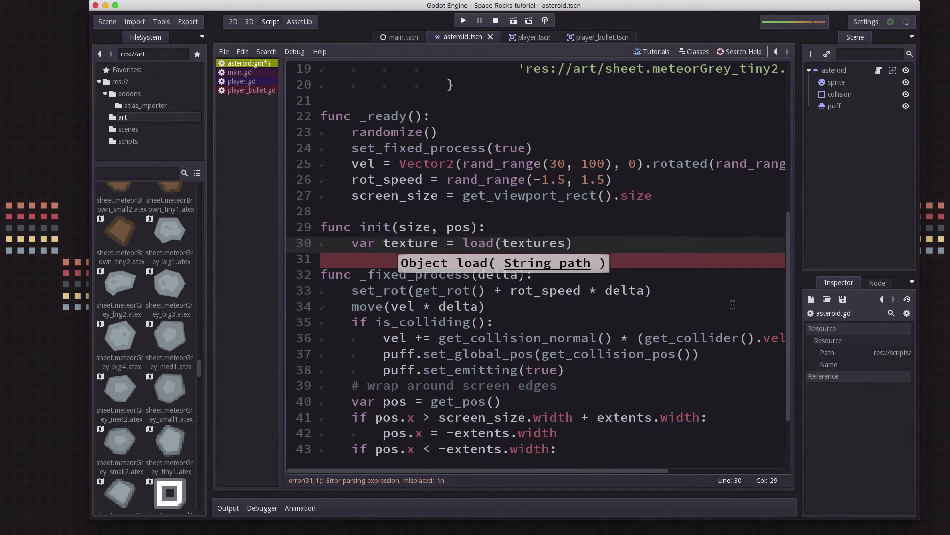
text([size)
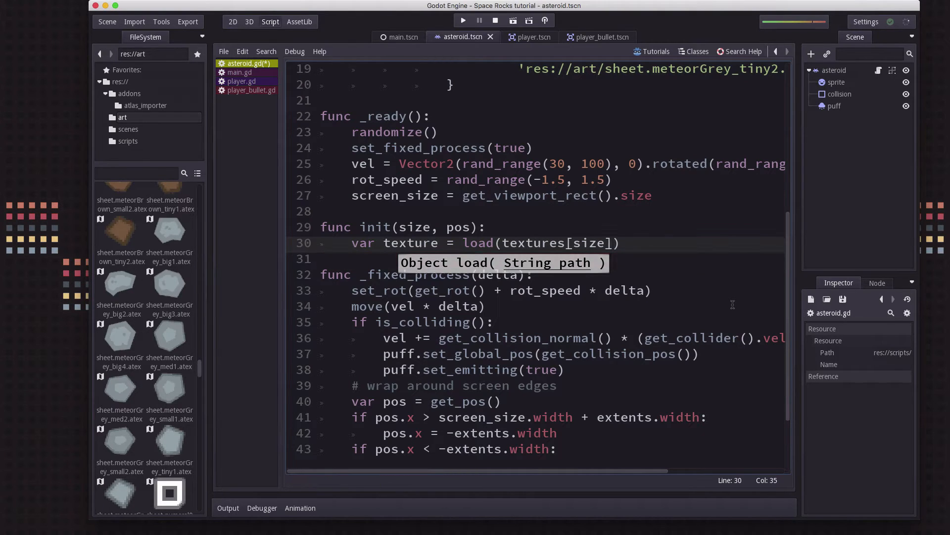
text([])
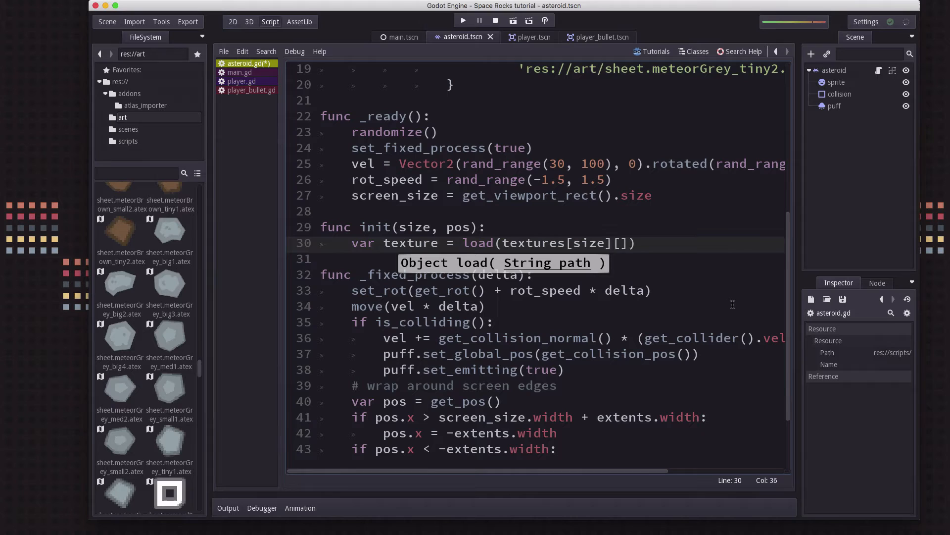
text(randi)
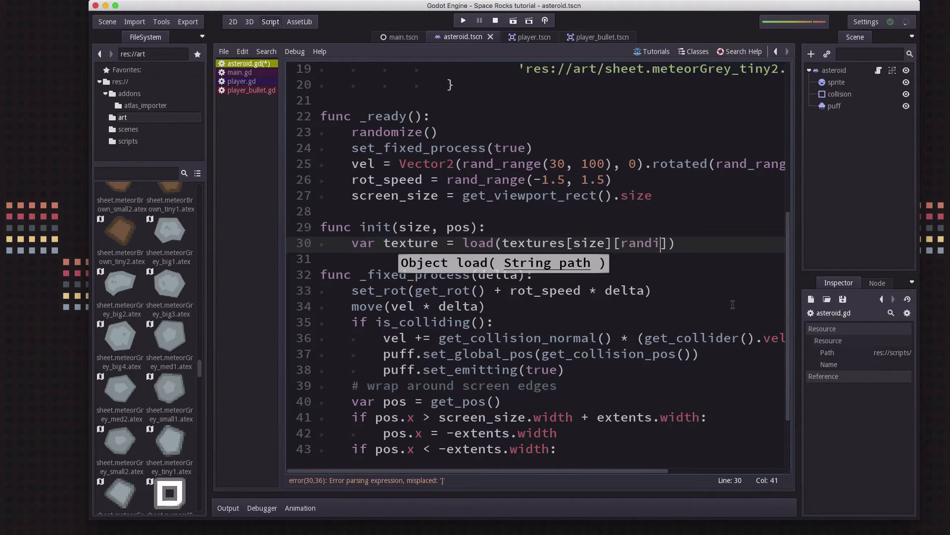
text(())
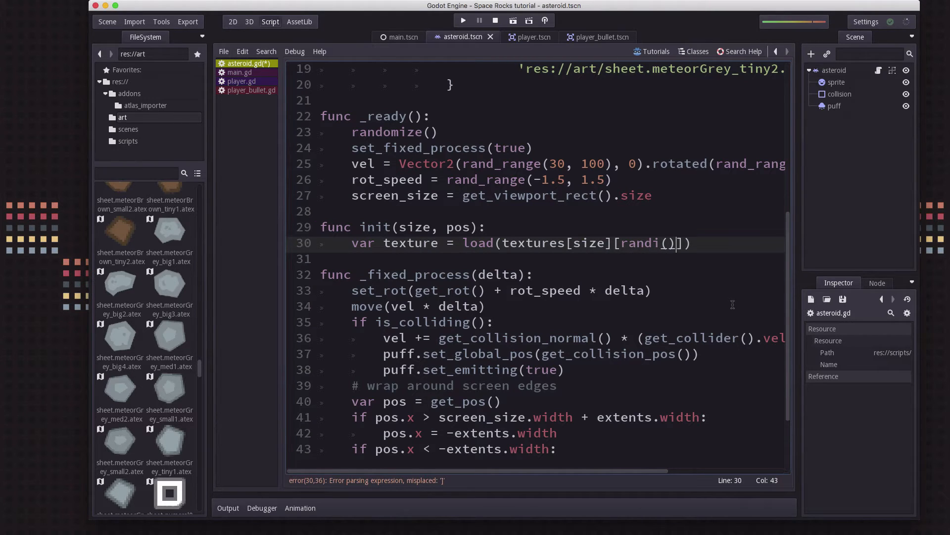
text(%)
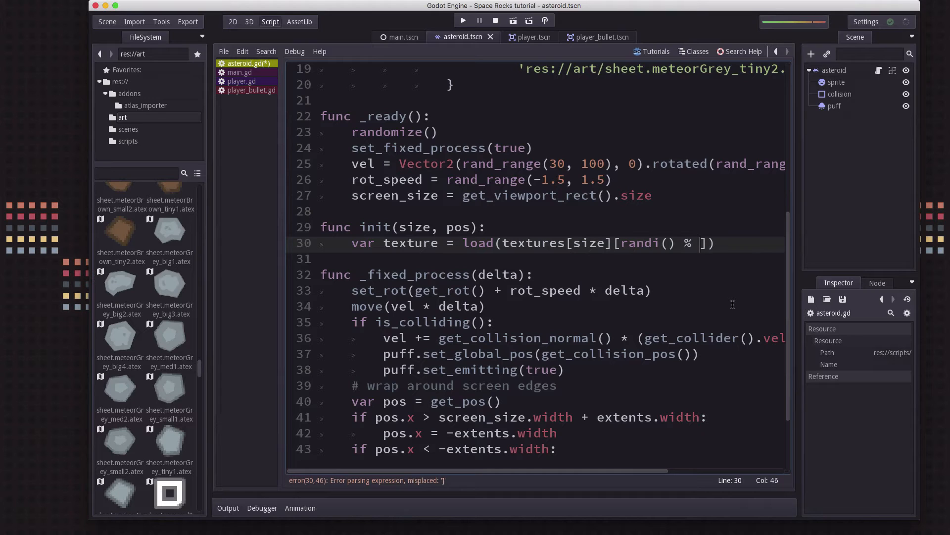
text(textures[size].size()
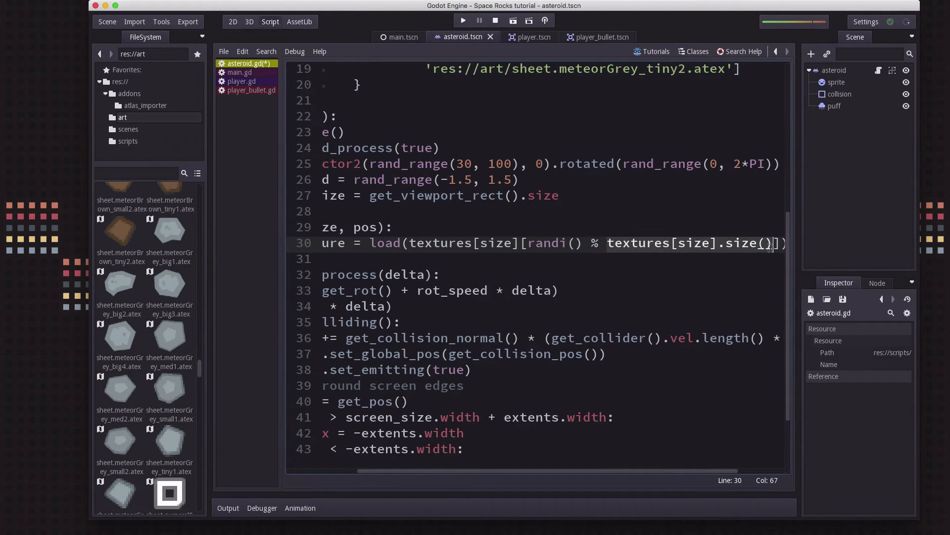
click(589, 242)
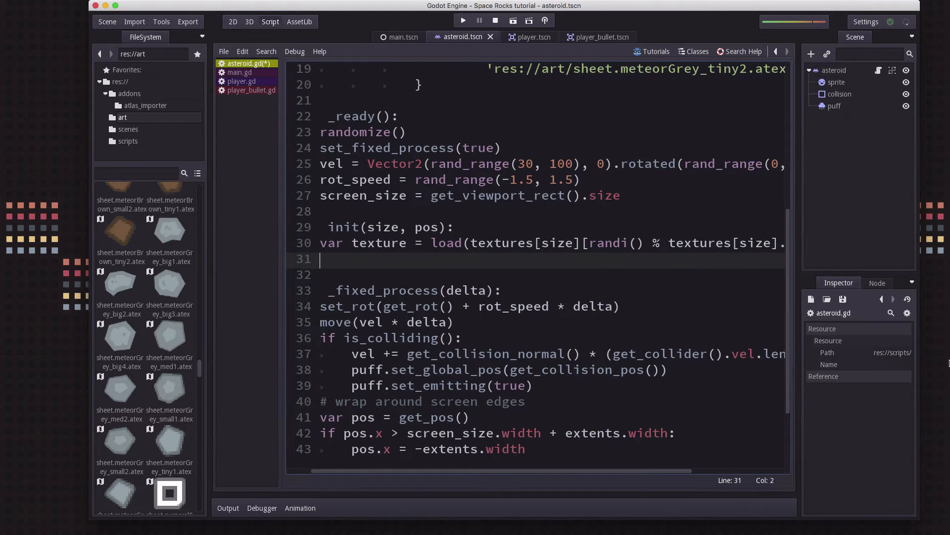
Step: Add get_node("sprite").set_texture(texture) and extents = texture.get_size() / 2 to init
text(get_node()
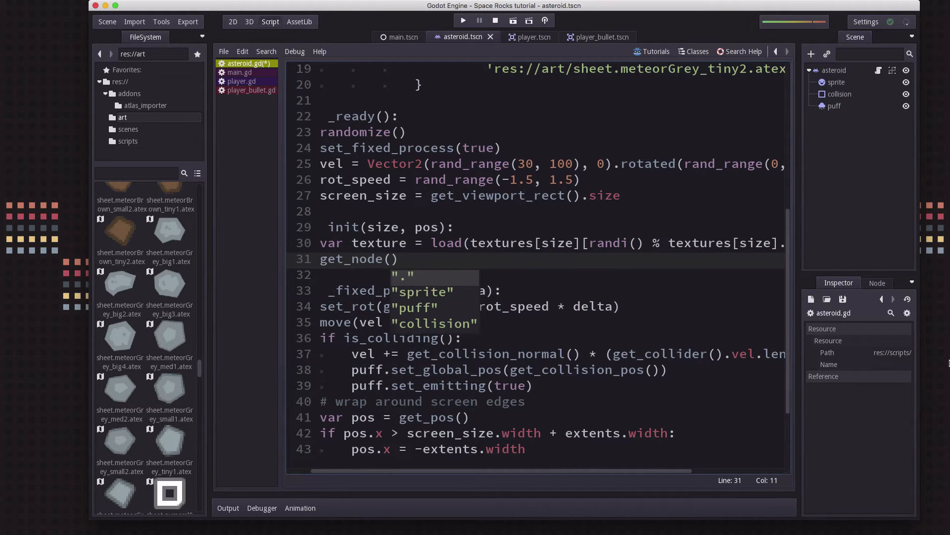
text("sprite").)
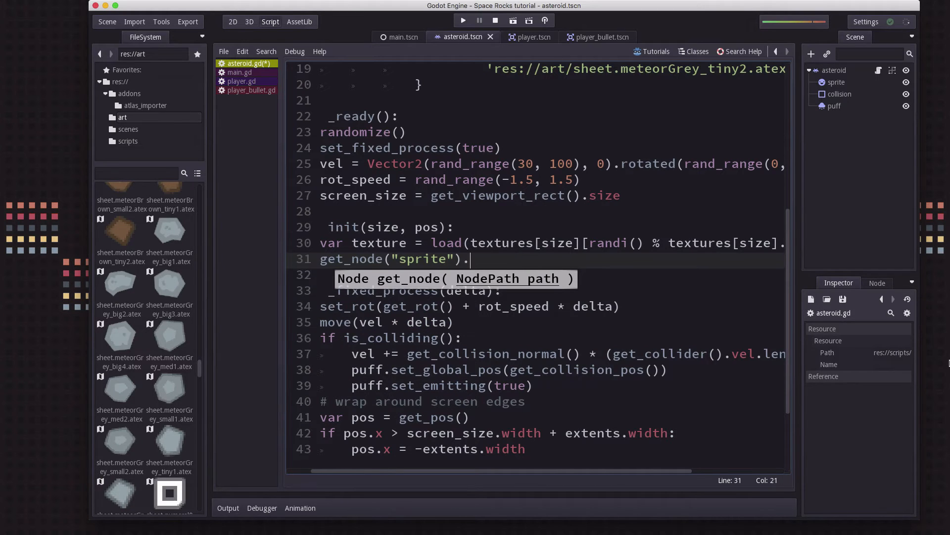
text(set_texture())
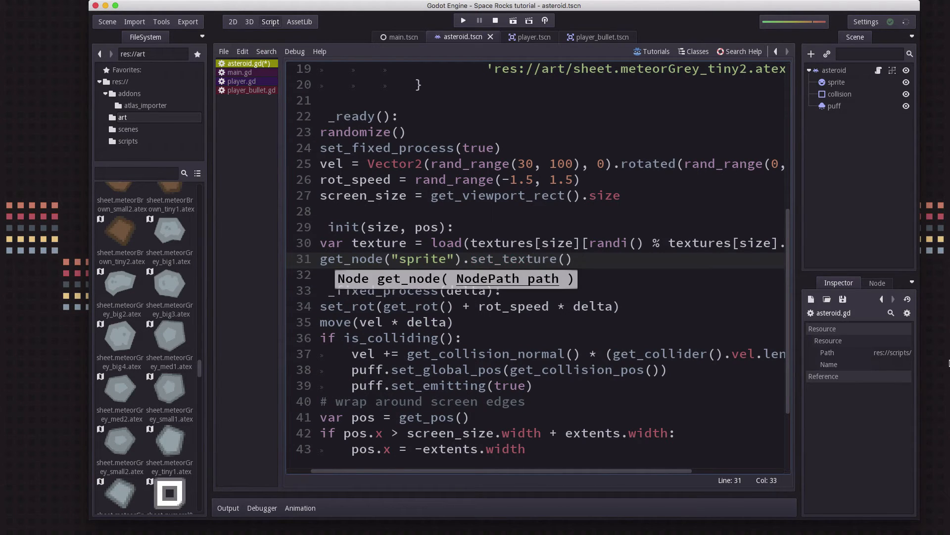
text(texture)
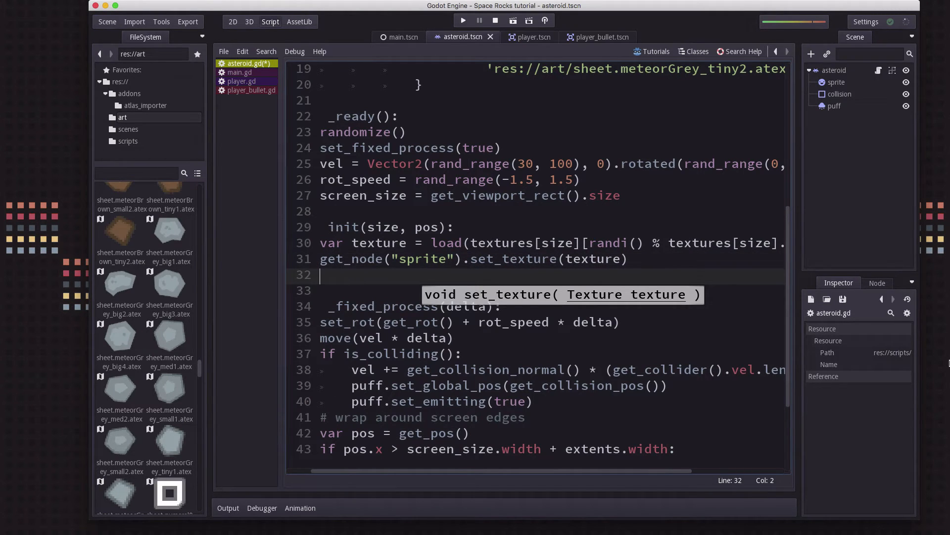
mouse_move(275, 270)
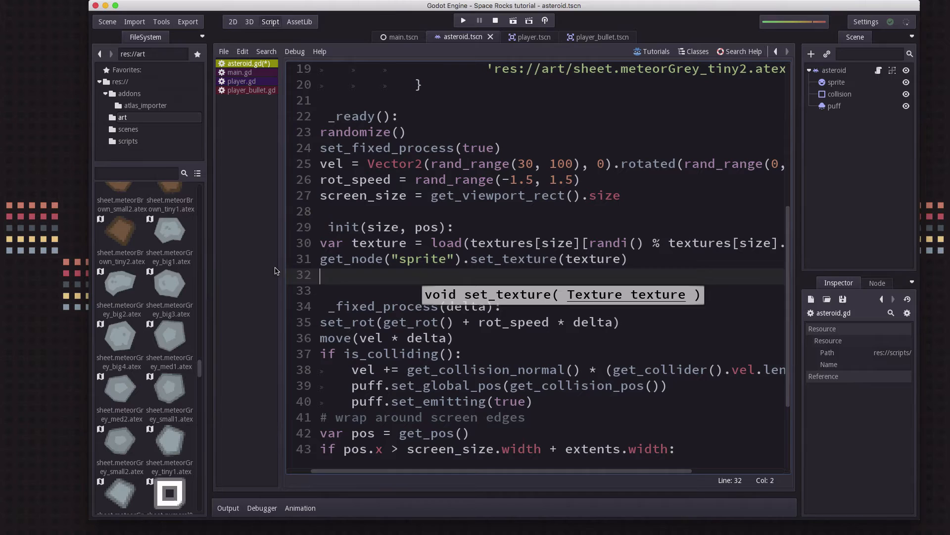
text(e)
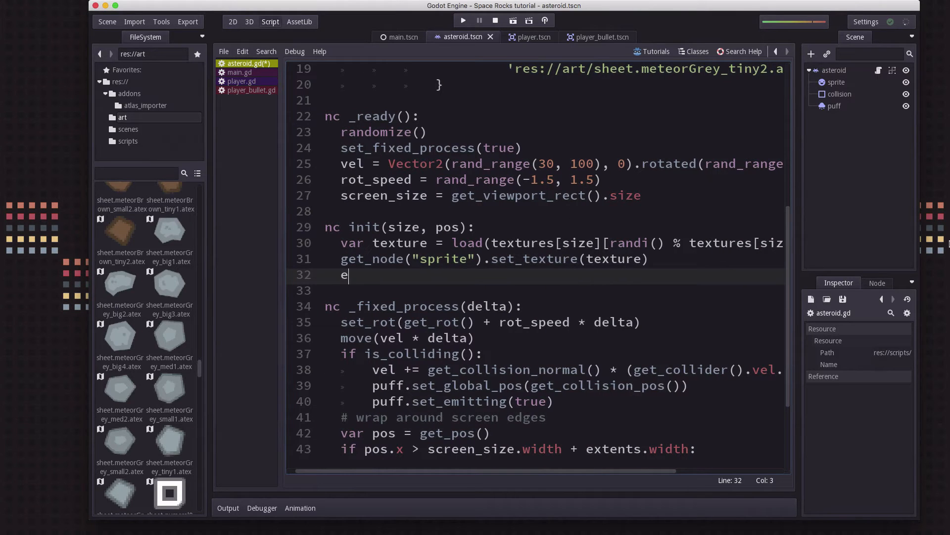
text(xtents)
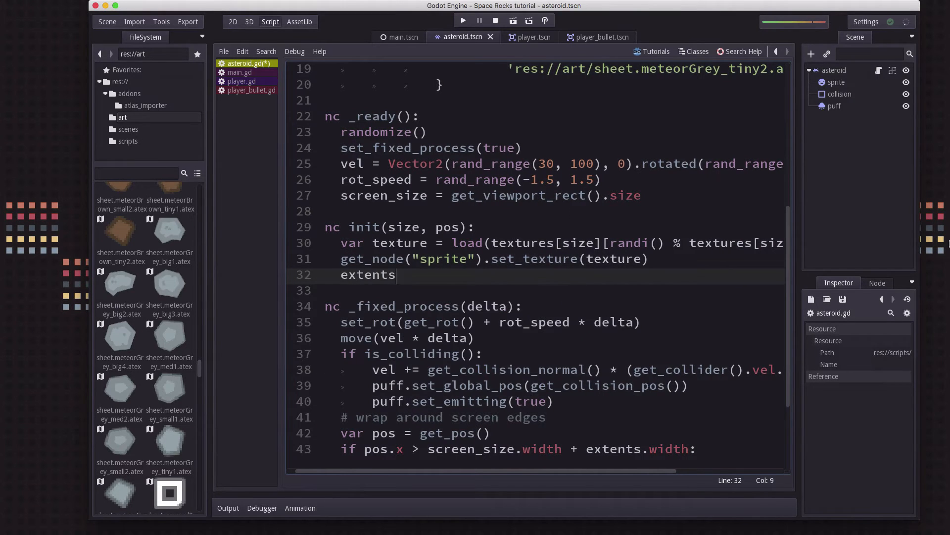
text(= texture.get)
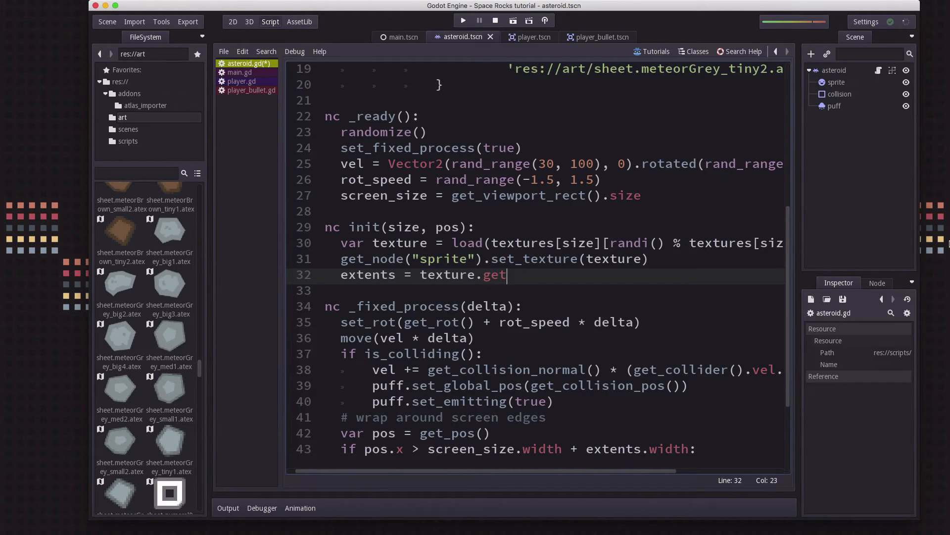
text(_size() / 2)
text(set_pos(pos)
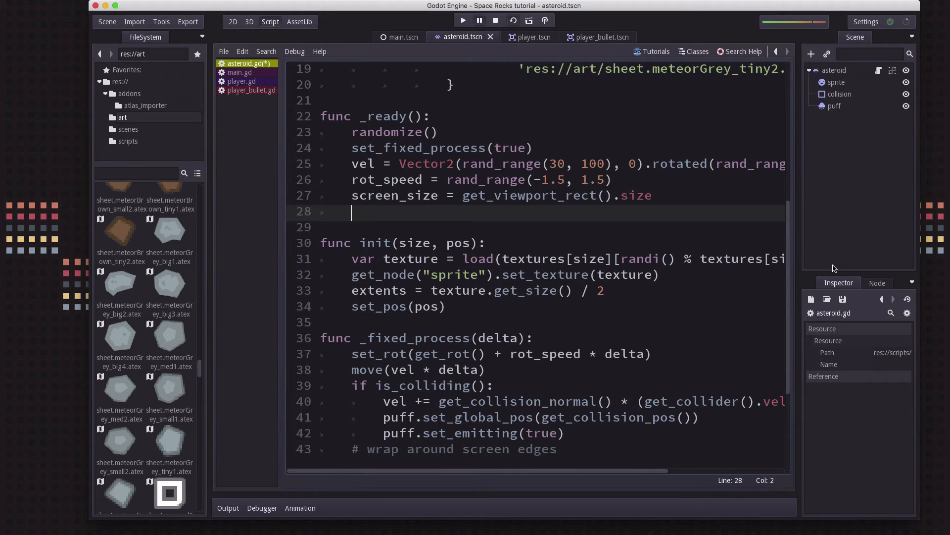
Step: Call init('big', screen_size / 2) in _ready and test-run the asteroid scene
text(init())
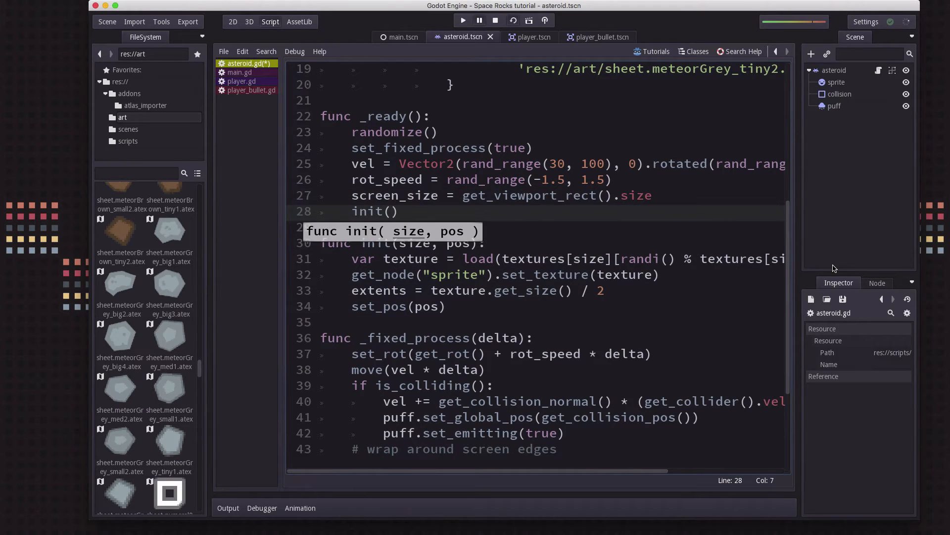
text('big')
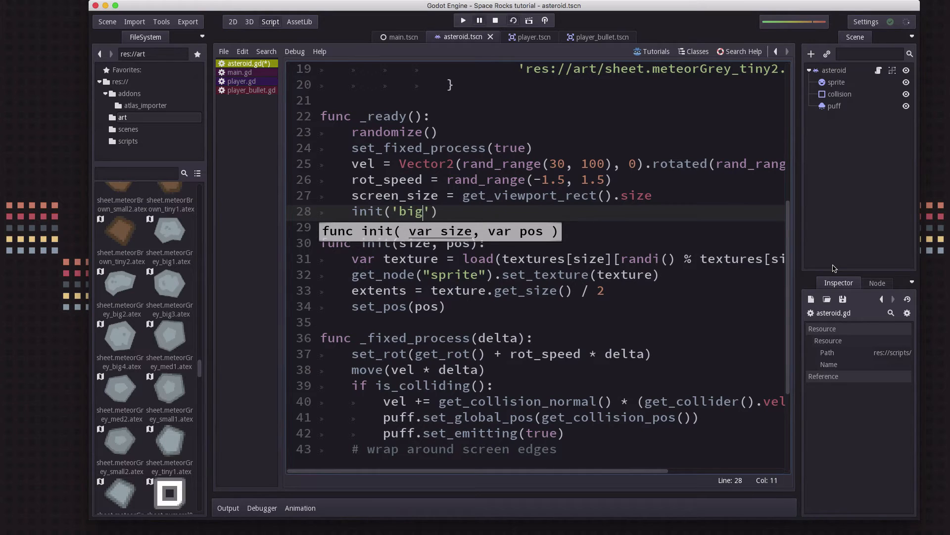
text(,)
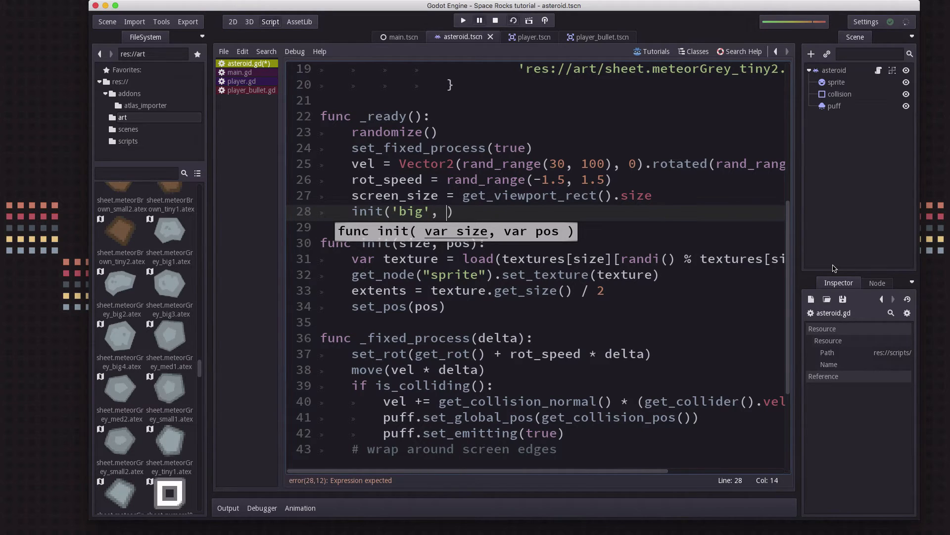
text(screen_size / 2)
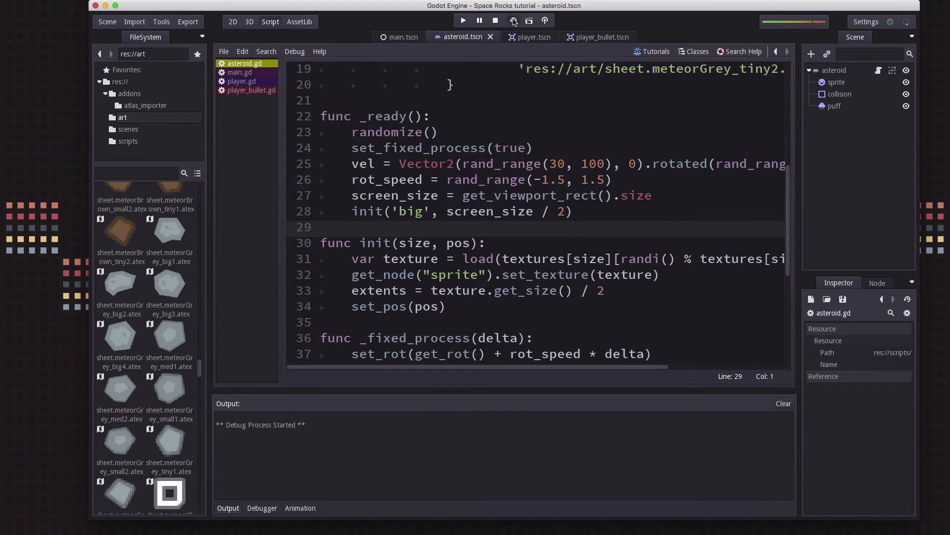
click(463, 21)
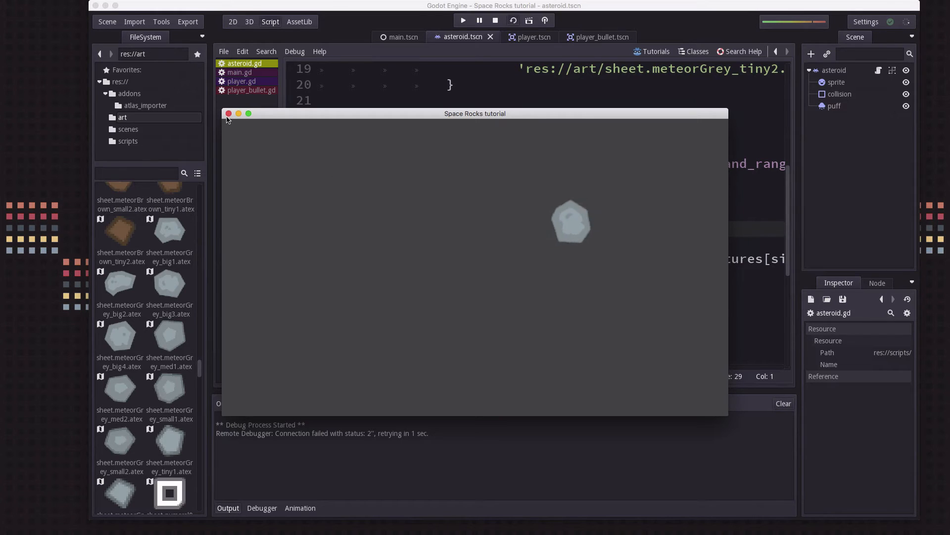
click(229, 113)
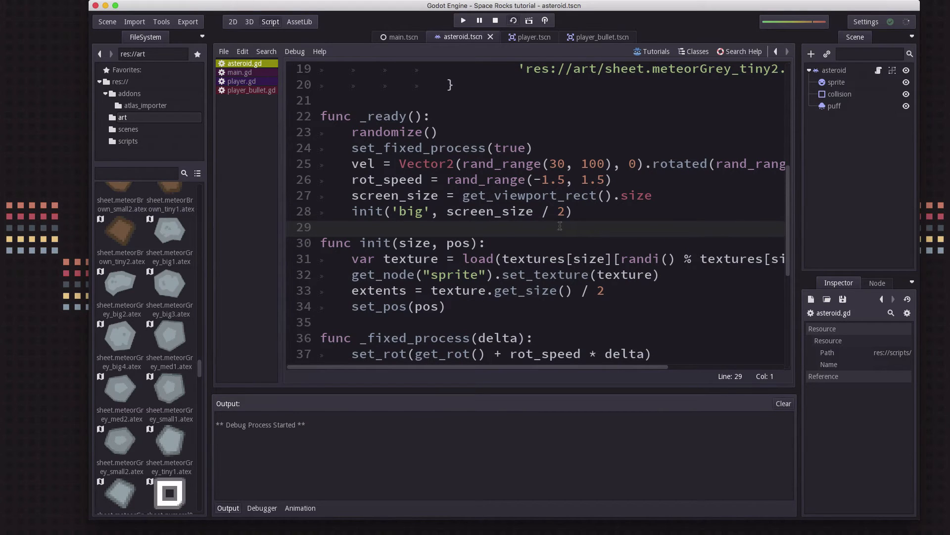
click(462, 20)
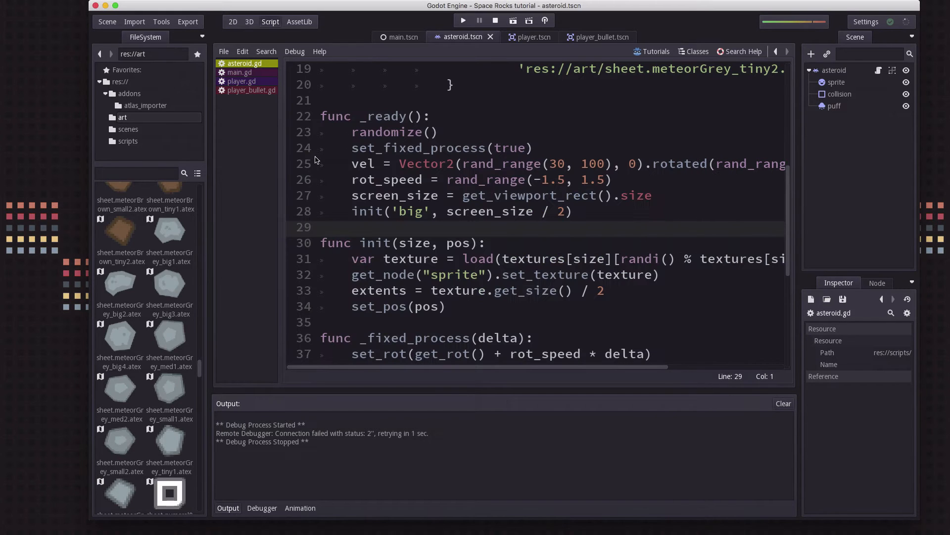
Step: Change the init size argument to 'sm' and test-run the asteroid scene twice
click(401, 211)
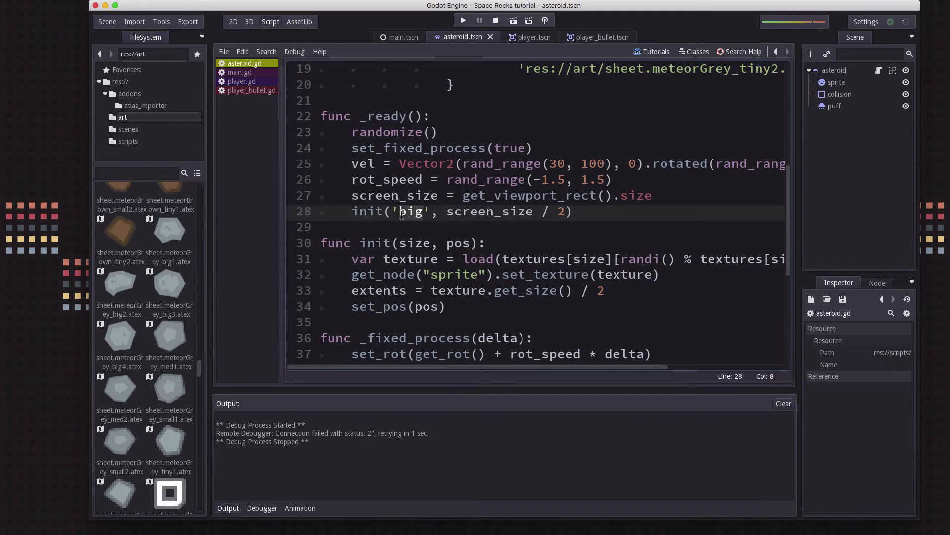
text(sm)
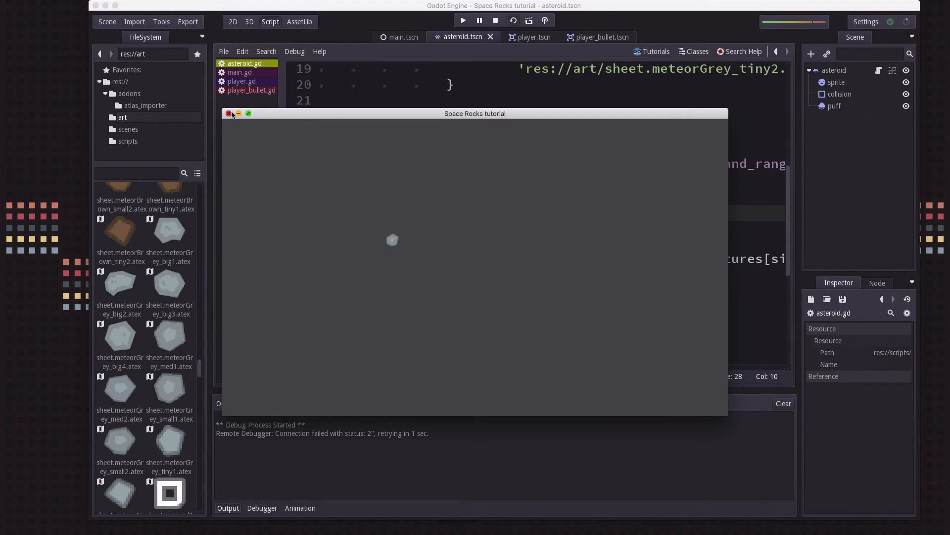
click(229, 114)
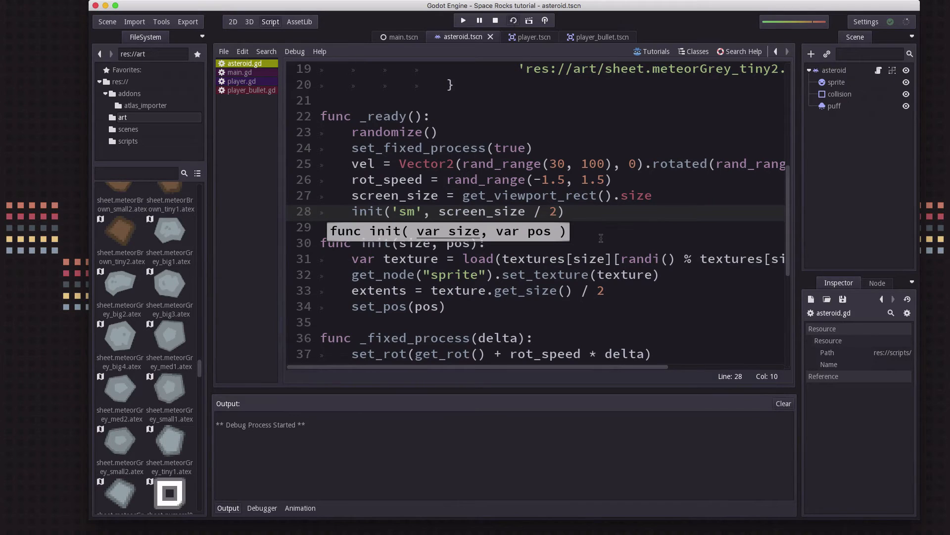
click(463, 19)
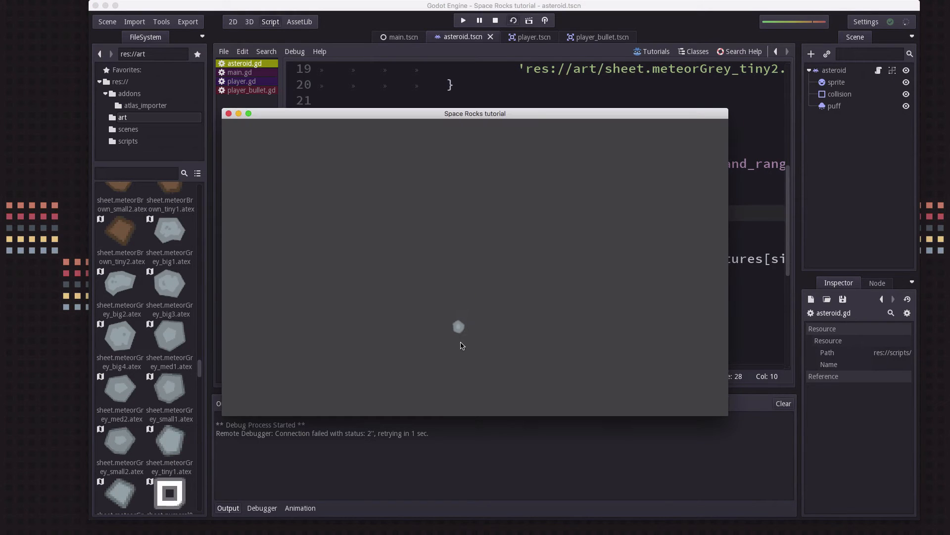
click(495, 20)
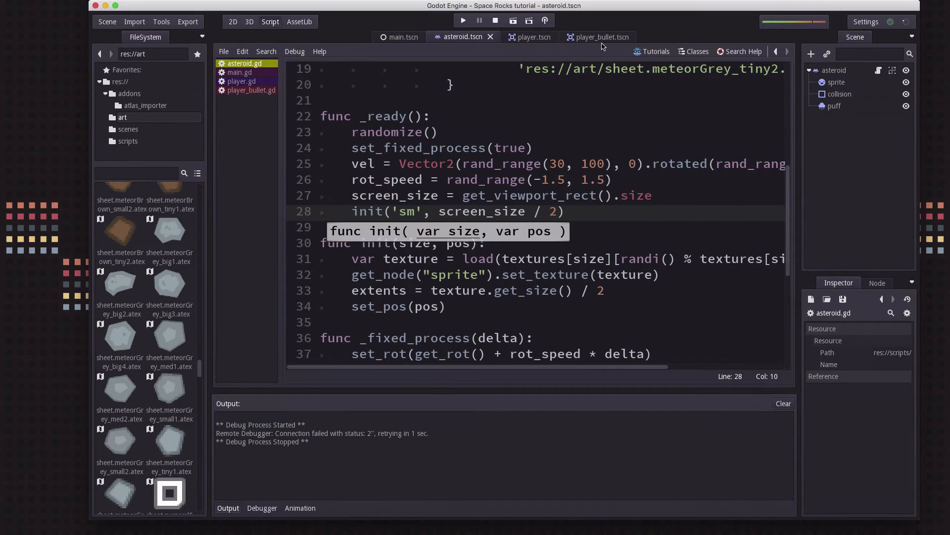
click(529, 20)
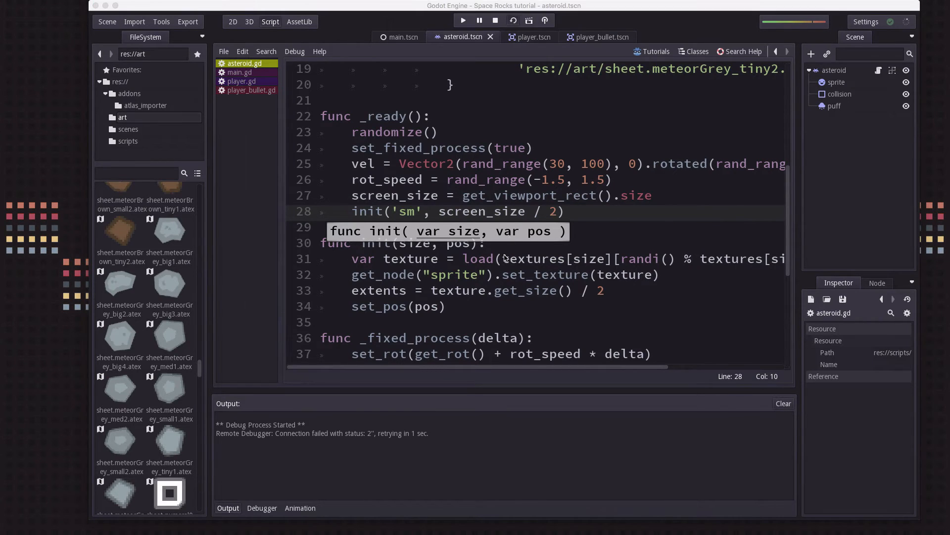
click(463, 20)
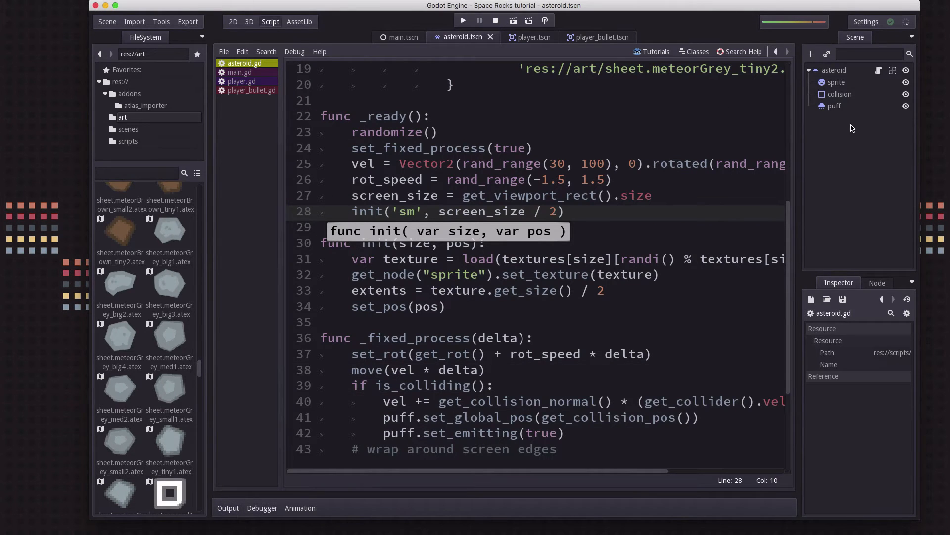
Step: Select the asteroid's collision node and open its actions menu to delete it
click(840, 94)
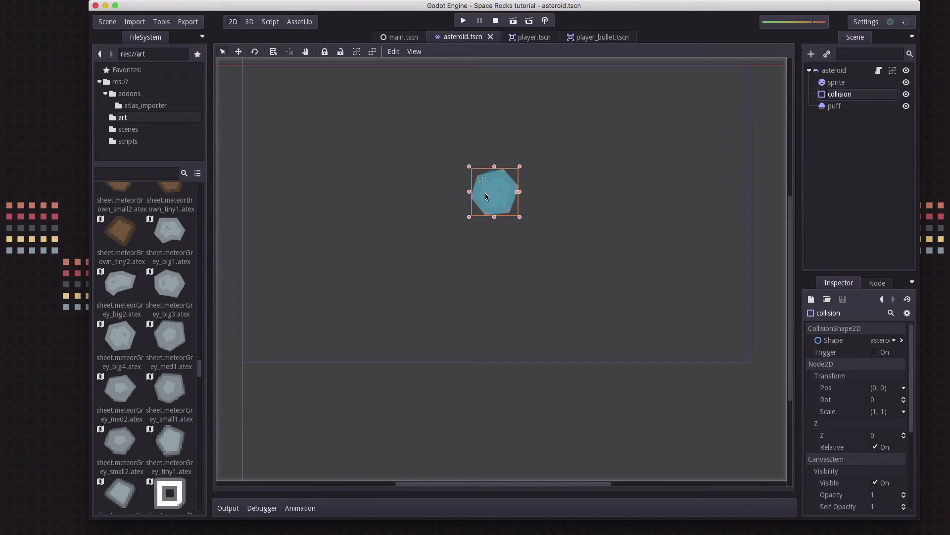
mouse_move(516, 192)
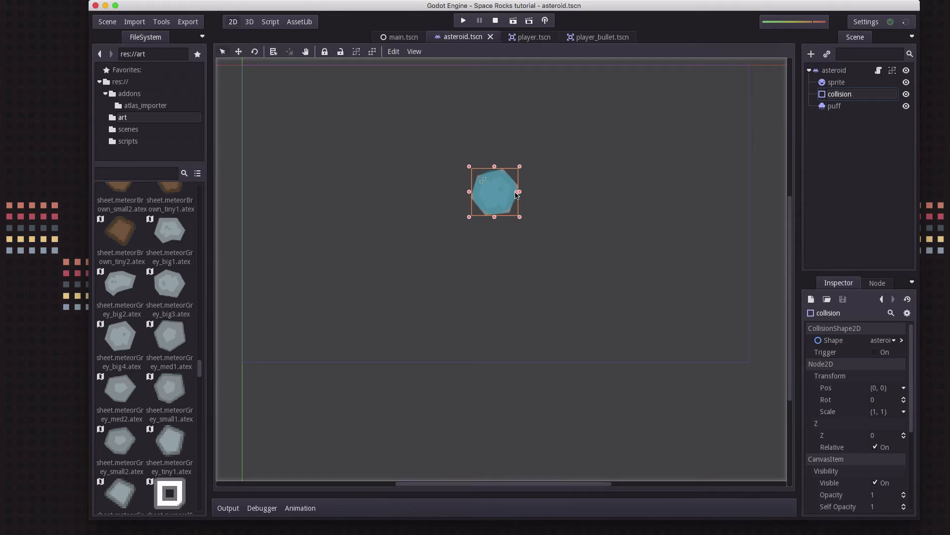
mouse_move(507, 195)
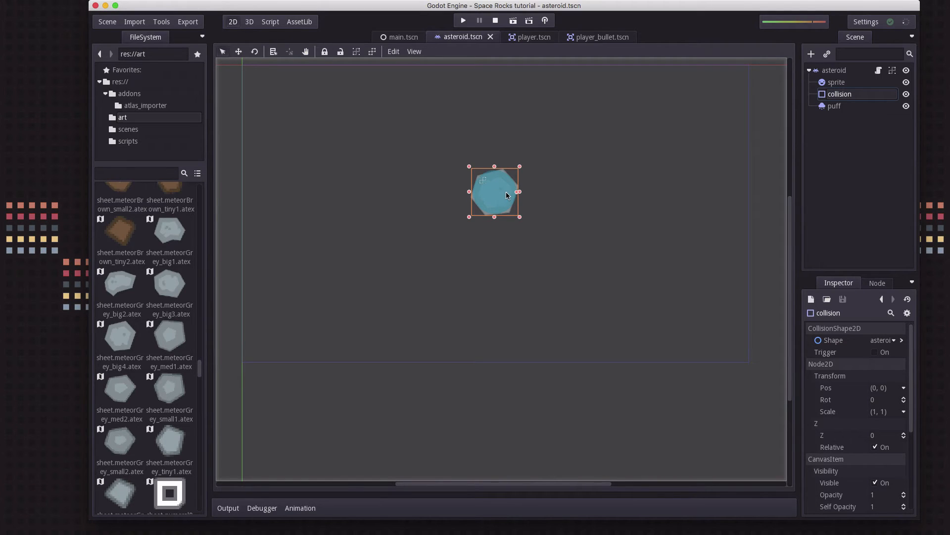
mouse_move(485, 202)
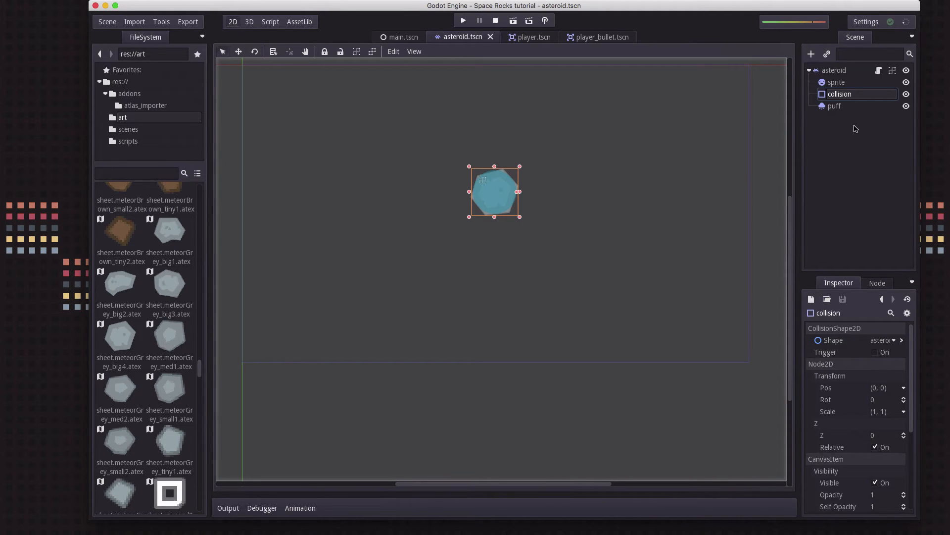
right_click(840, 94)
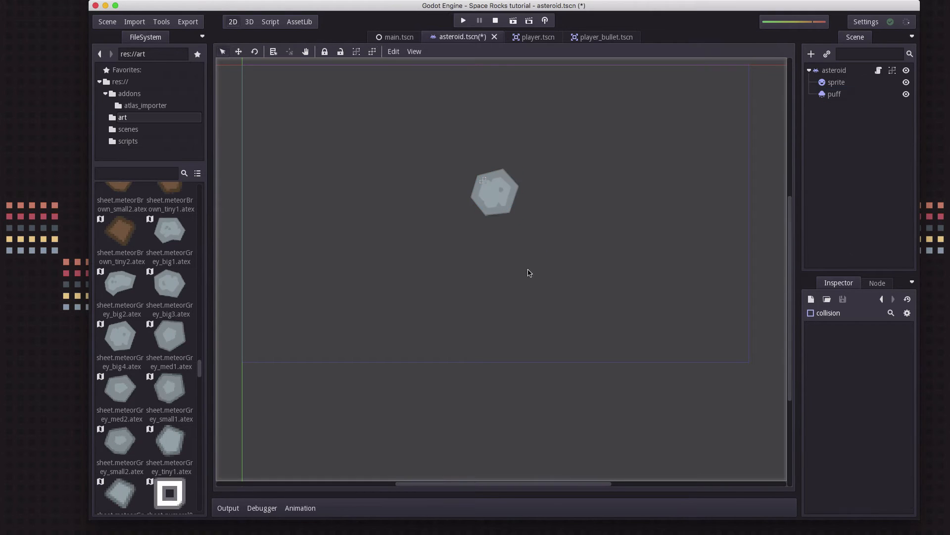
mouse_move(530, 44)
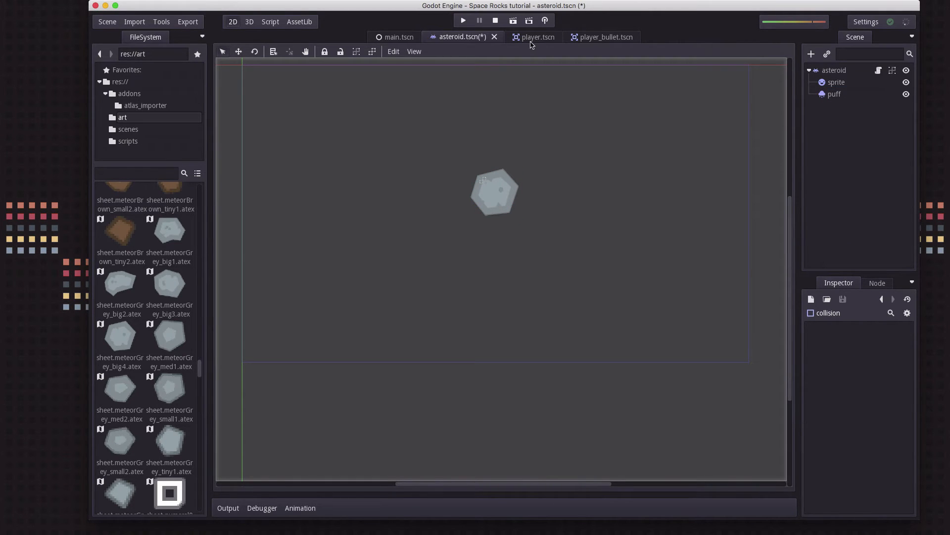
Step: Open asteroid.gd and start a new line below the extents line in init
click(270, 21)
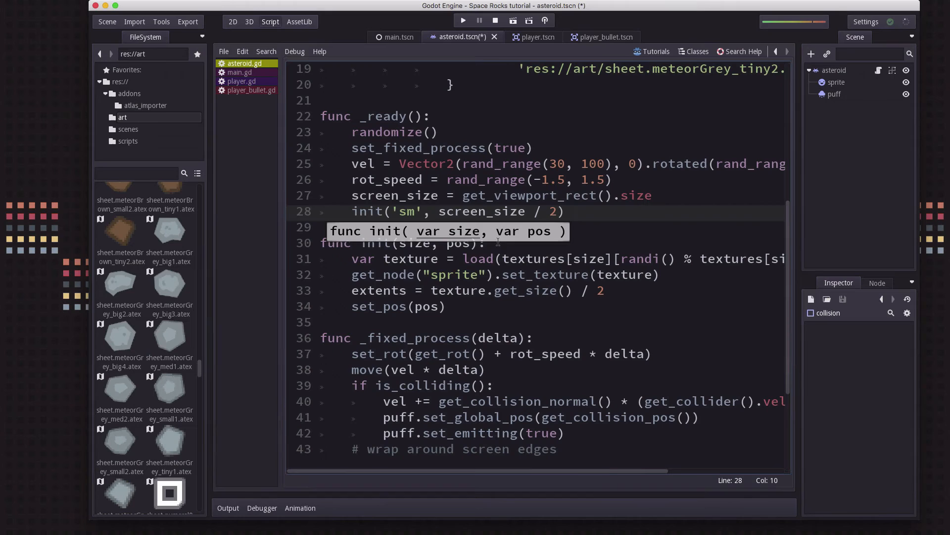
click(459, 195)
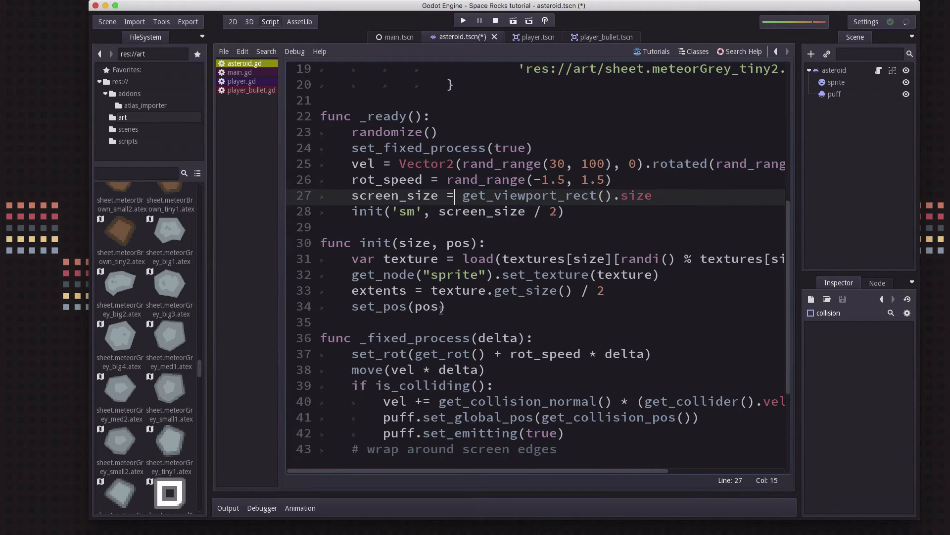
click(448, 306)
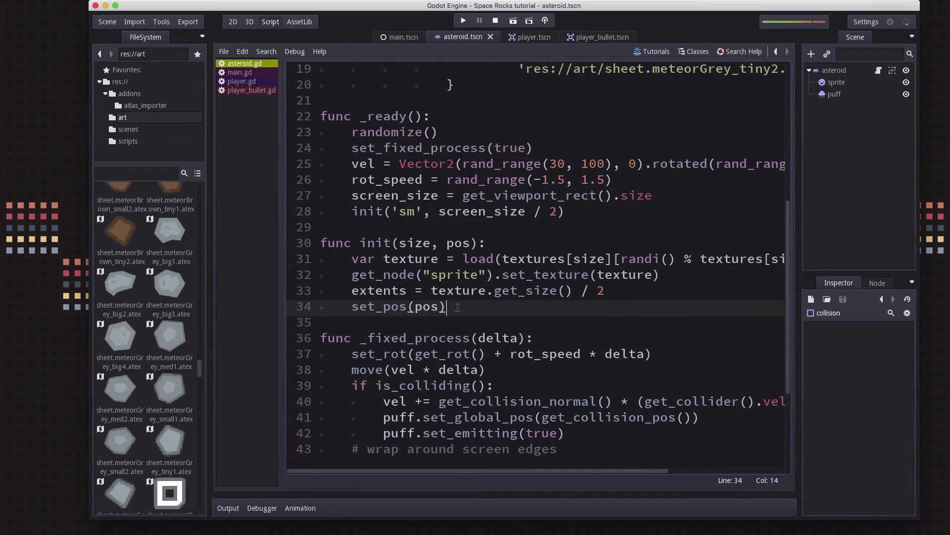
click(447, 290)
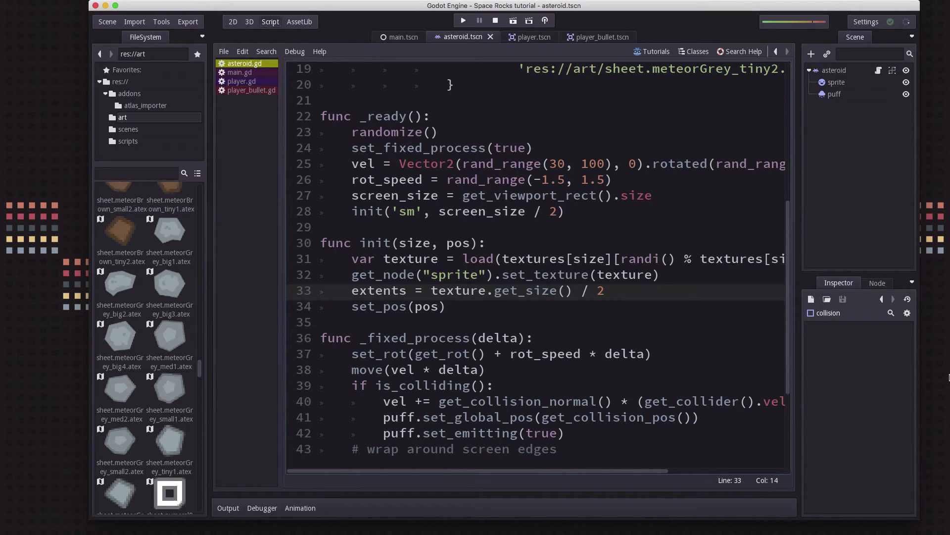
key(Return)
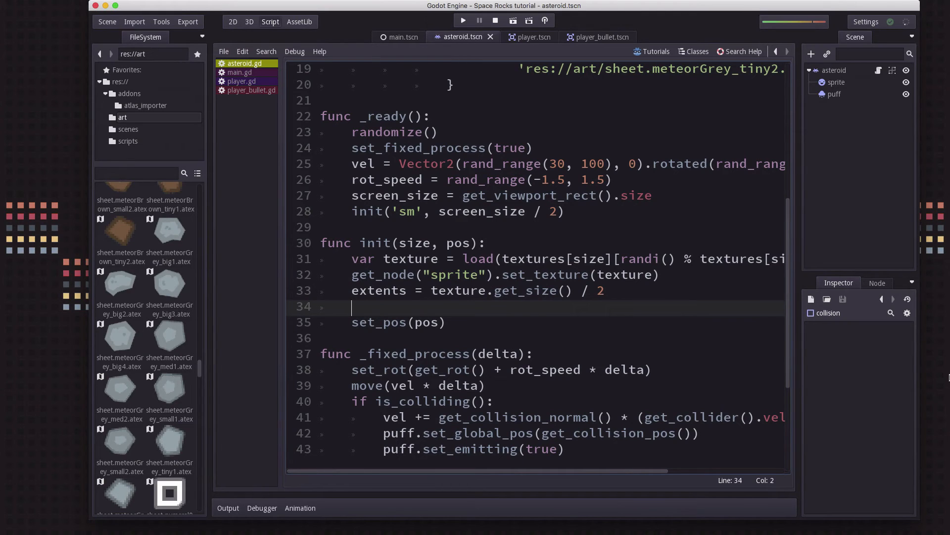
Step: Create a CircleShape2D with radius min of half texture width/height, then add_shape it
text(var shape =)
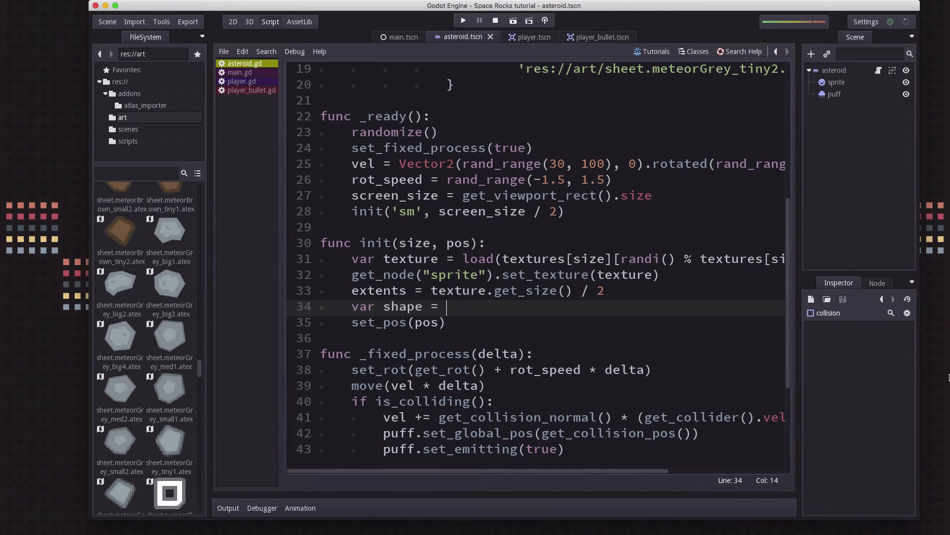
text(CircleShape2D.new()
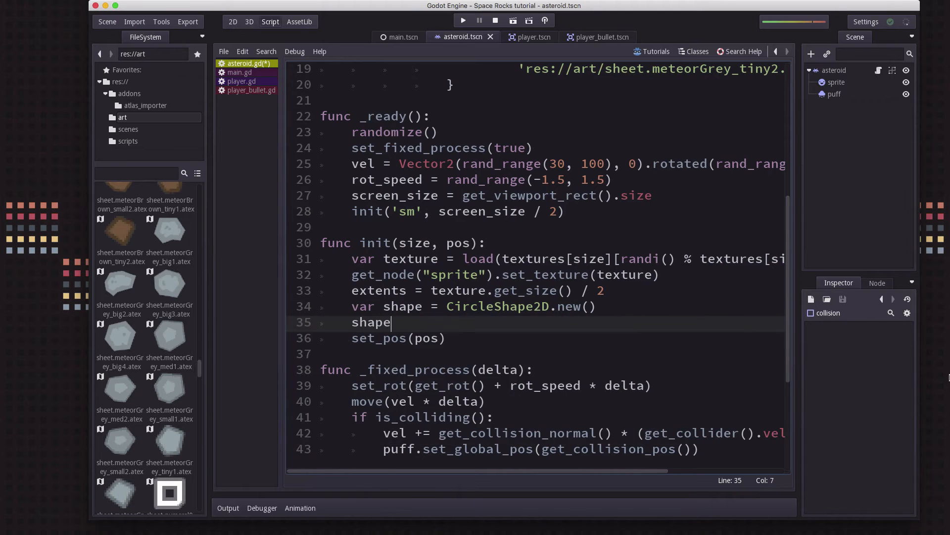
text(.set_radius()
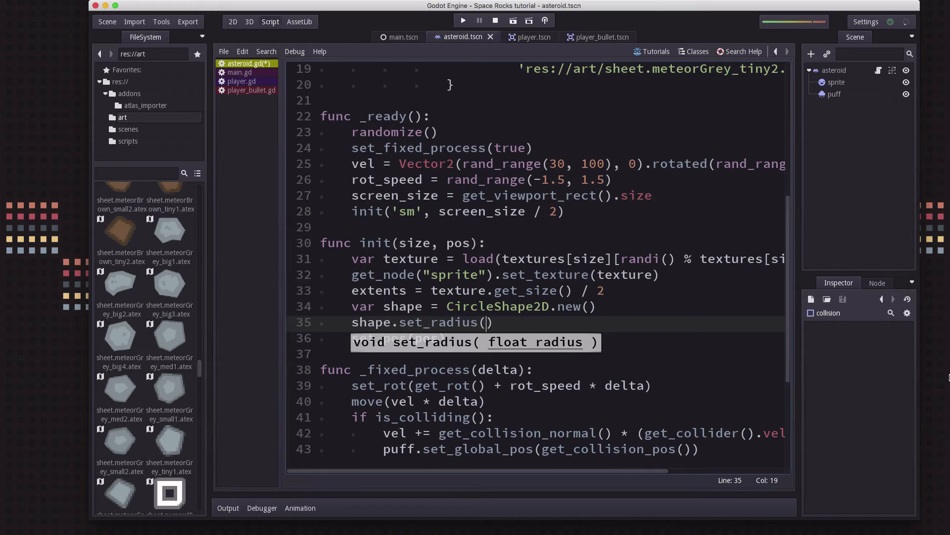
mouse_move(103, 348)
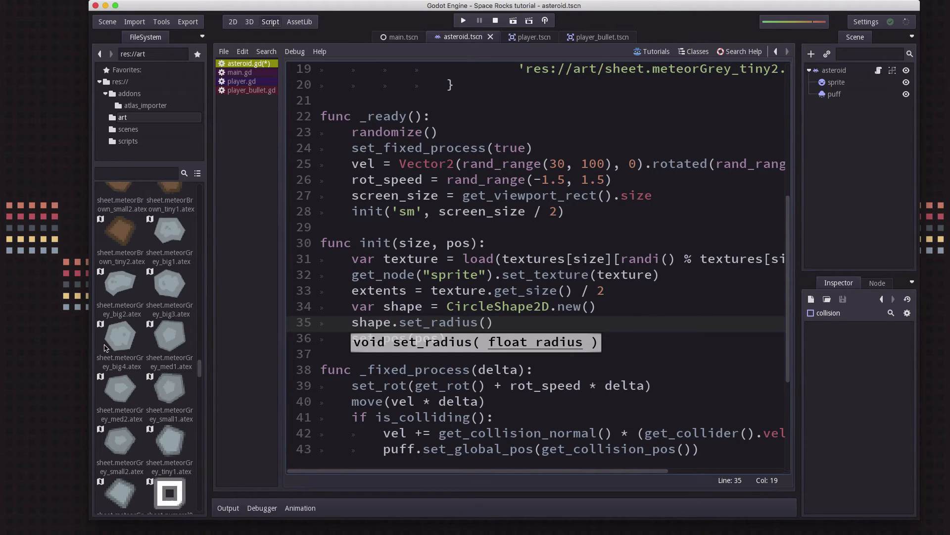
mouse_move(170, 233)
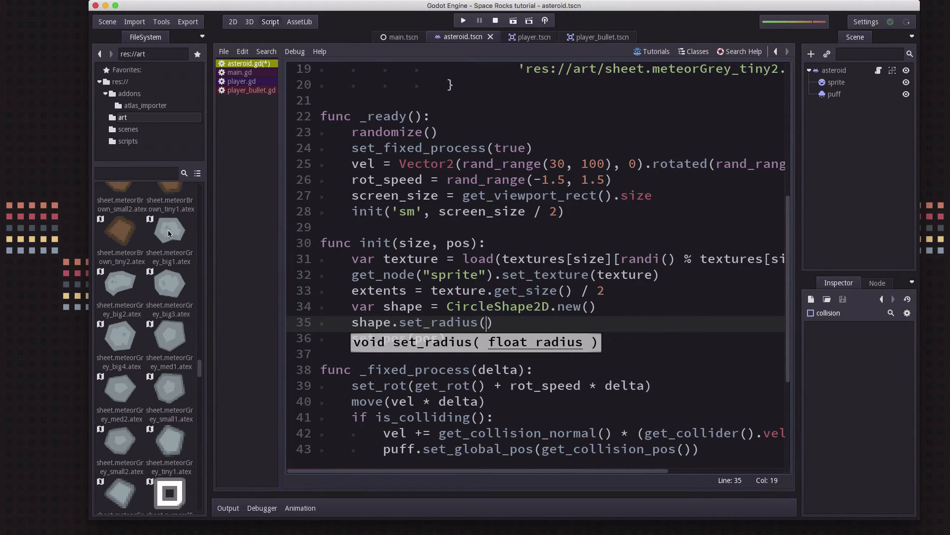
mouse_move(159, 381)
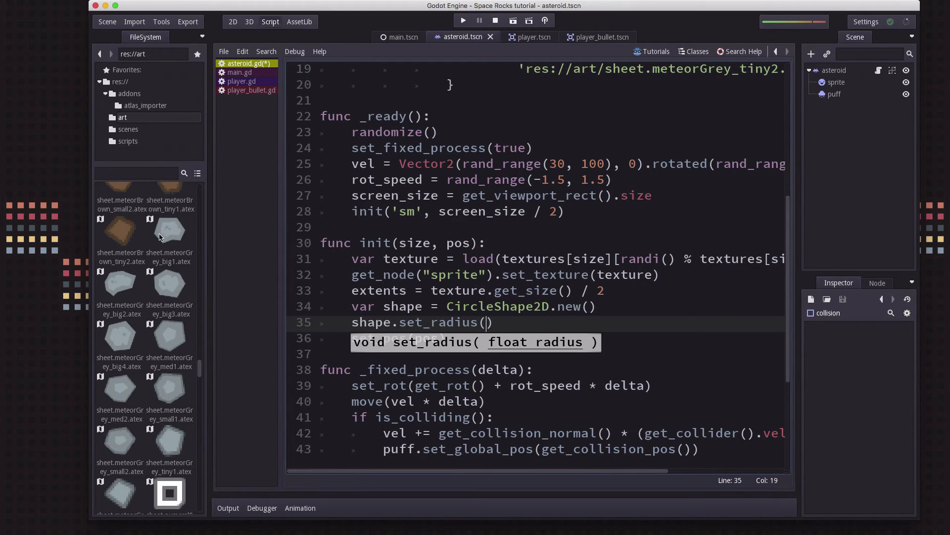
mouse_move(179, 232)
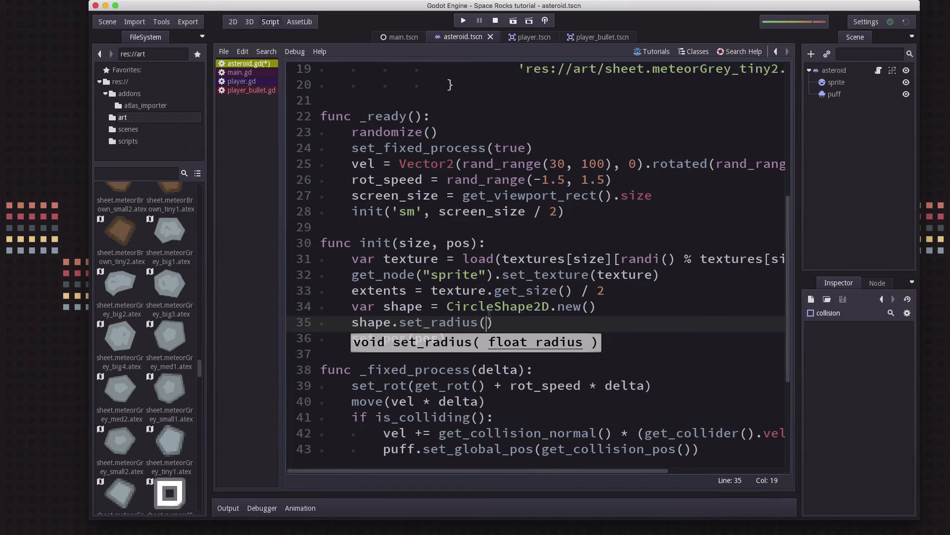
text(min()
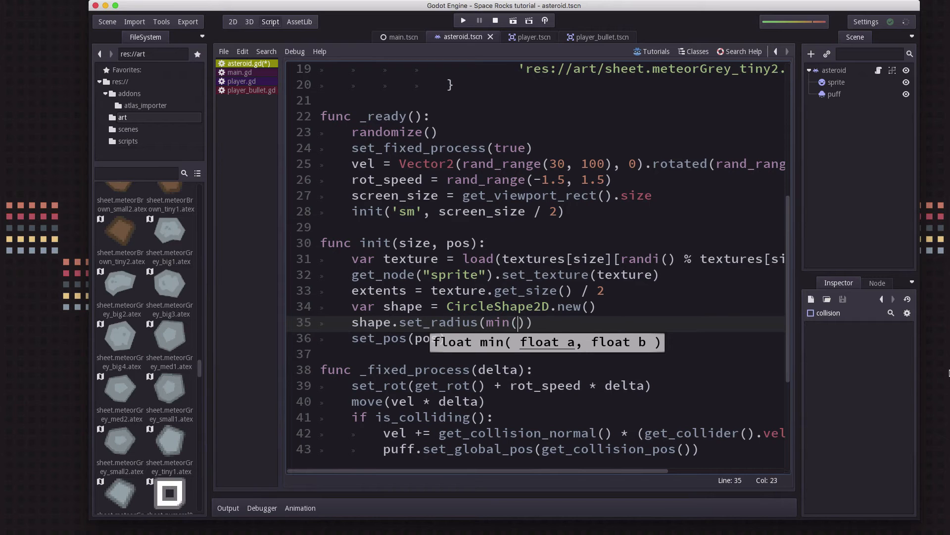
text(texture.)
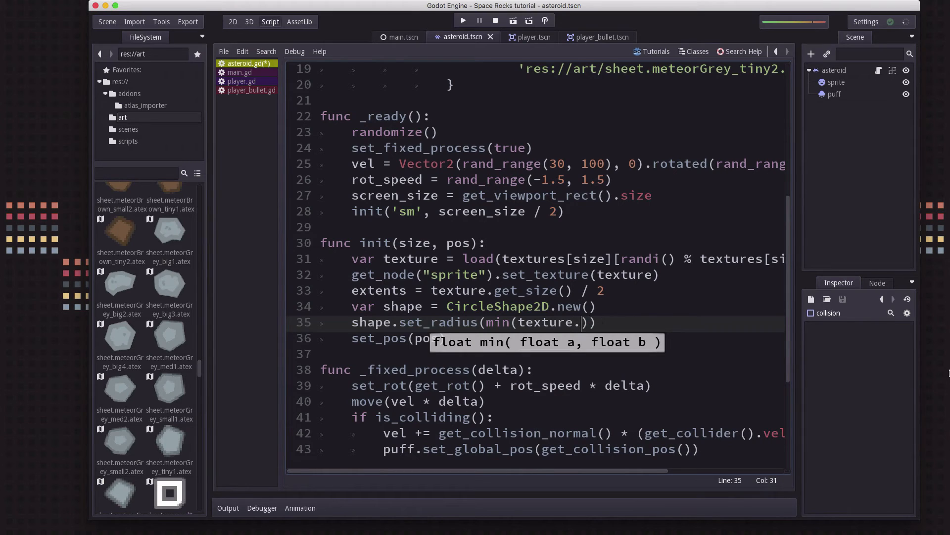
text(get_widt)
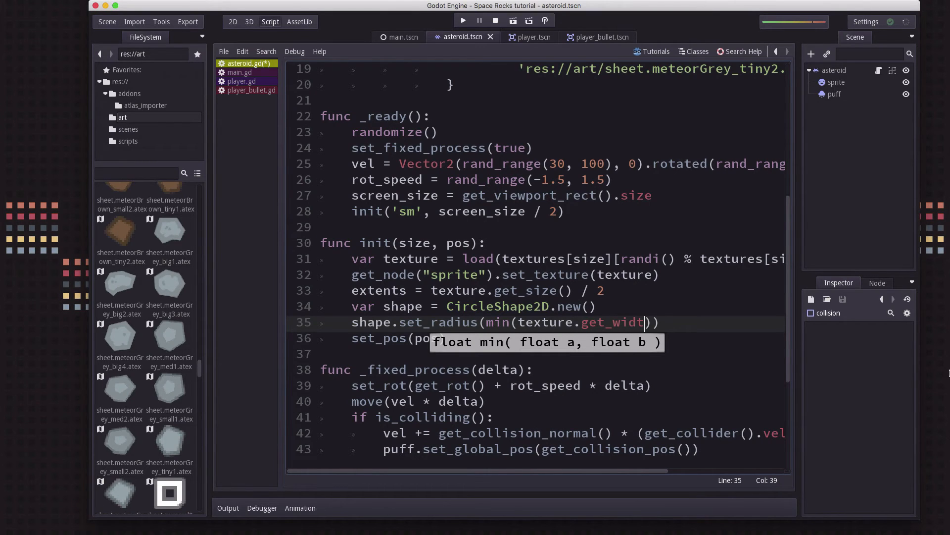
text(h())
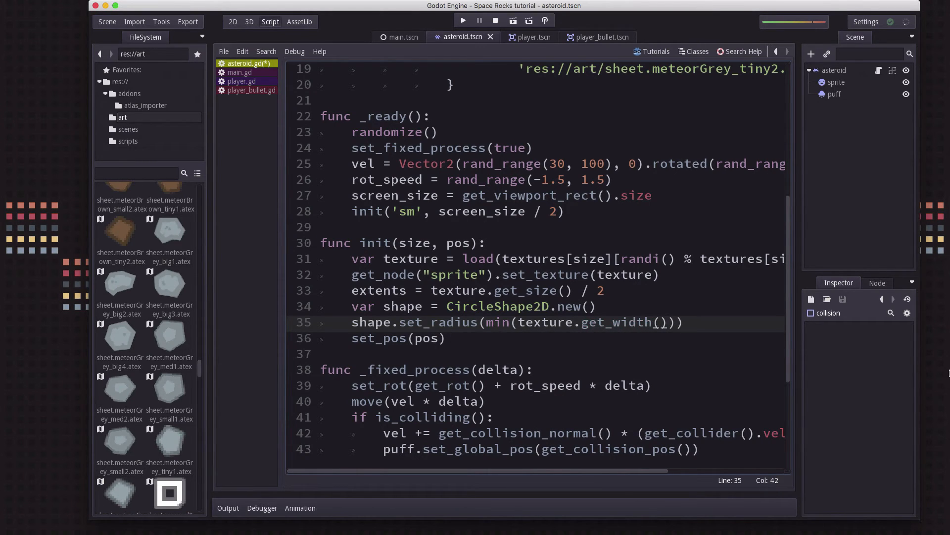
text(/2, texture.get)
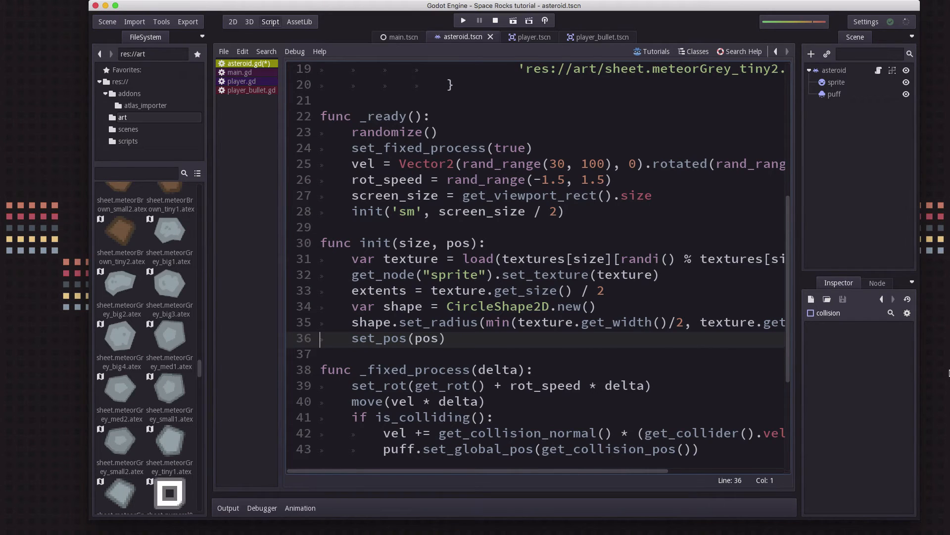
text(add_shape(shape)
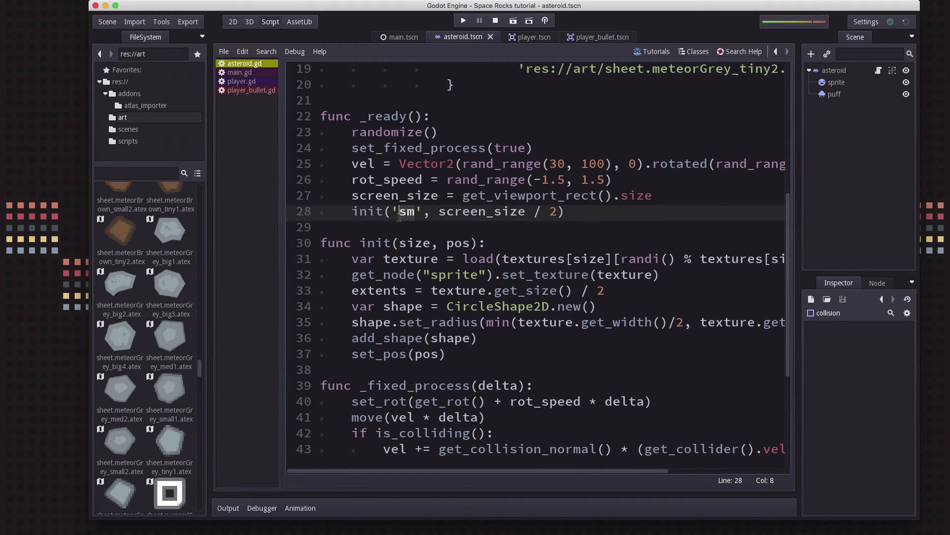
Step: Delete the test init('sm', screen_size / 2) call from asteroid.gd's _ready function
click(485, 211)
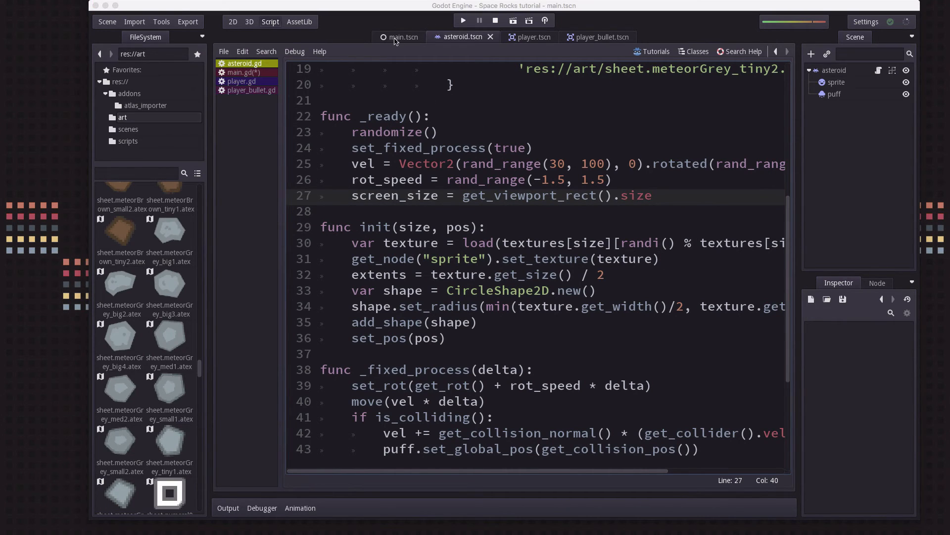
Step: In main.gd, declare var asteroid = preload("res://scenes/asteroid.tscn") followed by a blank line
click(402, 36)
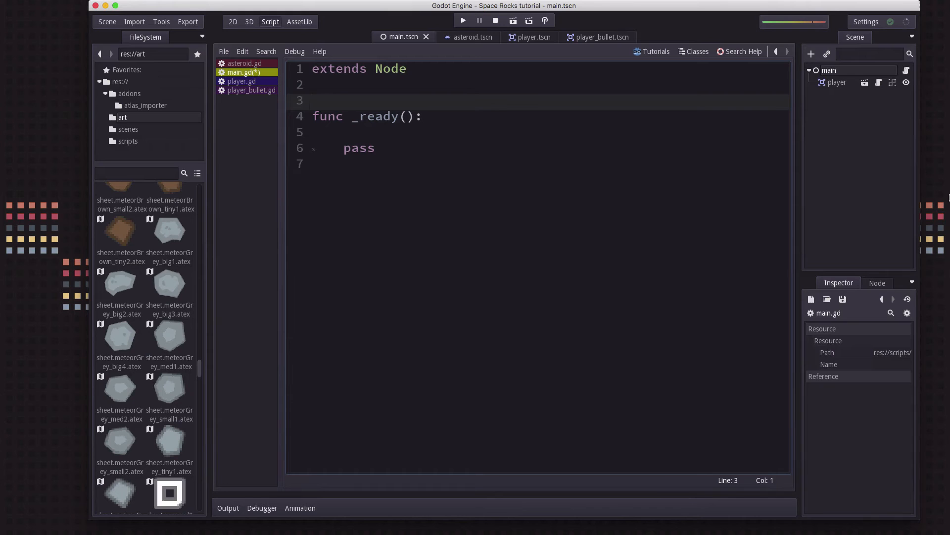
click(312, 100)
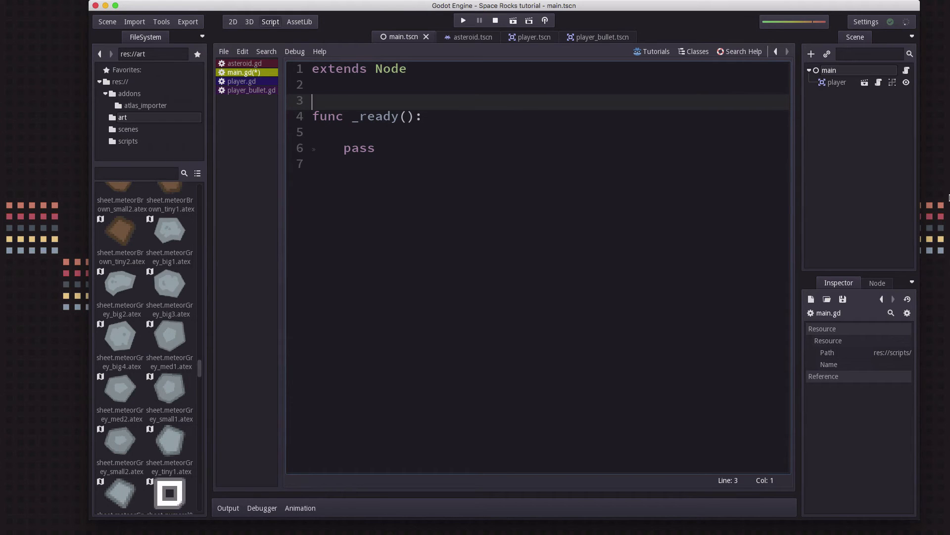
text(var)
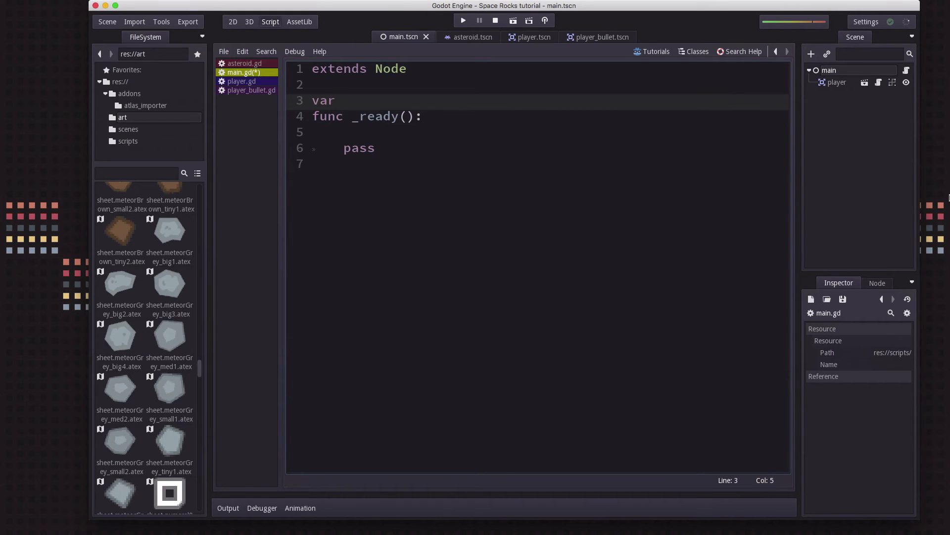
text(asteroid = p)
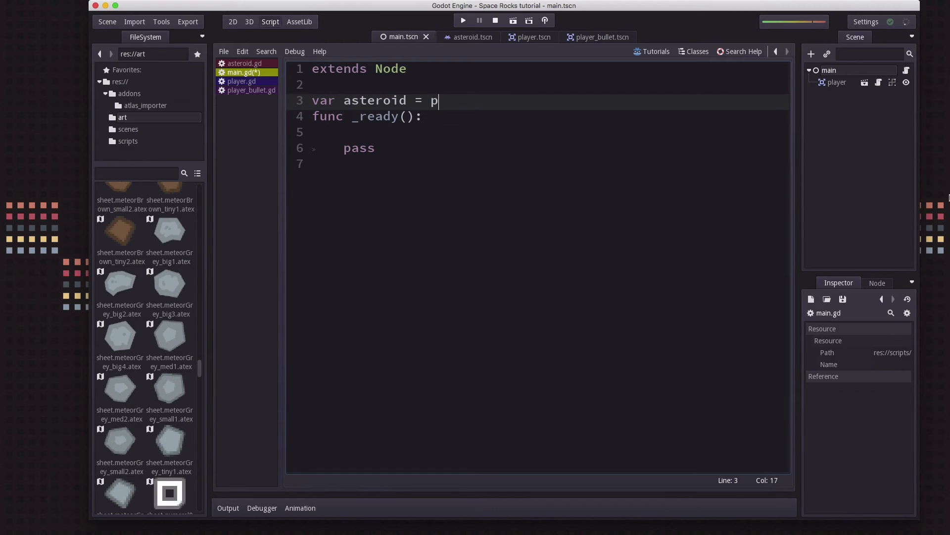
text(reload(")
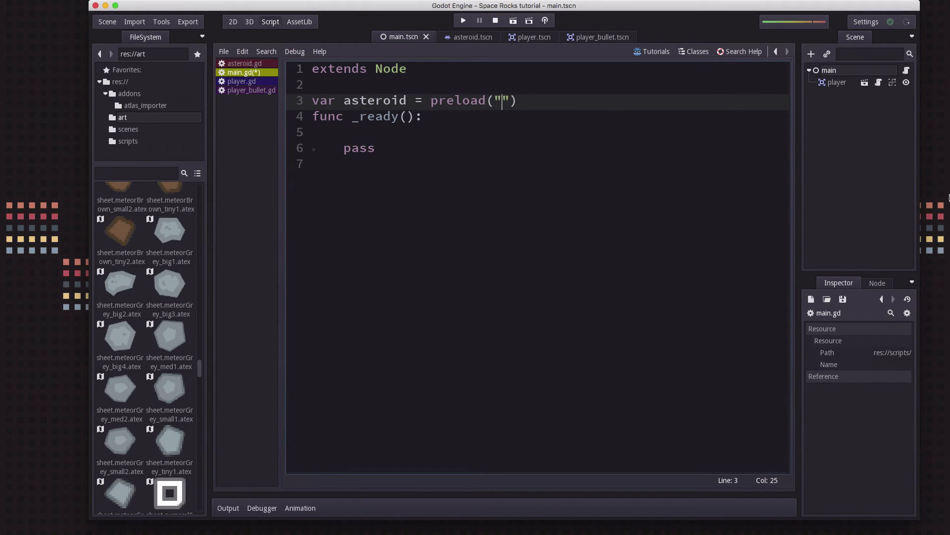
click(128, 129)
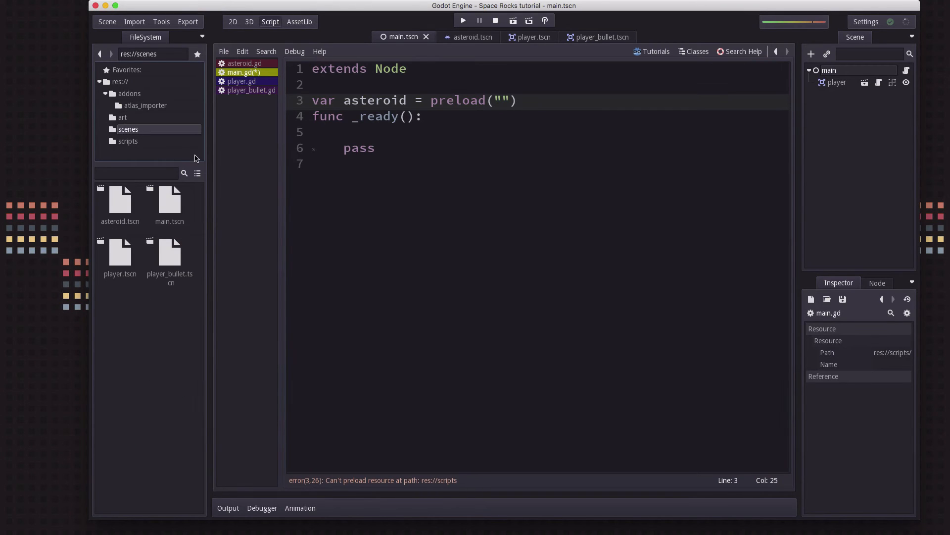
right_click(119, 200)
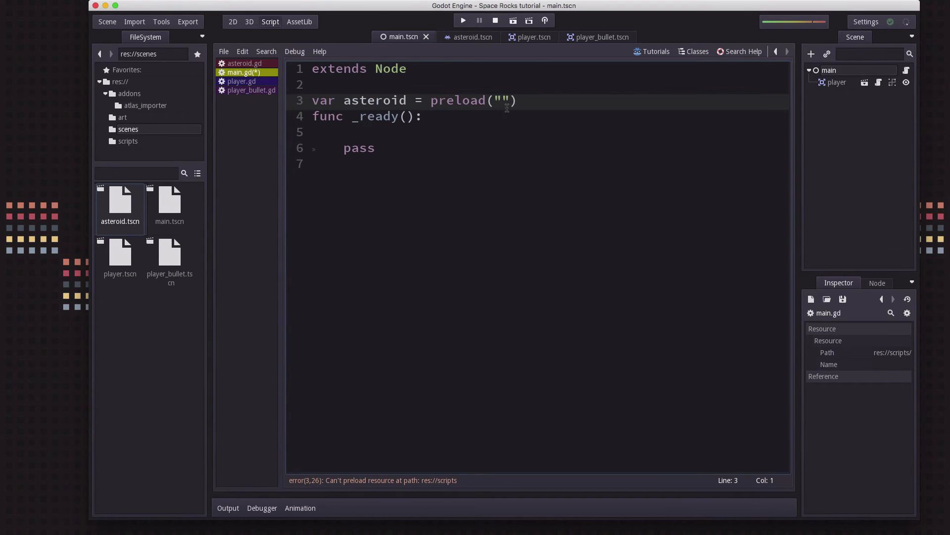
text(res://scenes/asteroid.tscn)
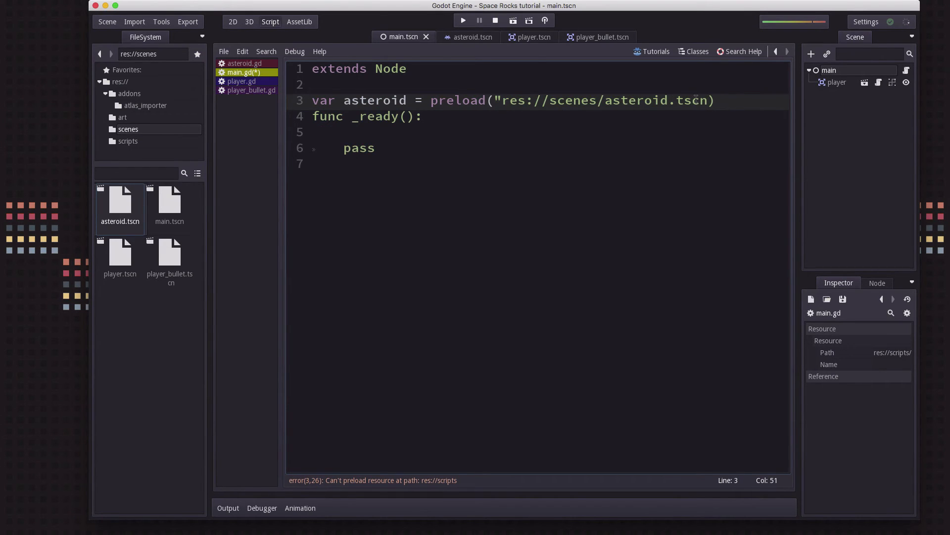
text())
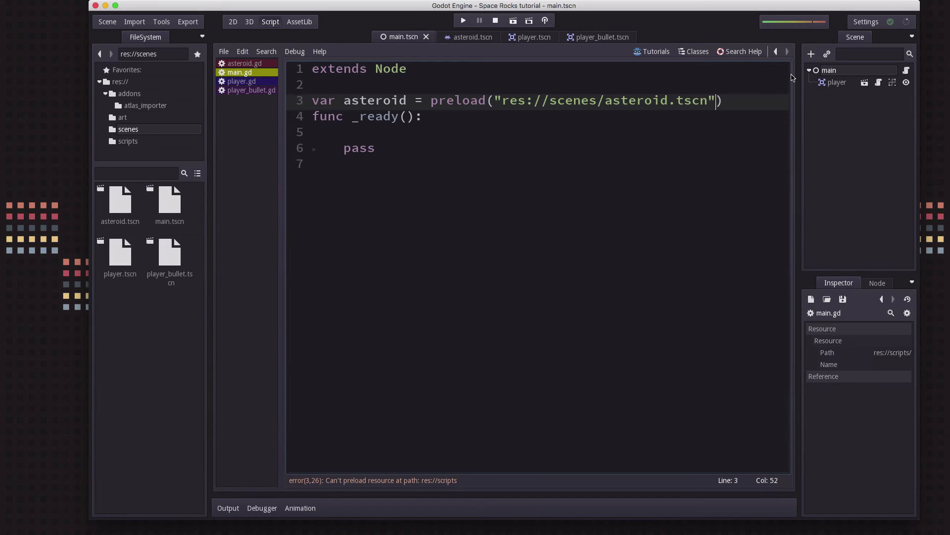
key(Enter)
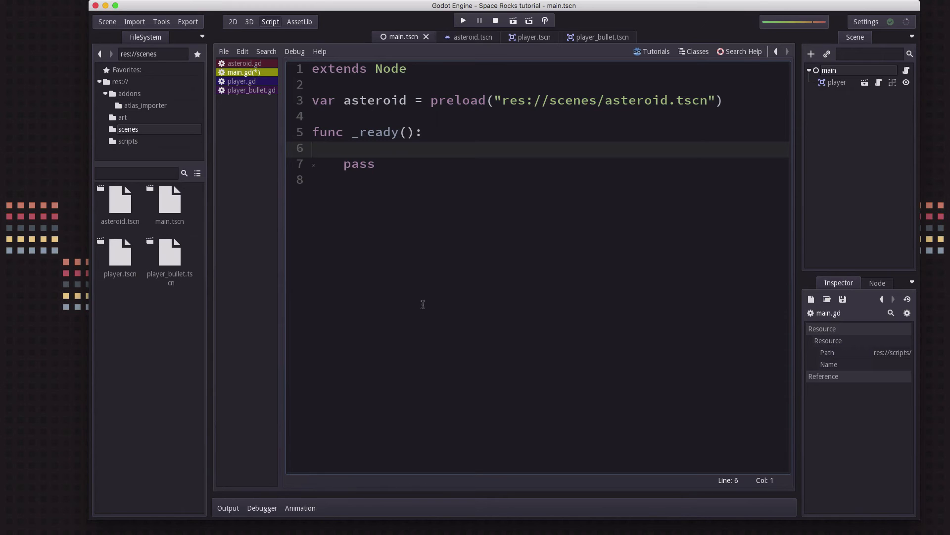
mouse_move(740, 88)
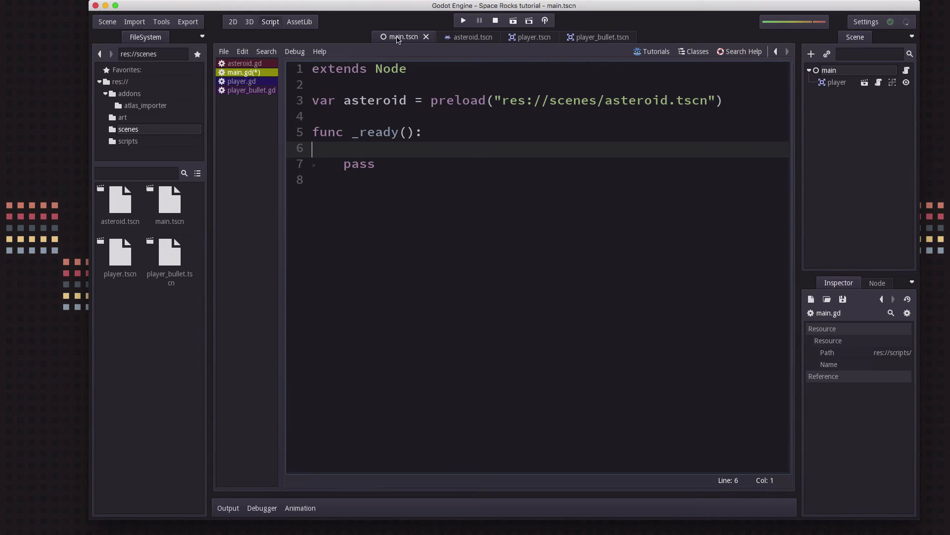
Step: View main.tscn in 2D to inspect the eight spawn_locations markers, then collapse that node
click(233, 21)
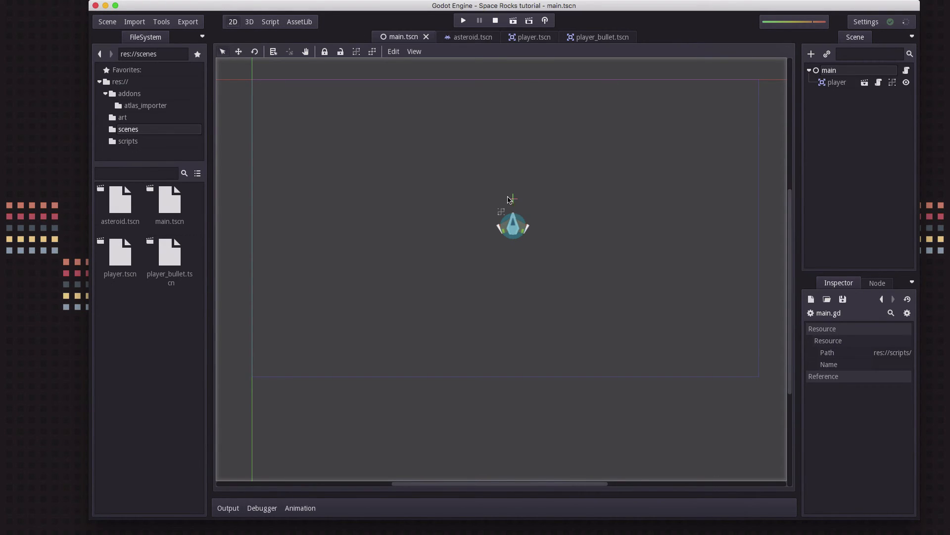
mouse_move(511, 199)
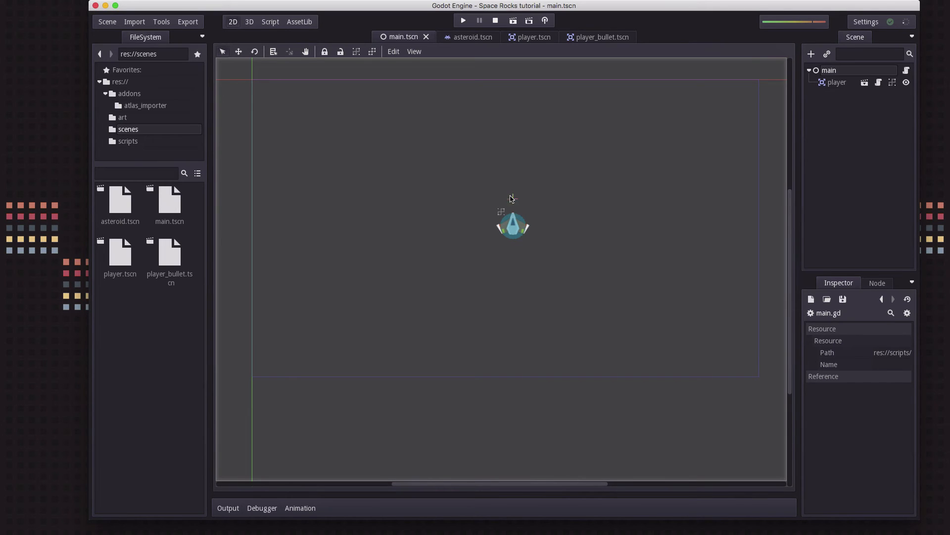
mouse_move(646, 130)
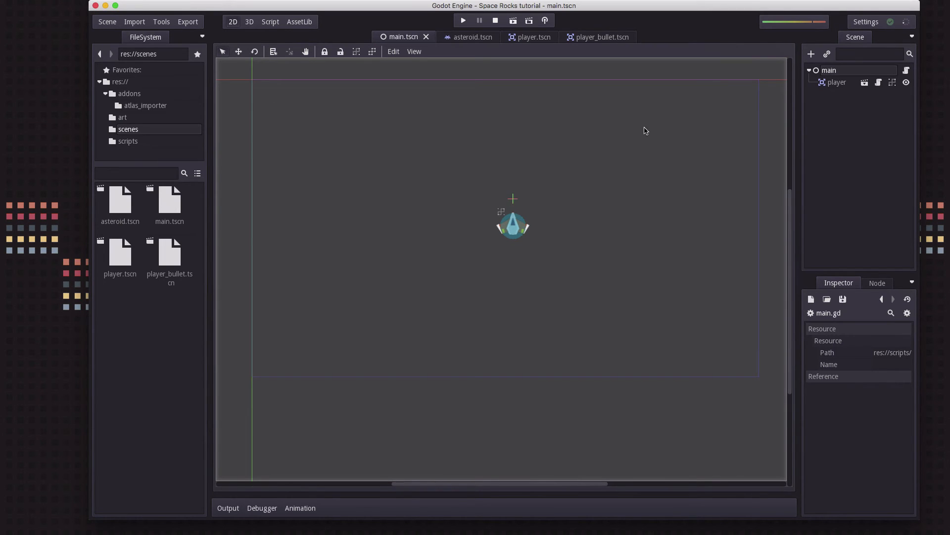
mouse_move(690, 143)
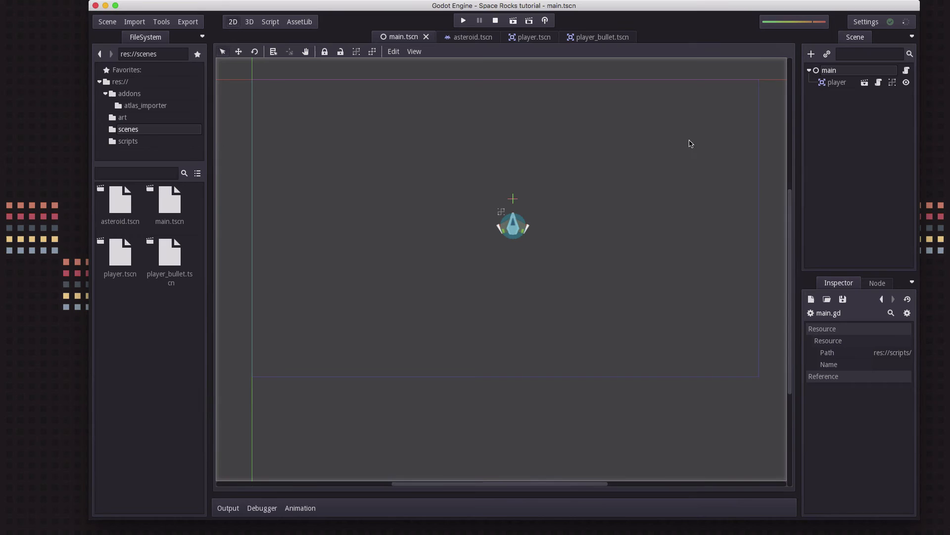
mouse_move(733, 189)
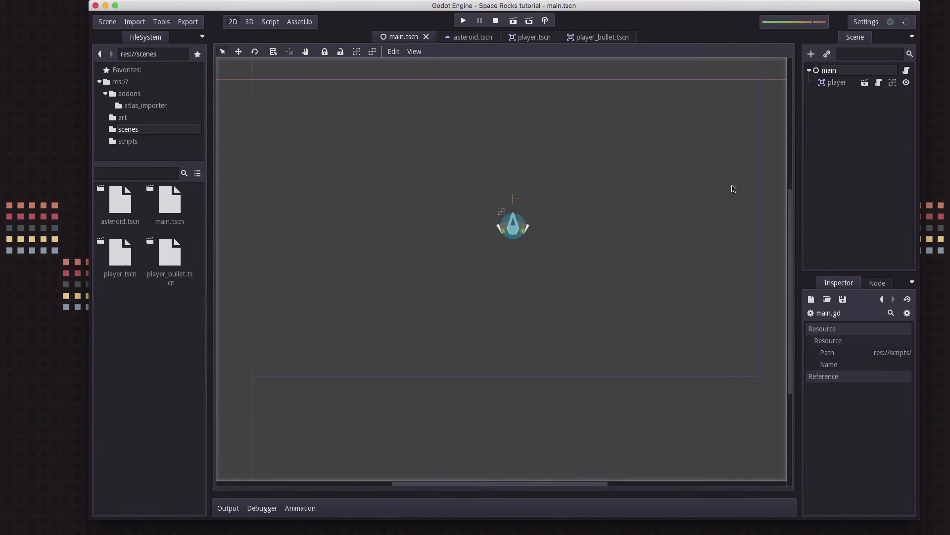
mouse_move(826, 92)
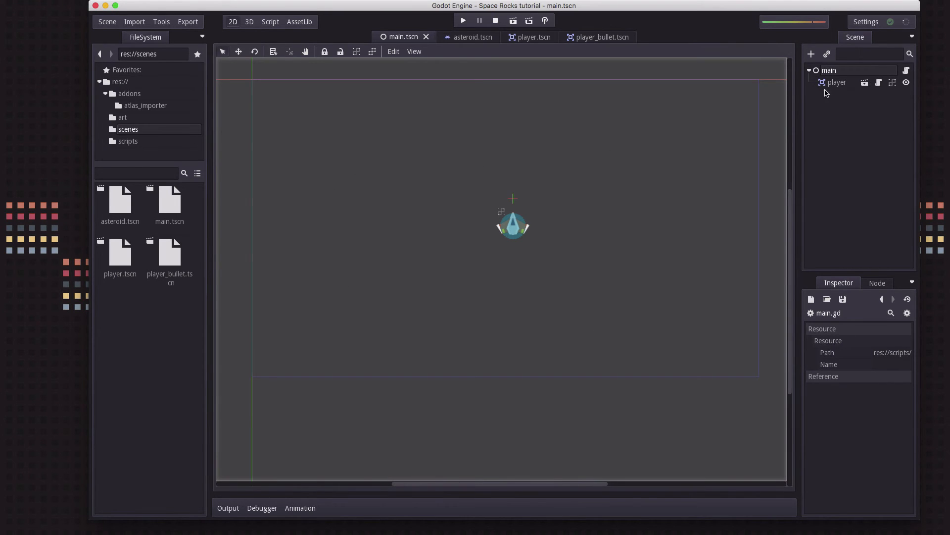
mouse_move(831, 114)
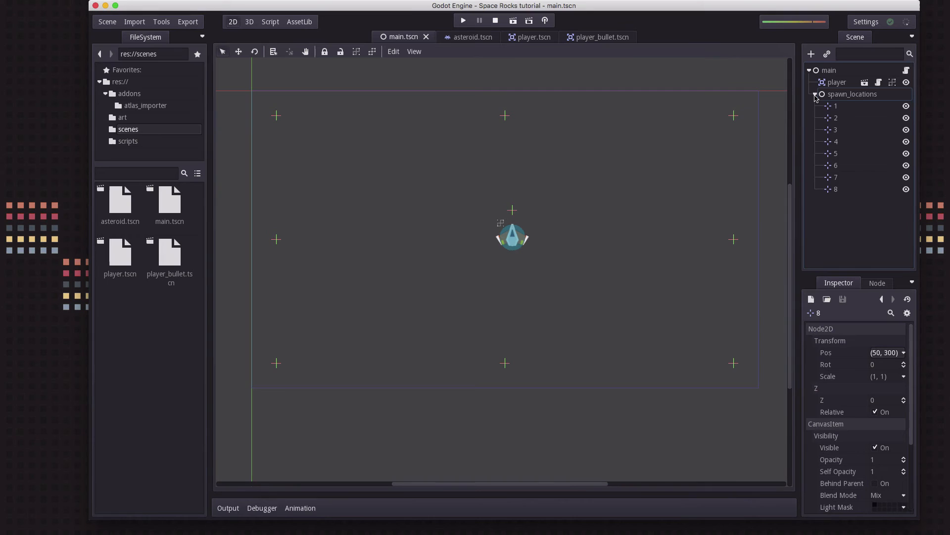
click(817, 94)
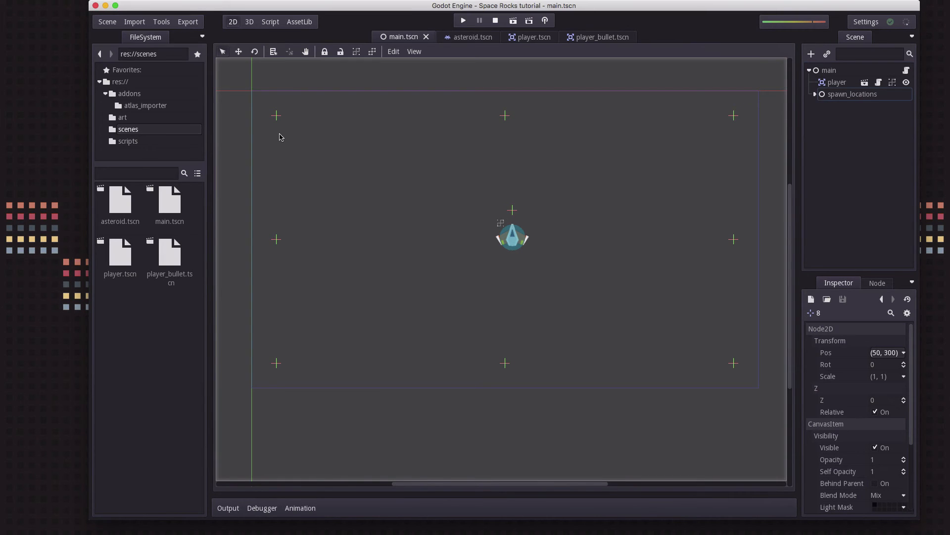
mouse_move(443, 356)
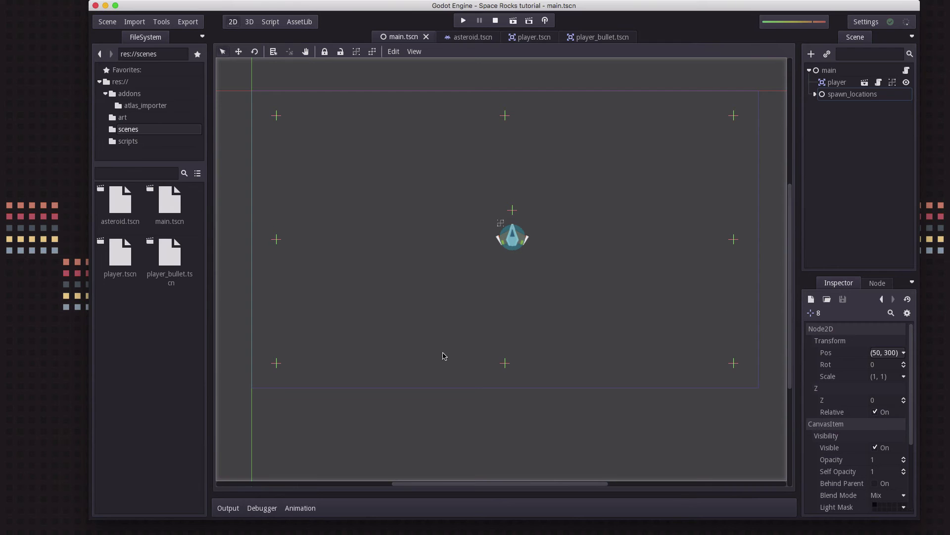
mouse_move(469, 219)
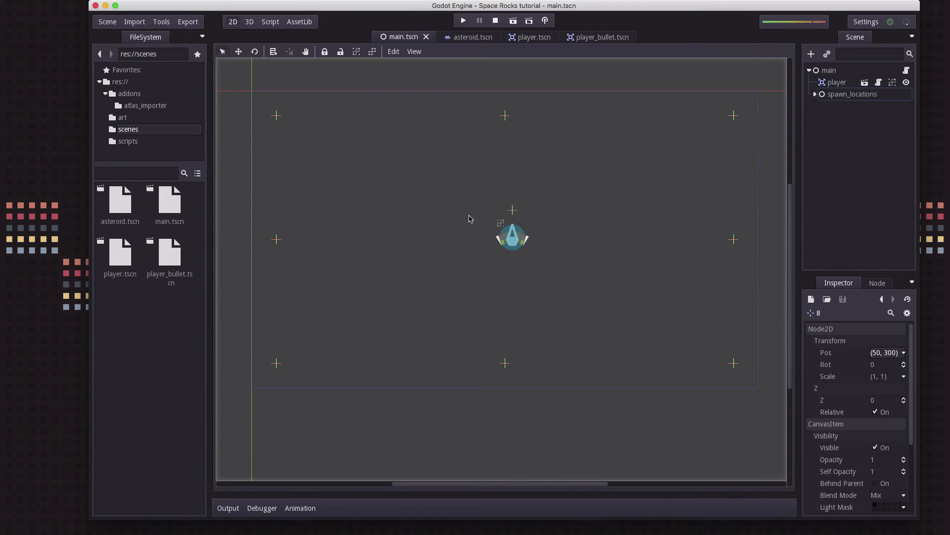
mouse_move(279, 221)
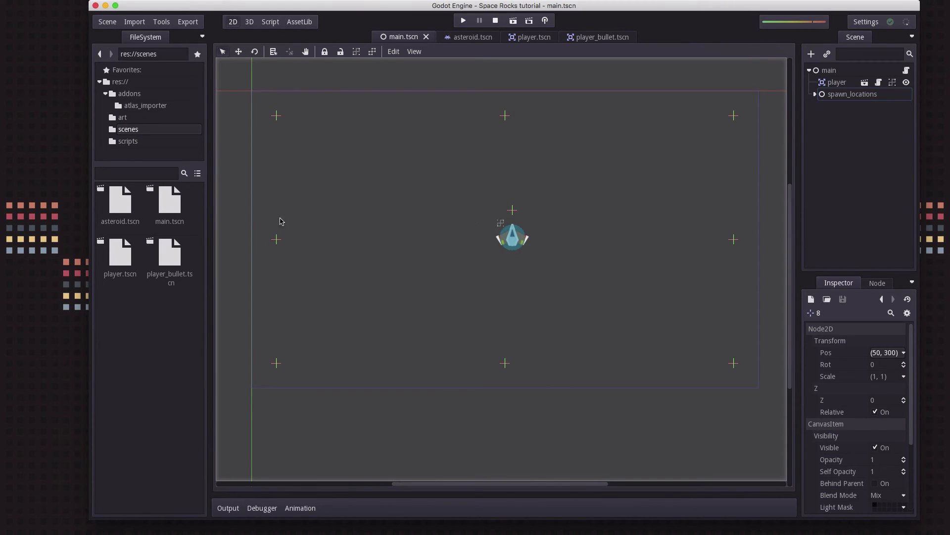
mouse_move(675, 160)
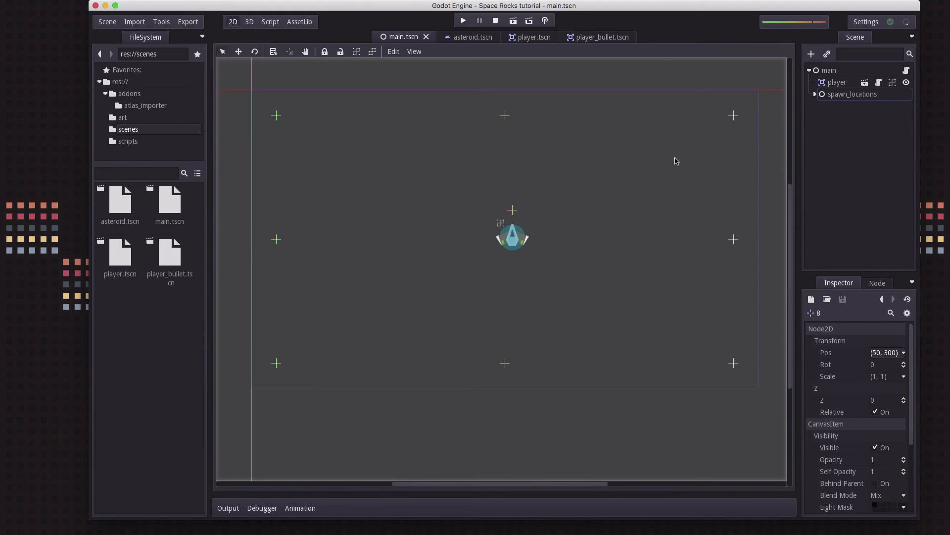
mouse_move(603, 322)
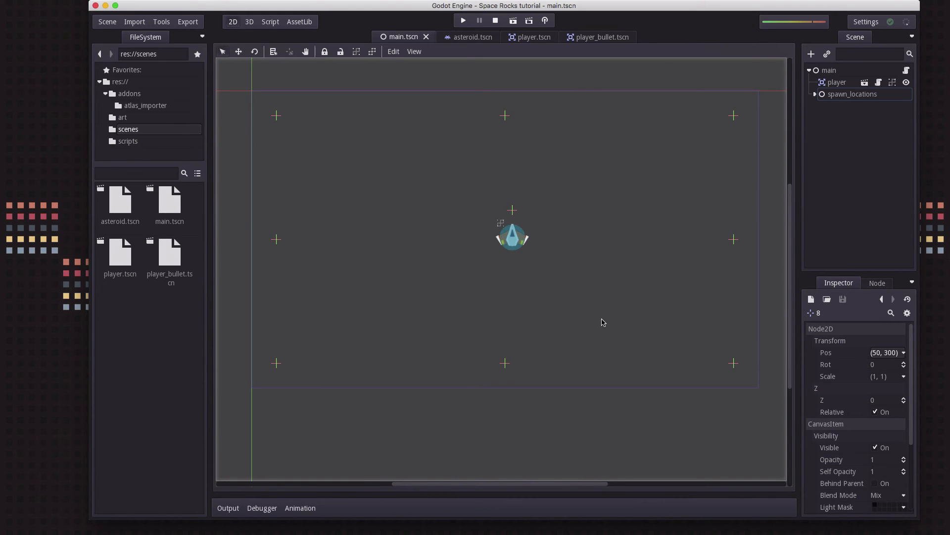
mouse_move(541, 186)
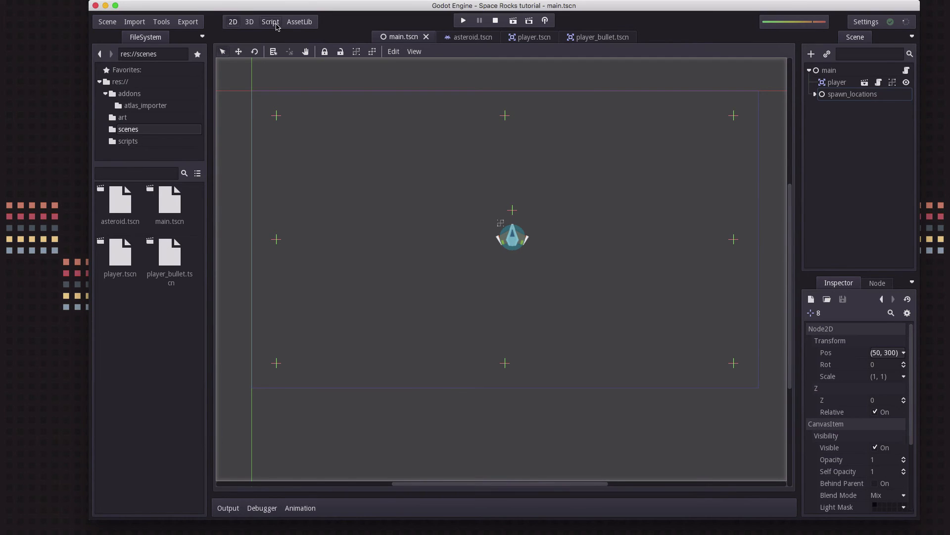
Step: Start a five-iteration for loop in _ready that instances an asteroid into variable a
click(269, 22)
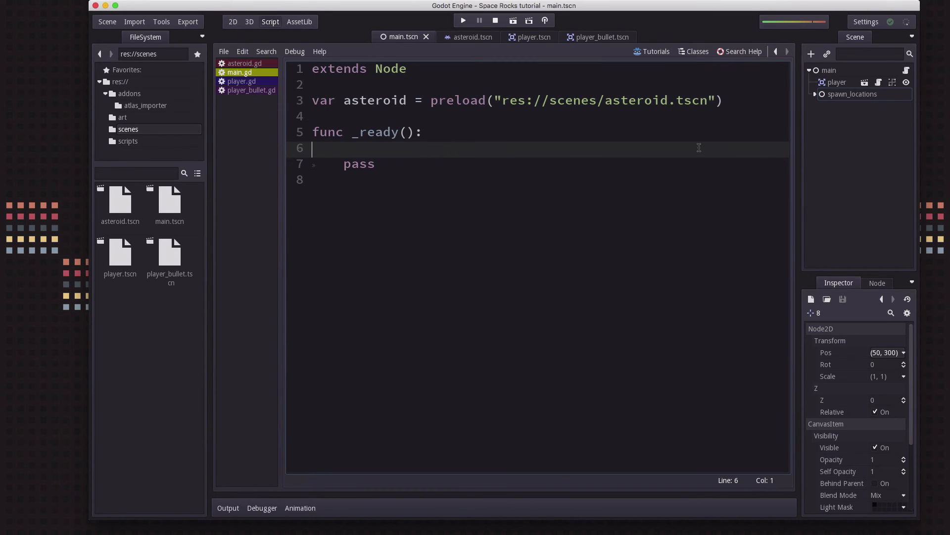
key(Tab)
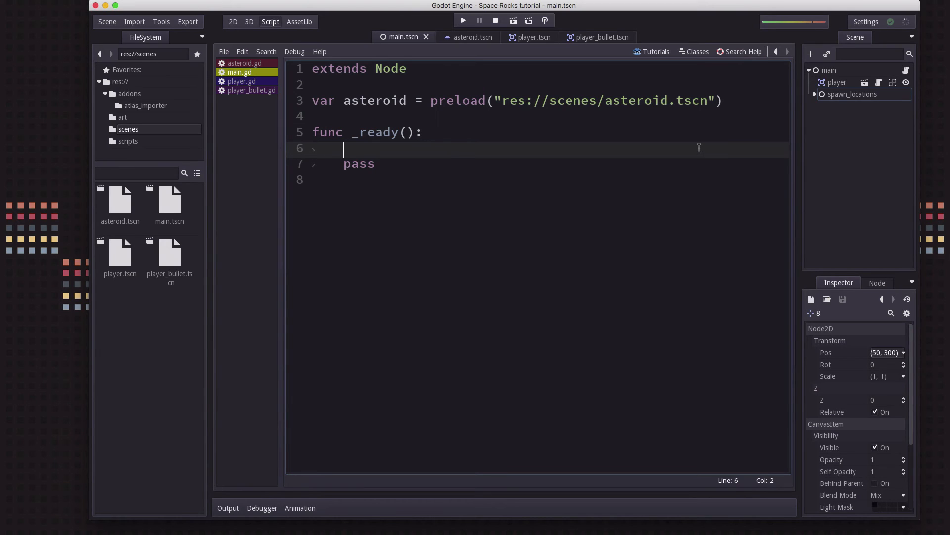
text(f)
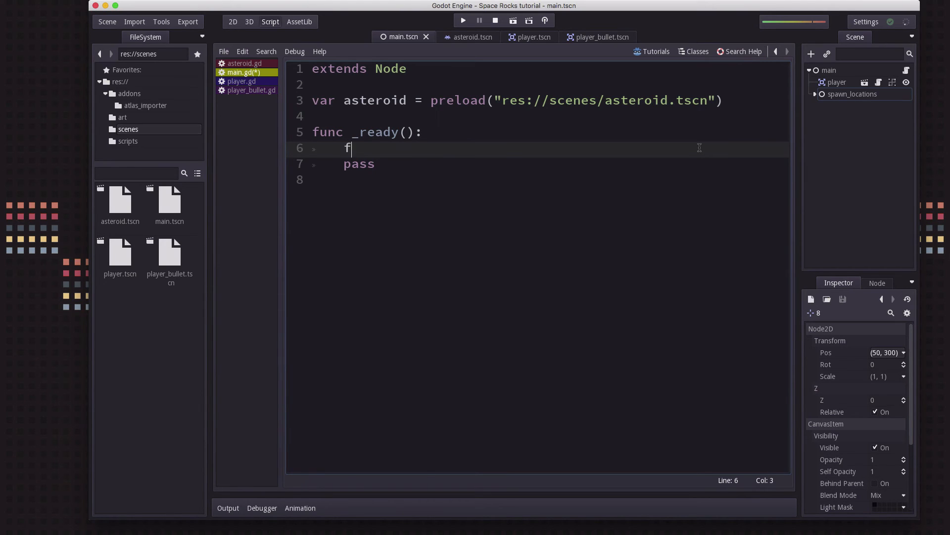
text(or i in range(5):)
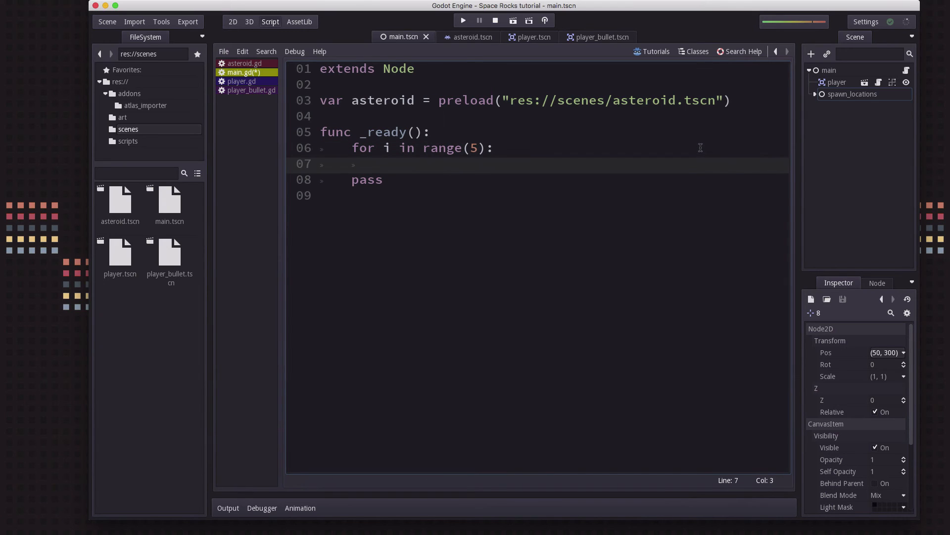
text(var)
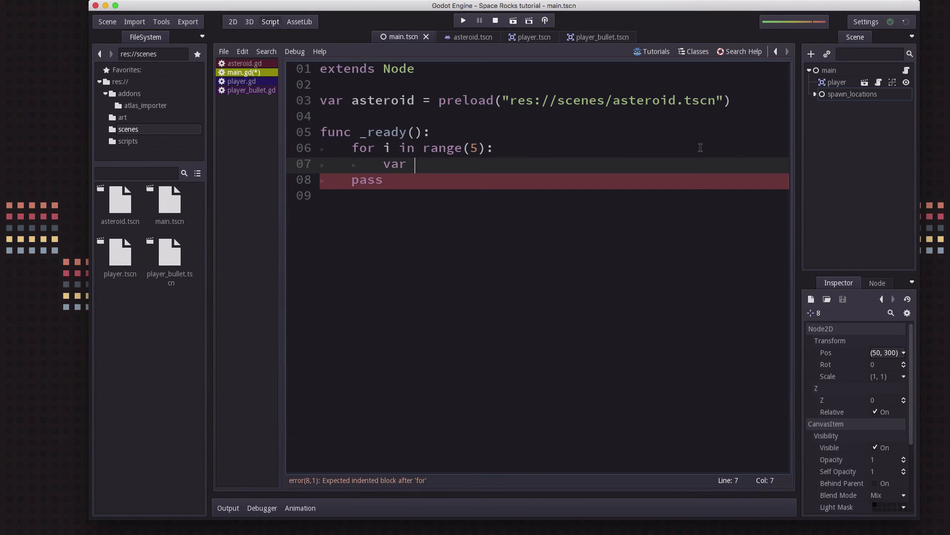
text(a = asteroid.instance()
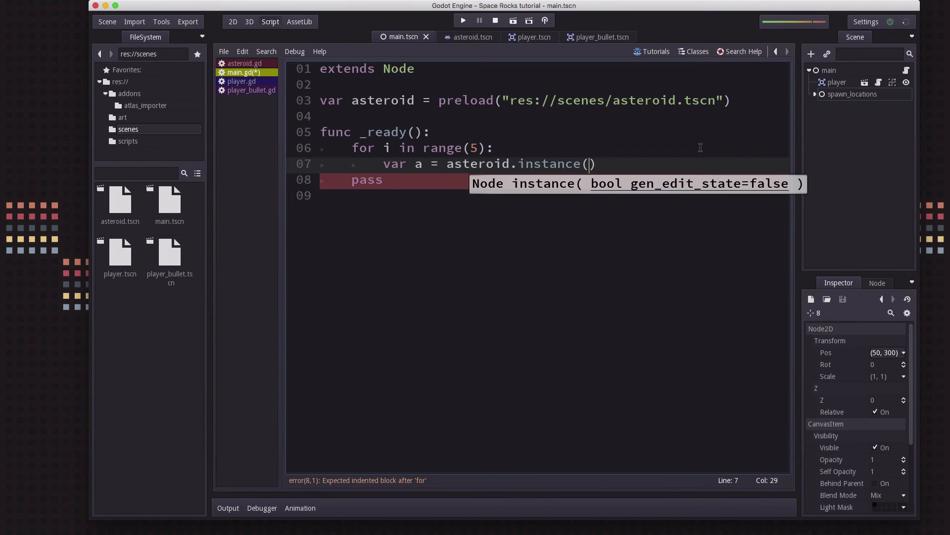
Step: Add the asteroid as a child and begin an a.init("big", ) call
key(Return)
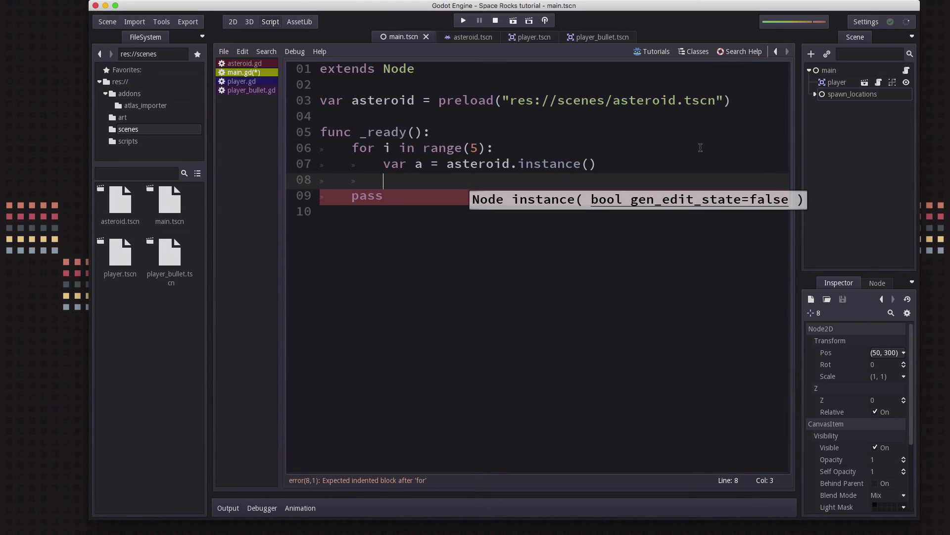
text(add_child(a)
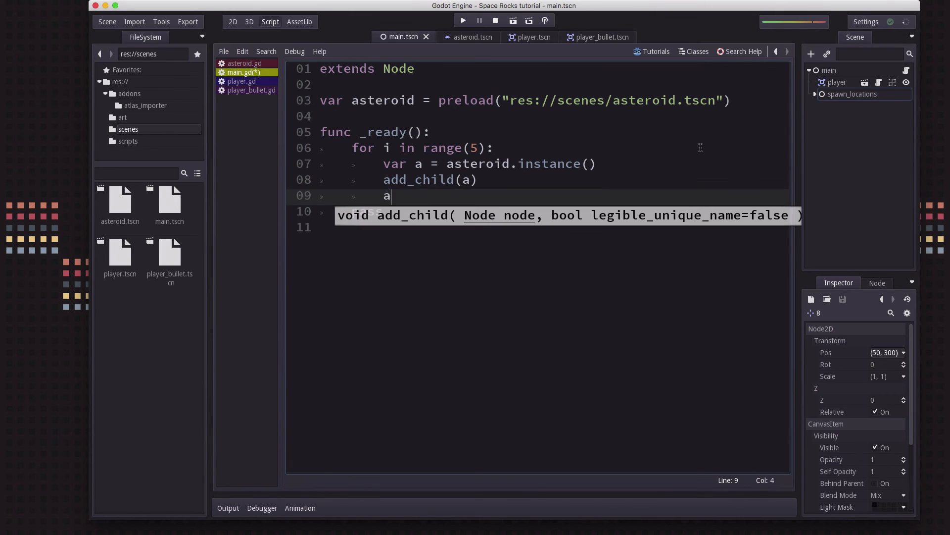
text(.init())
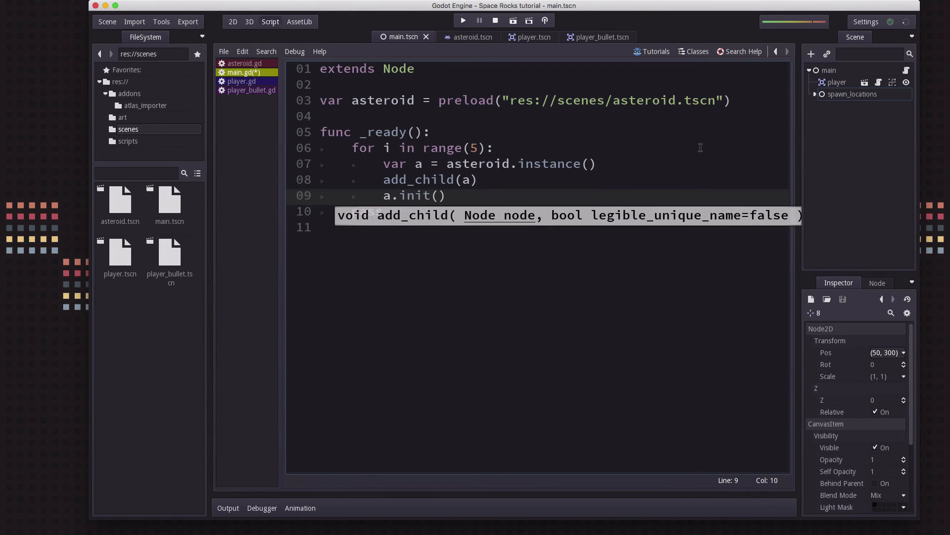
text("")
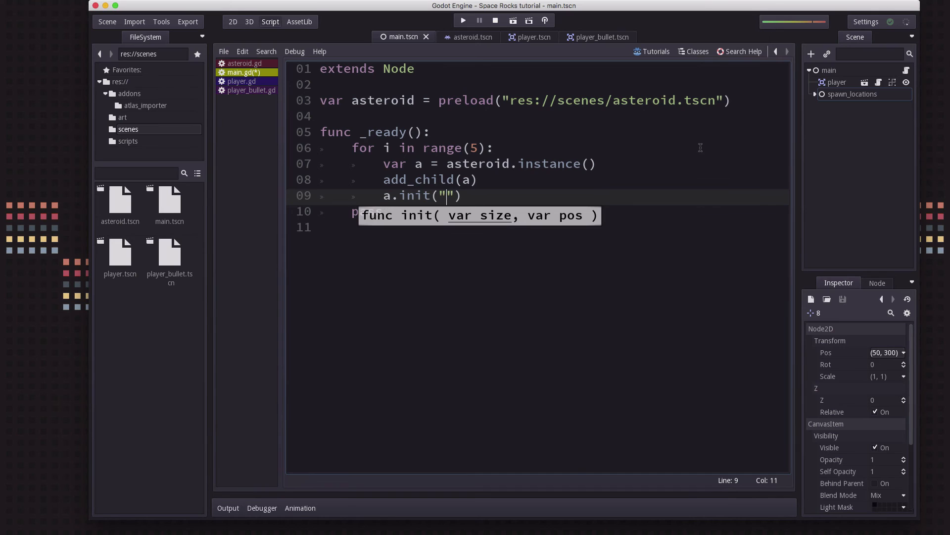
text(big)
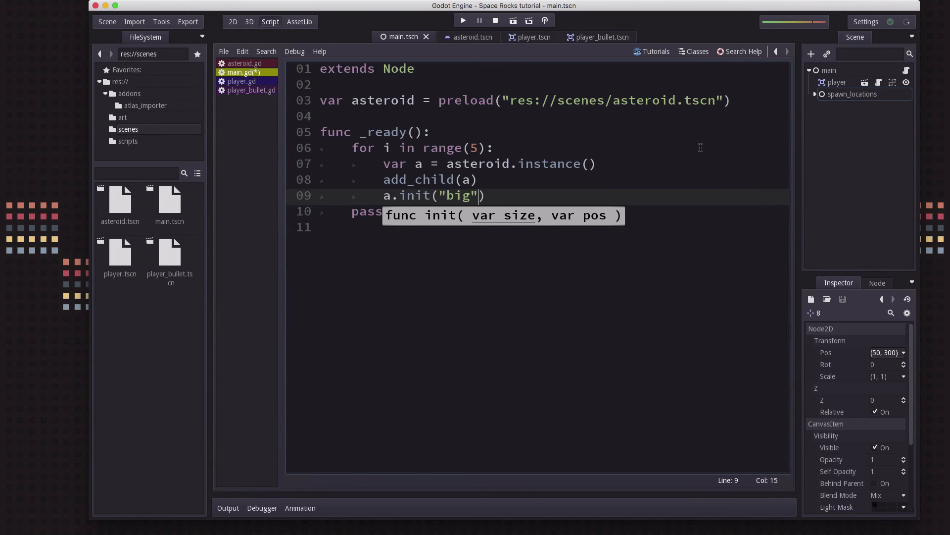
text(,)
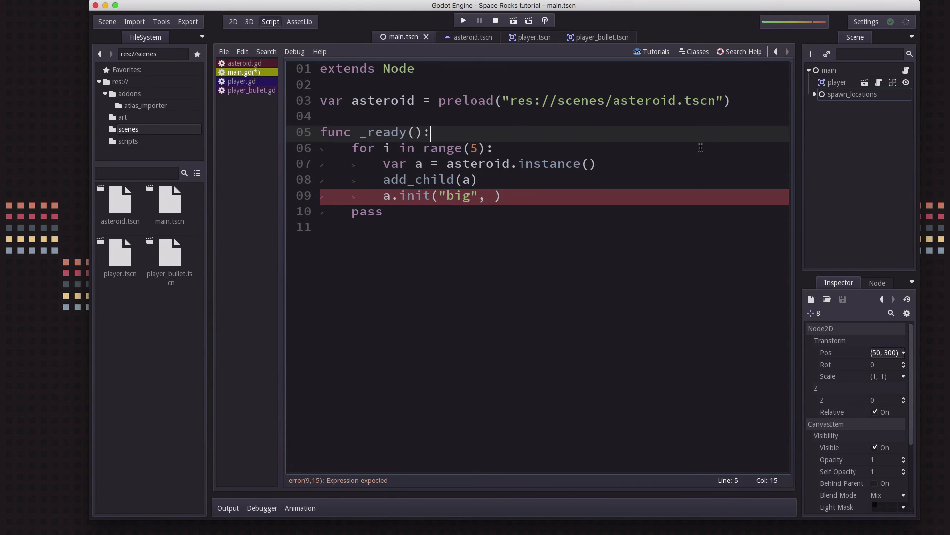
Step: Add 'onready var spawns = get_node("spawn_locations")' above _ready
key(Return)
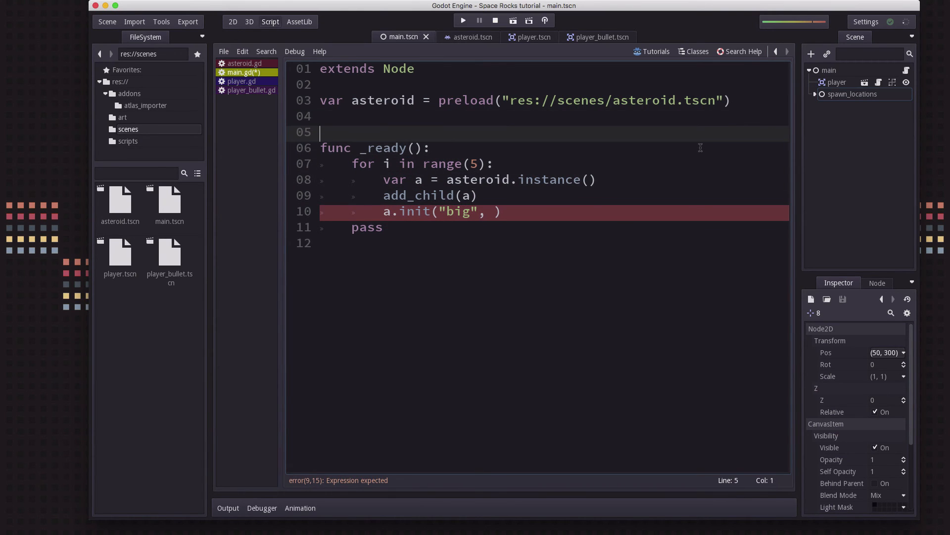
text(onrea)
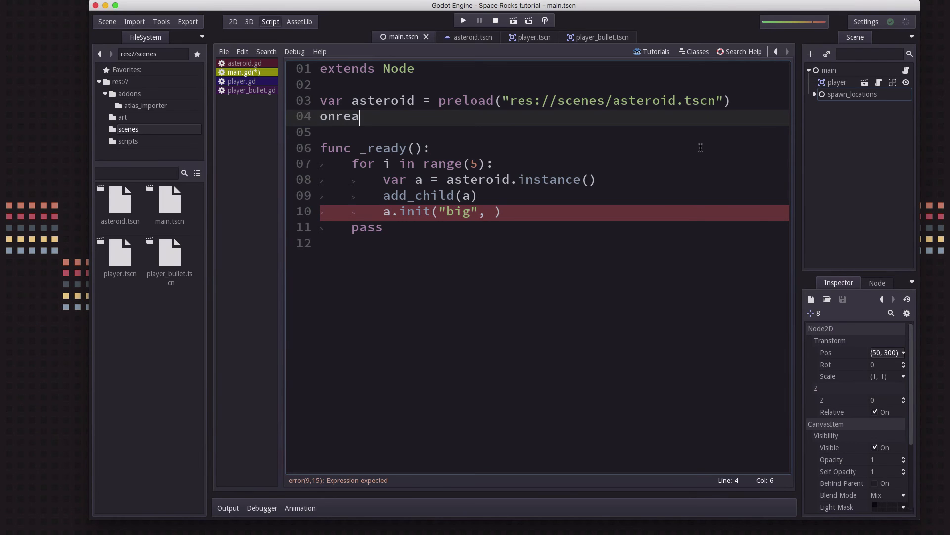
text(dy var s)
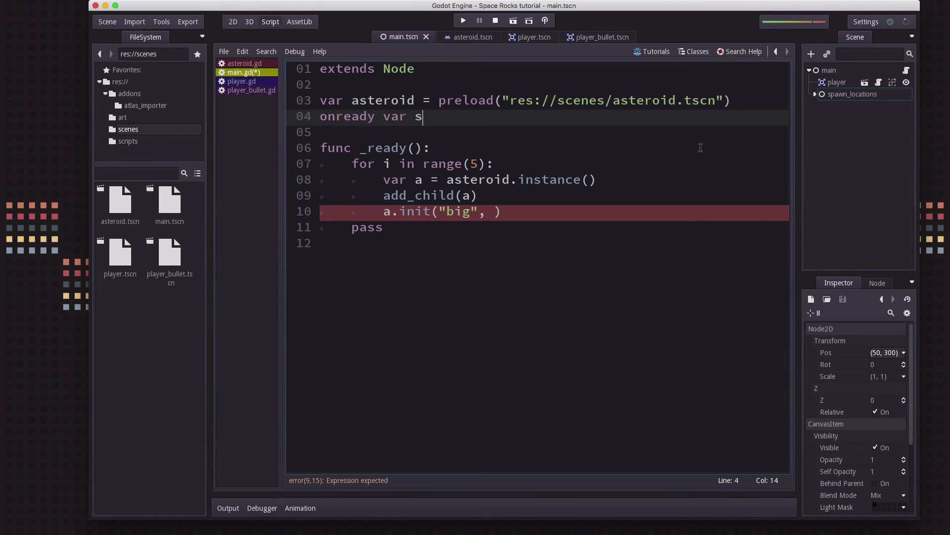
text(pawns =)
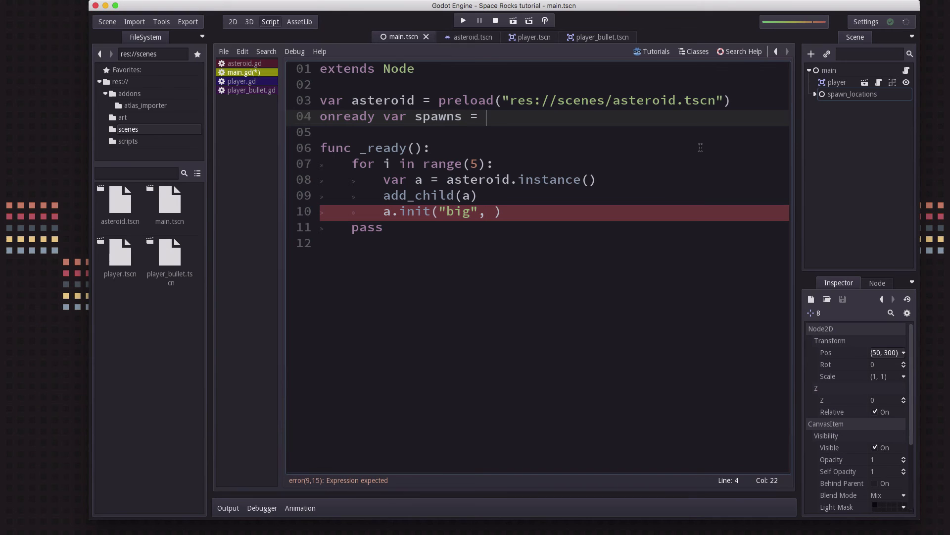
text(get_node()
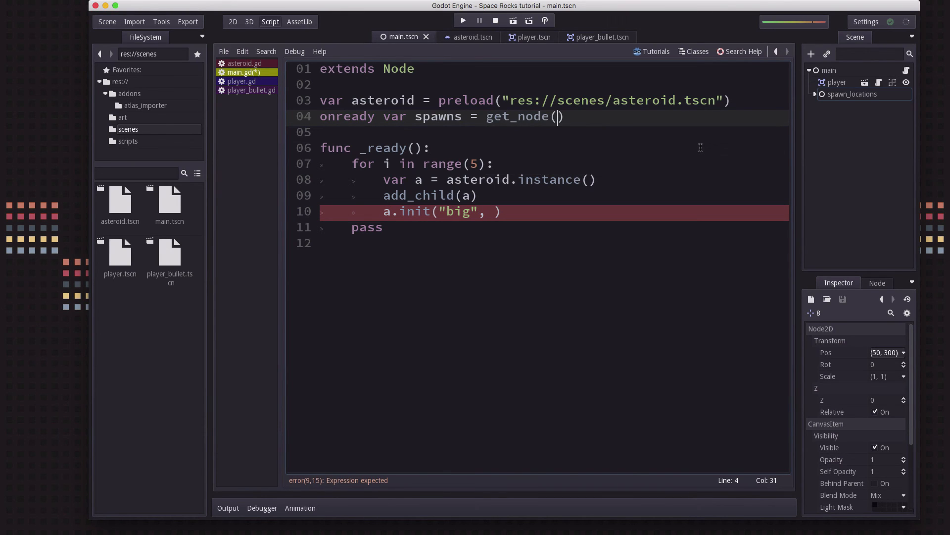
text(spa)
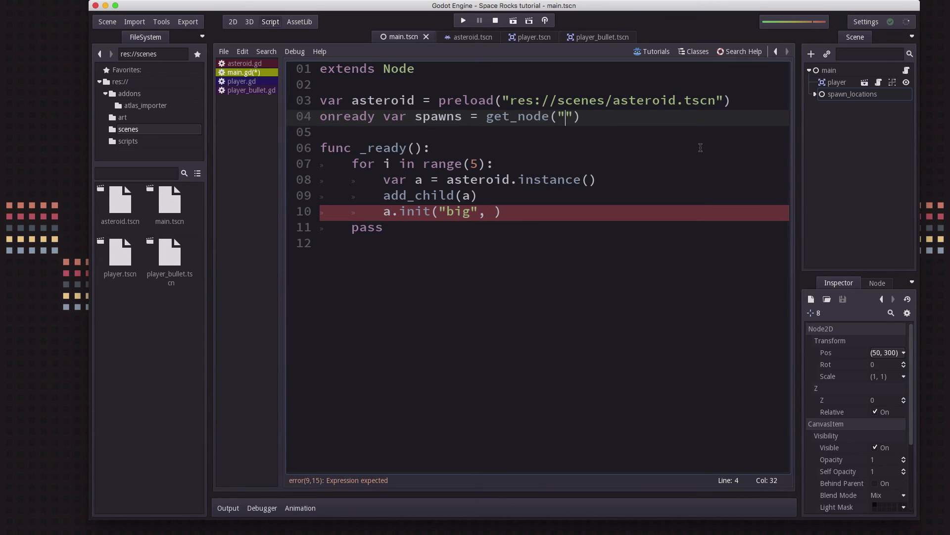
text(spawn_locations)
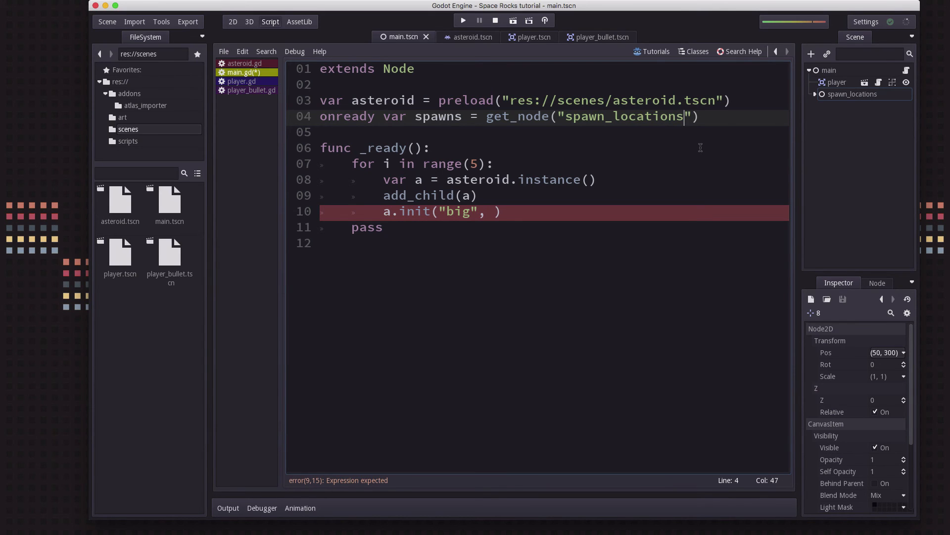
Step: Fill init's position argument with spawns.get_child(i)
click(494, 211)
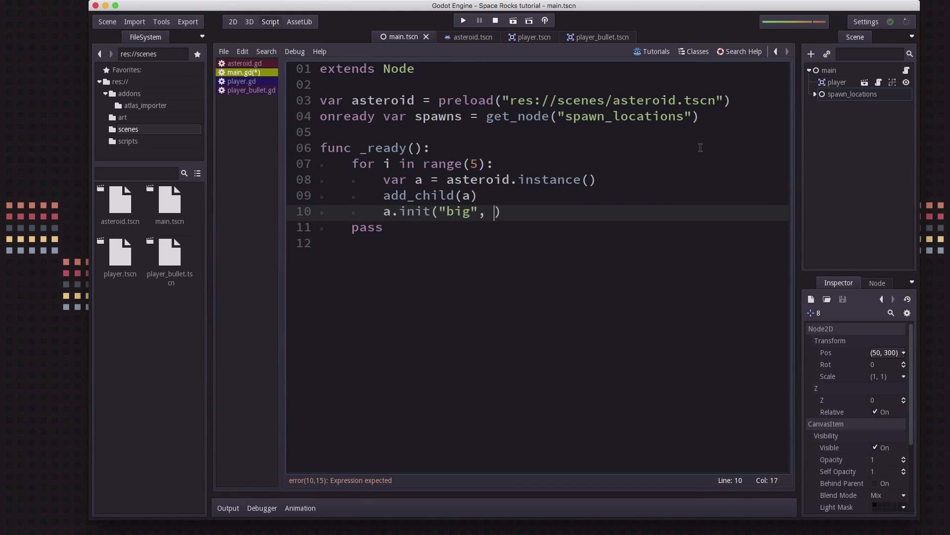
text(spawns.get)
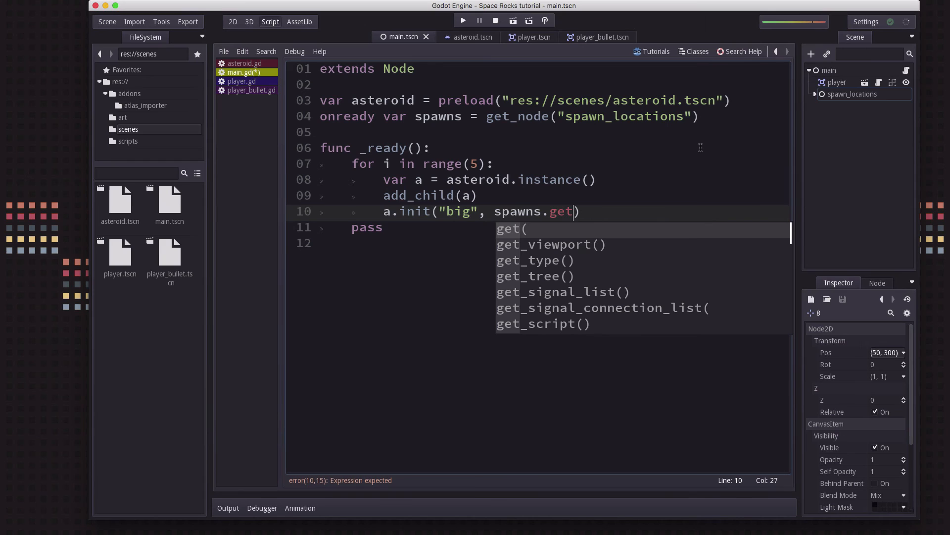
text(_ch)
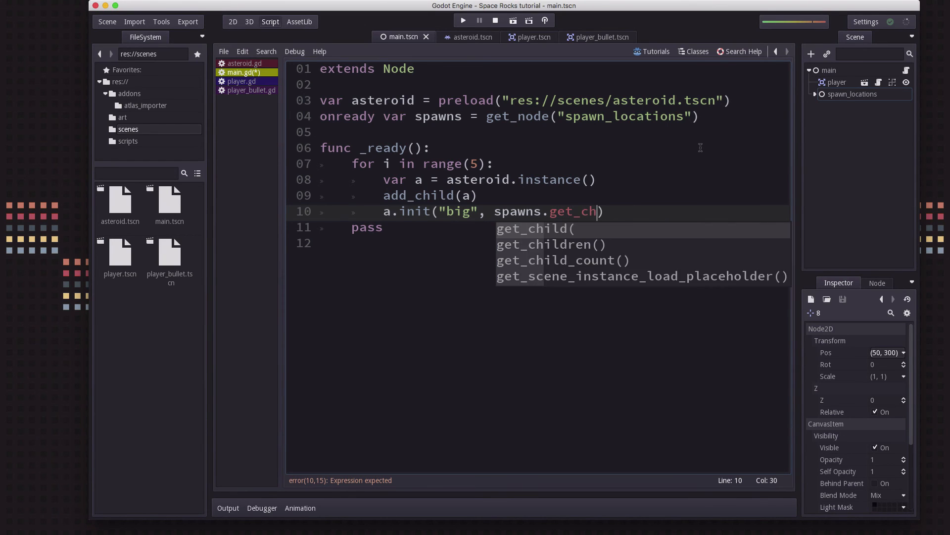
click(535, 228)
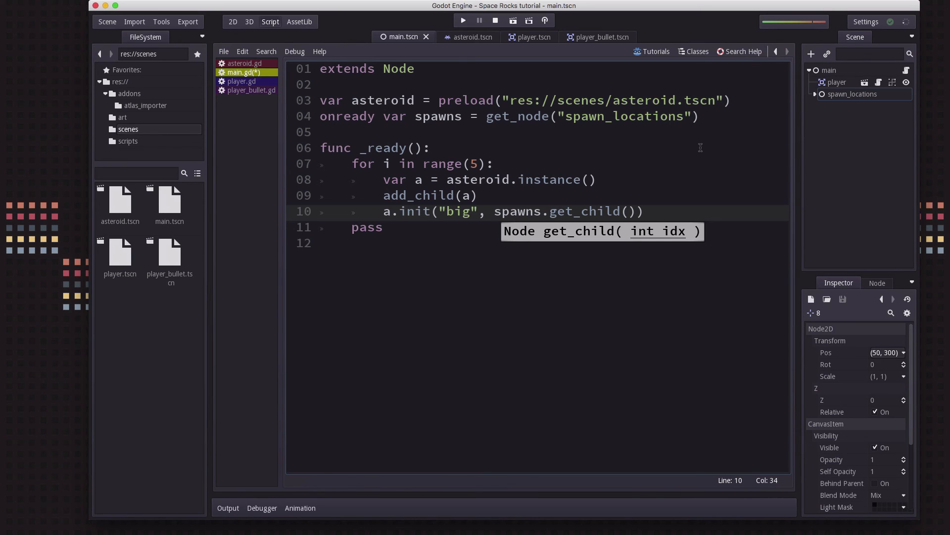
text(i)
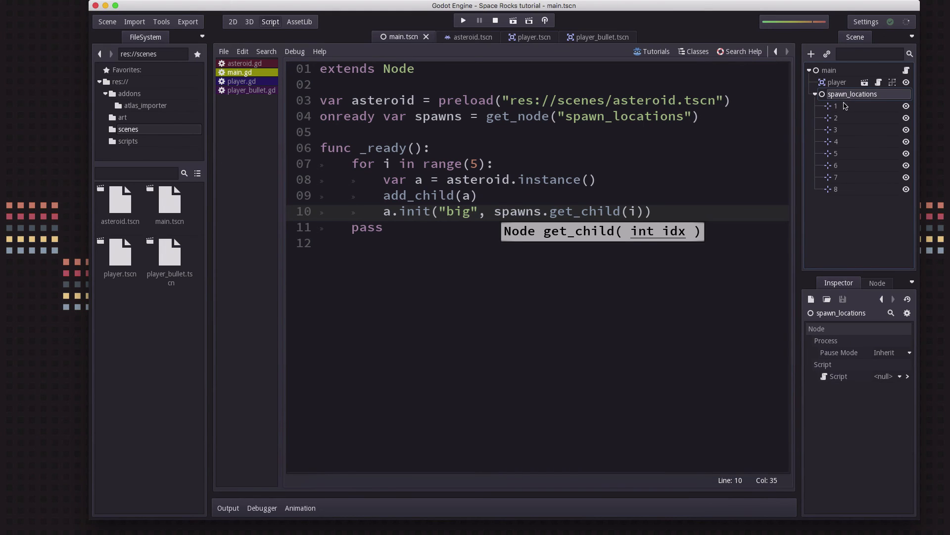
mouse_move(835, 184)
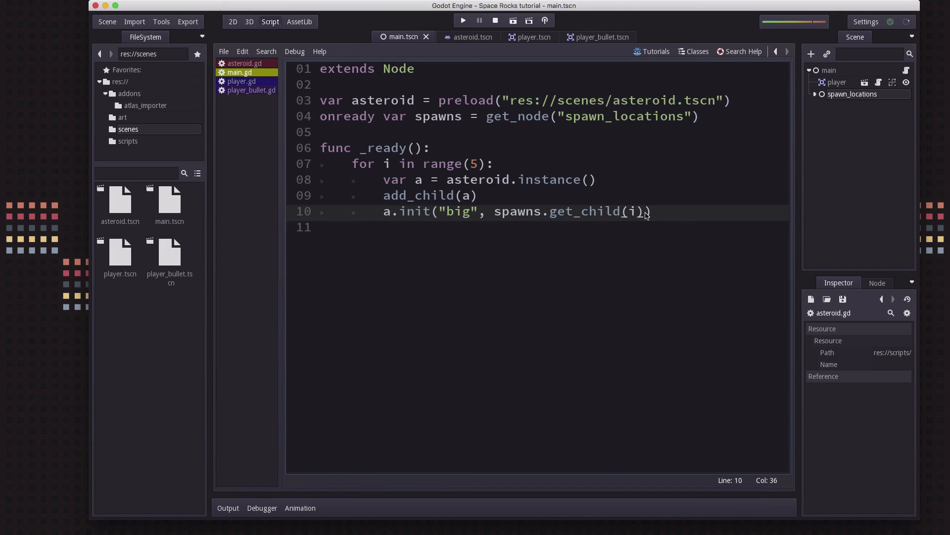
Step: Pass spawns.get_child(i).get_pos() to init, then run, restart and stop the game
text(.get_pos())
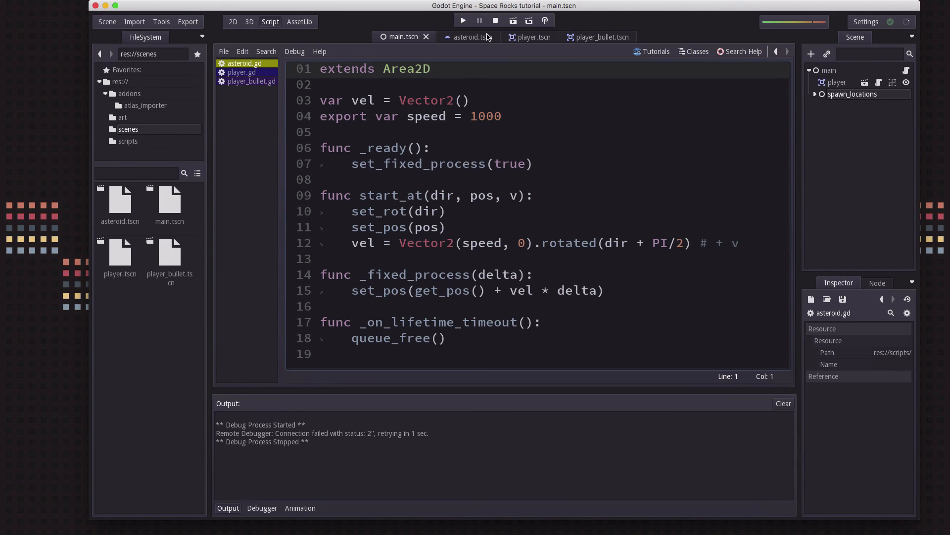
click(462, 21)
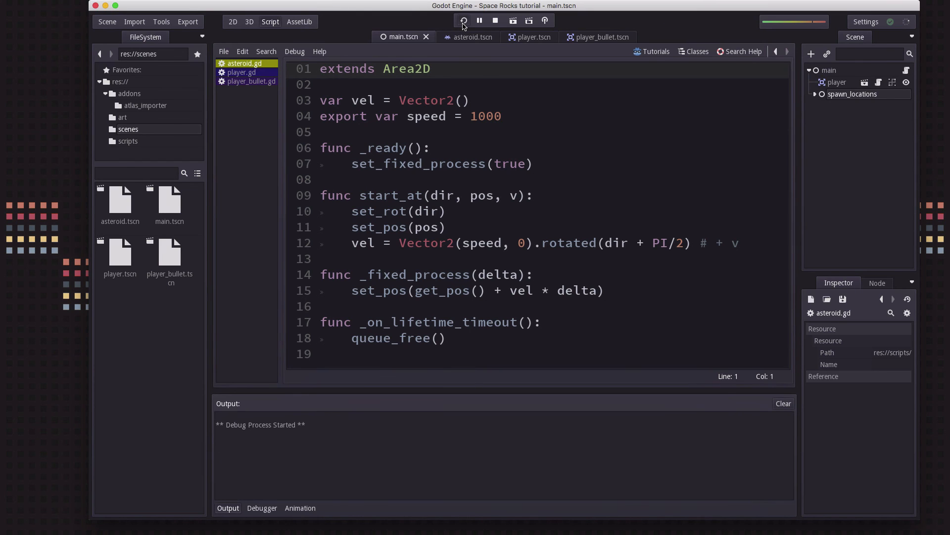
click(464, 20)
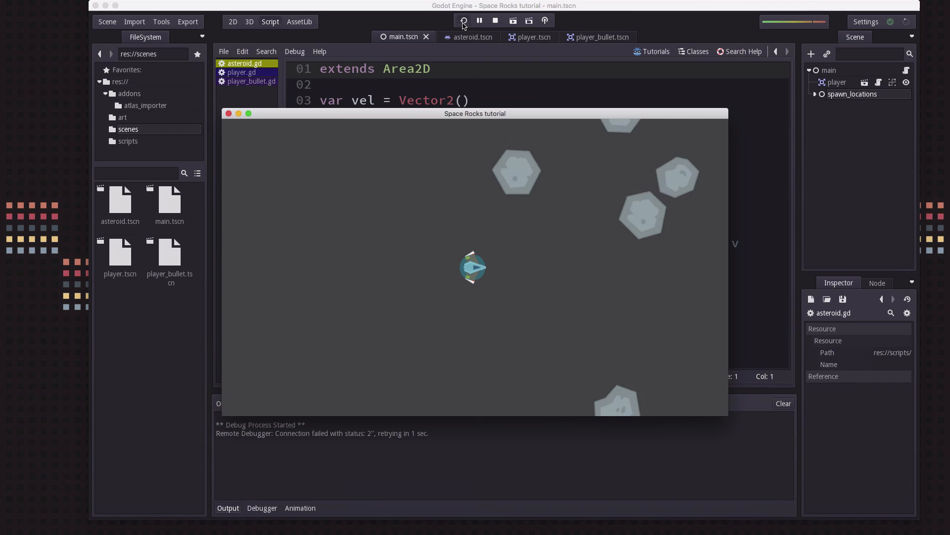
click(250, 80)
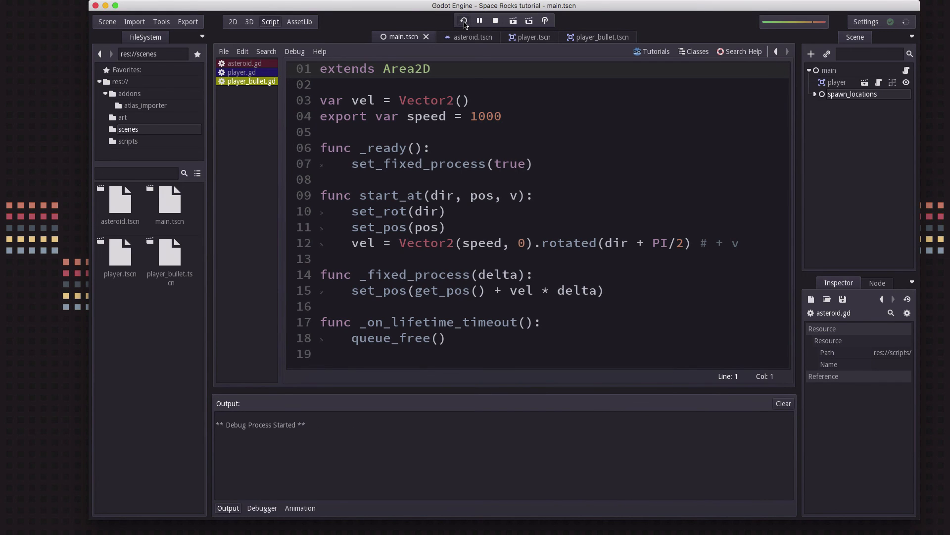
click(464, 20)
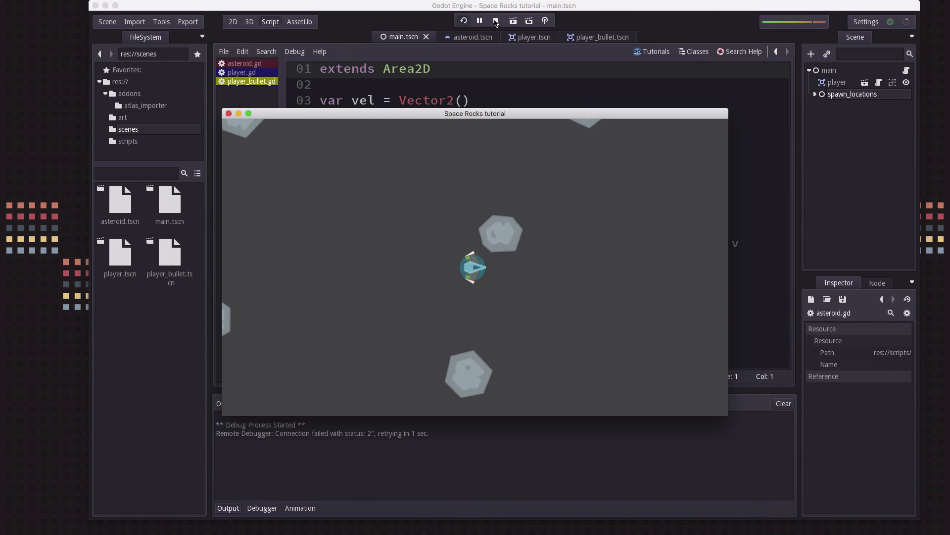
click(495, 20)
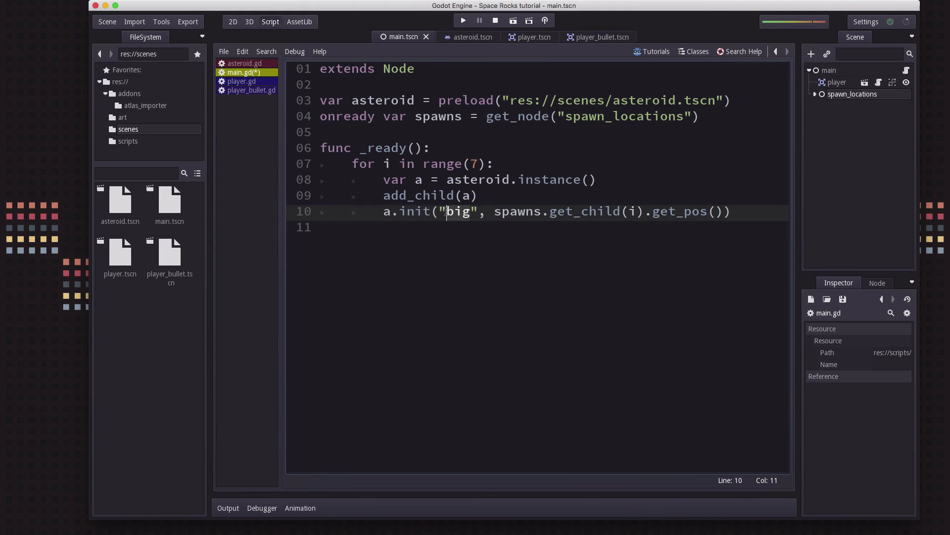
Step: Change the init size from "big" to "med" and run the game again
text(med)
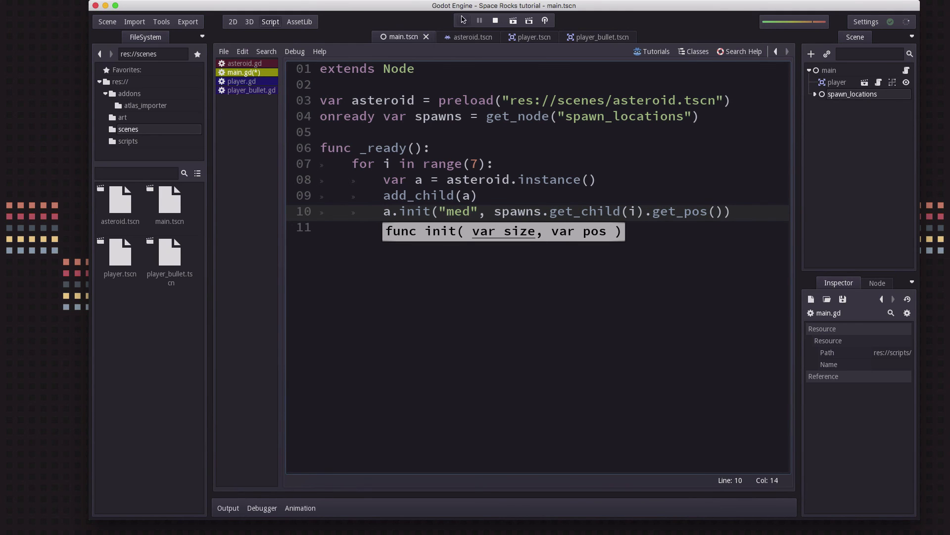
click(461, 20)
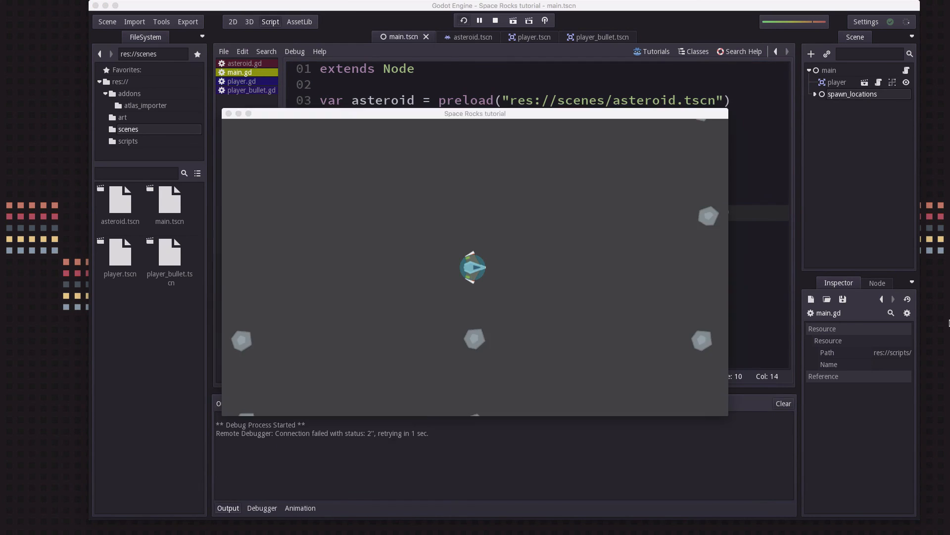